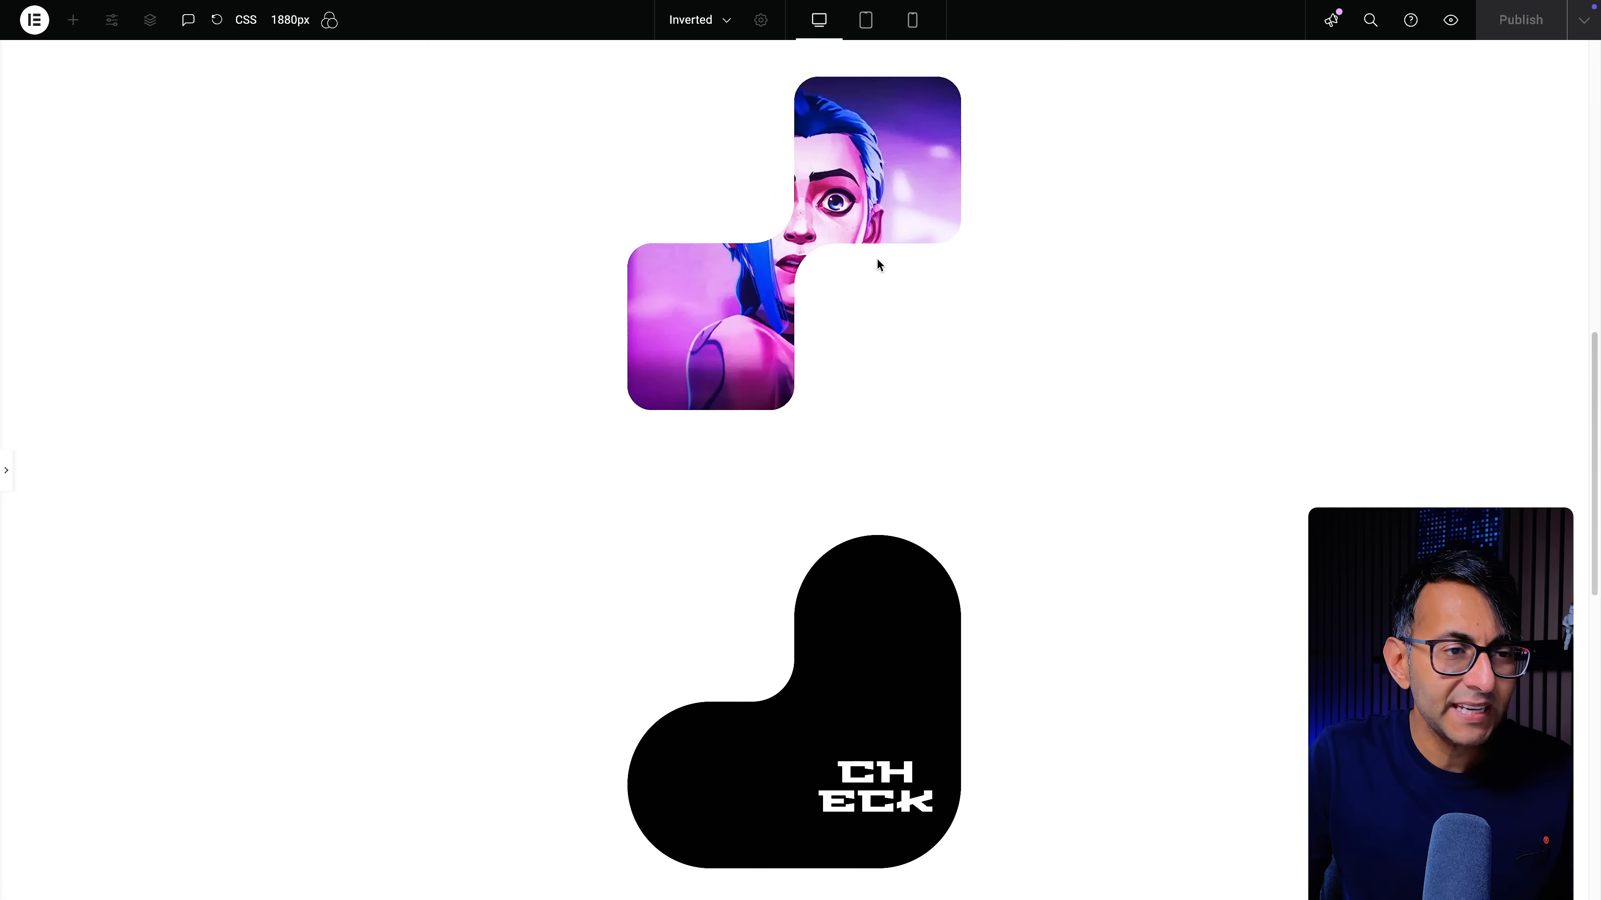
pyautogui.moveTo(1023, 361)
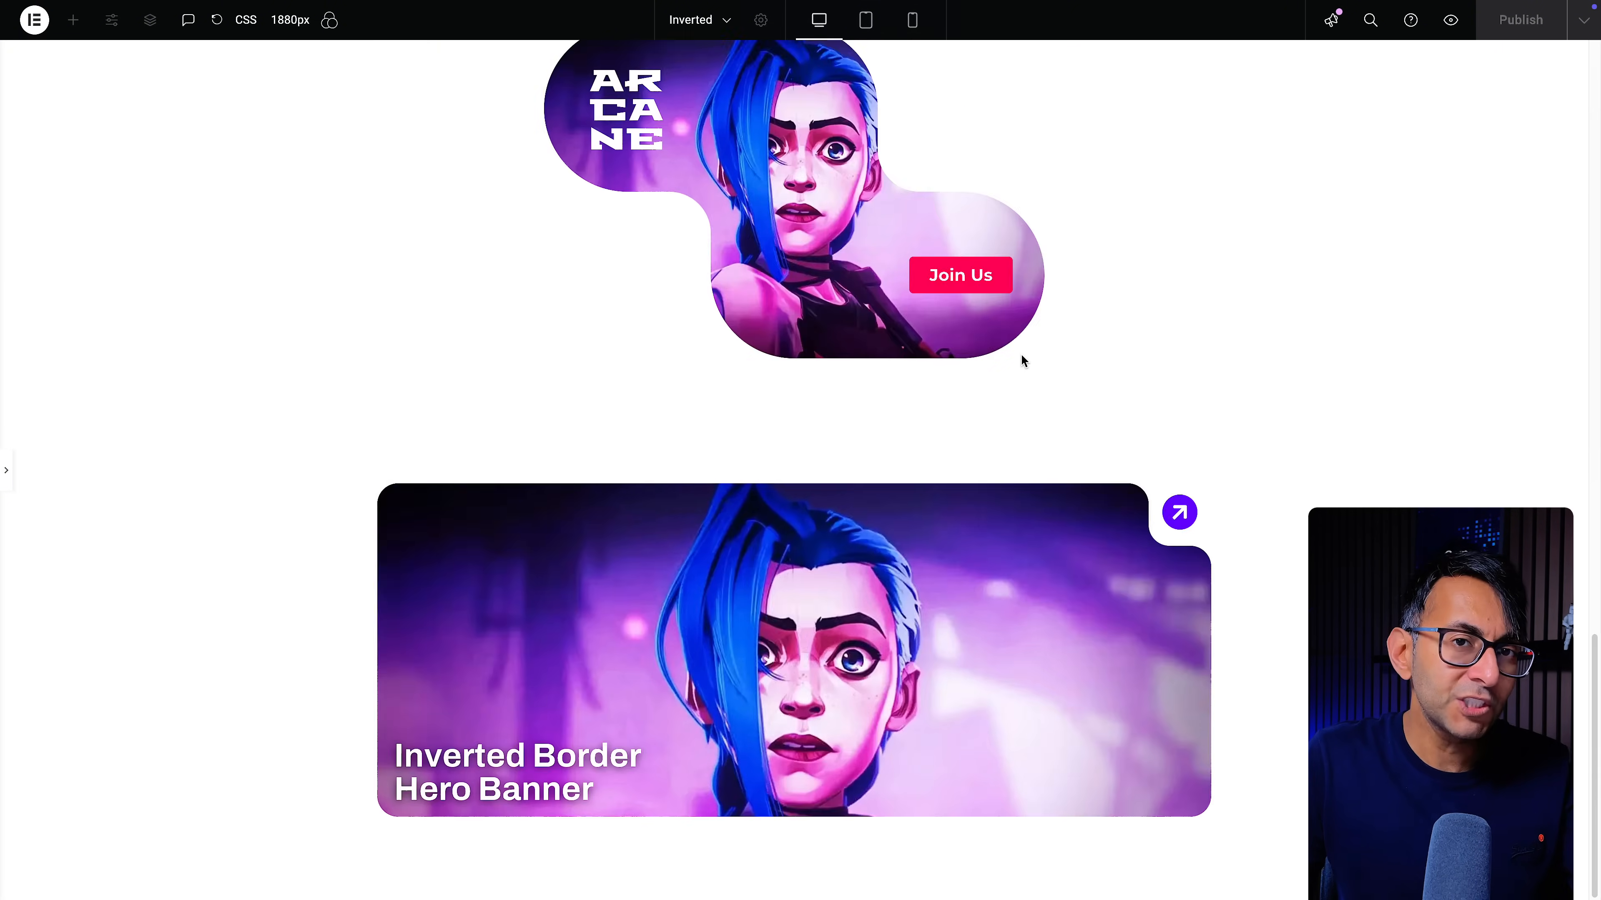
pyautogui.moveTo(1078, 470)
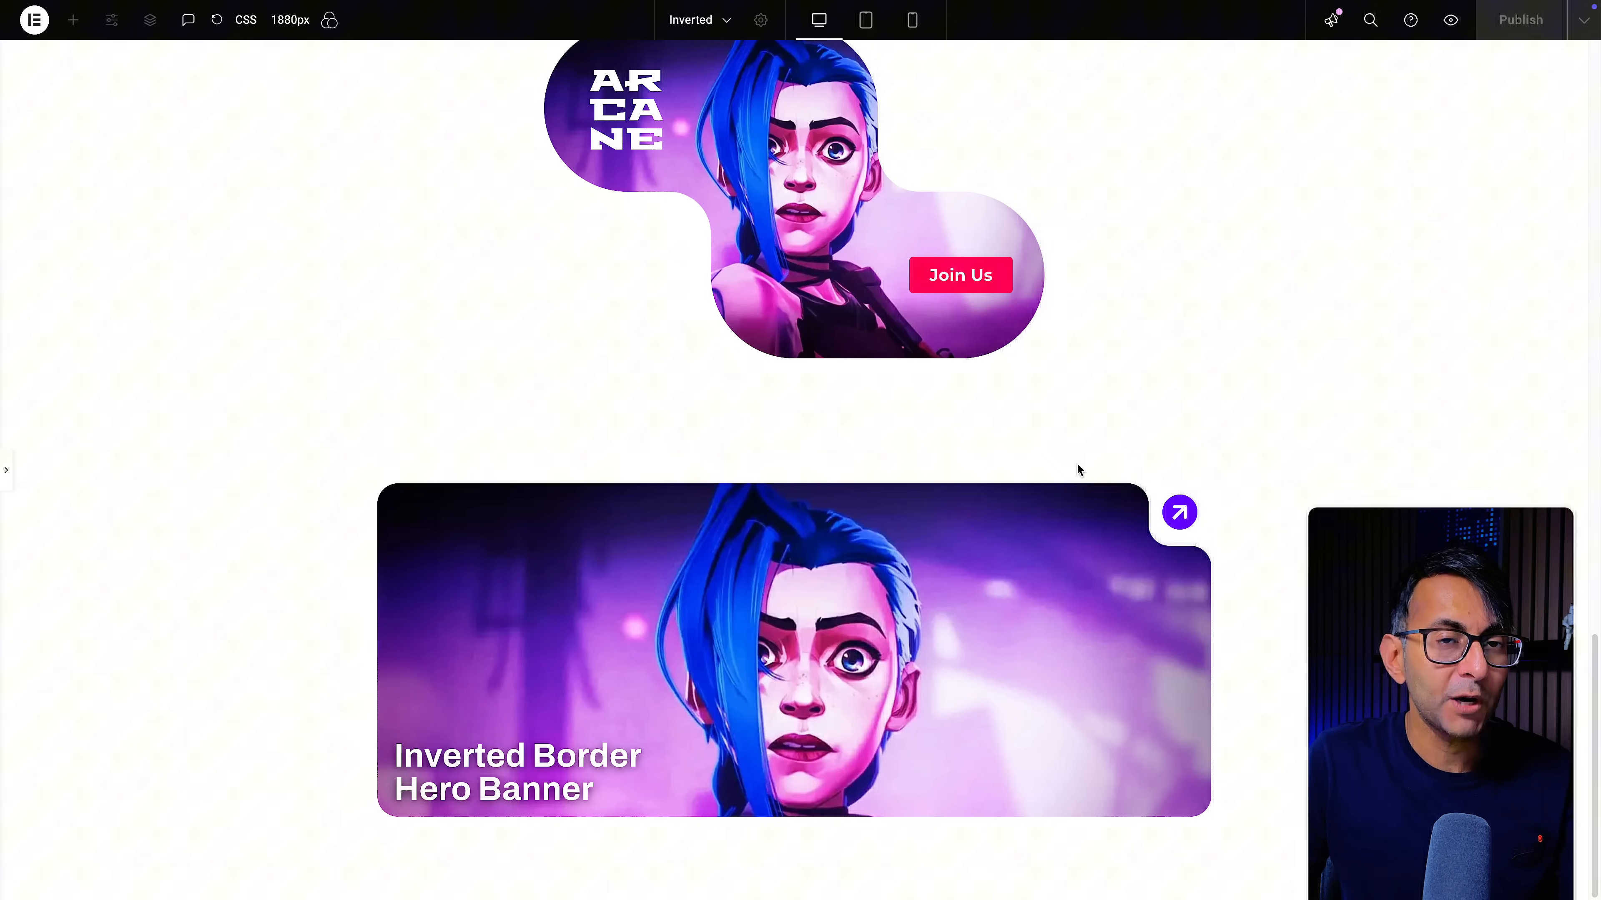
pyautogui.moveTo(1156, 504)
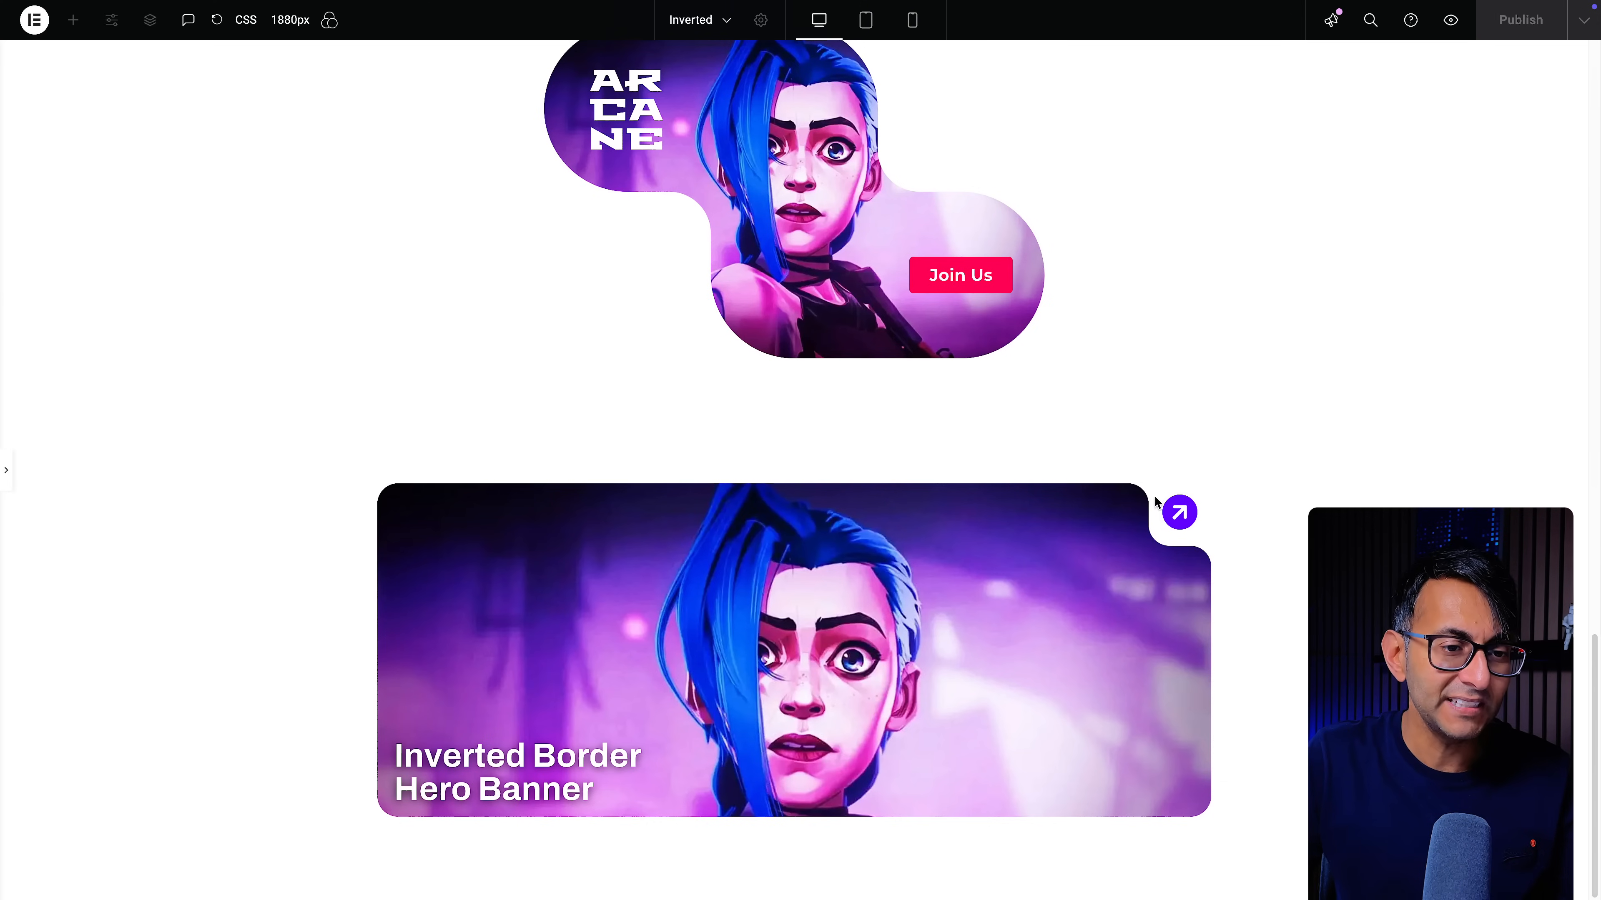
pyautogui.moveTo(1228, 524)
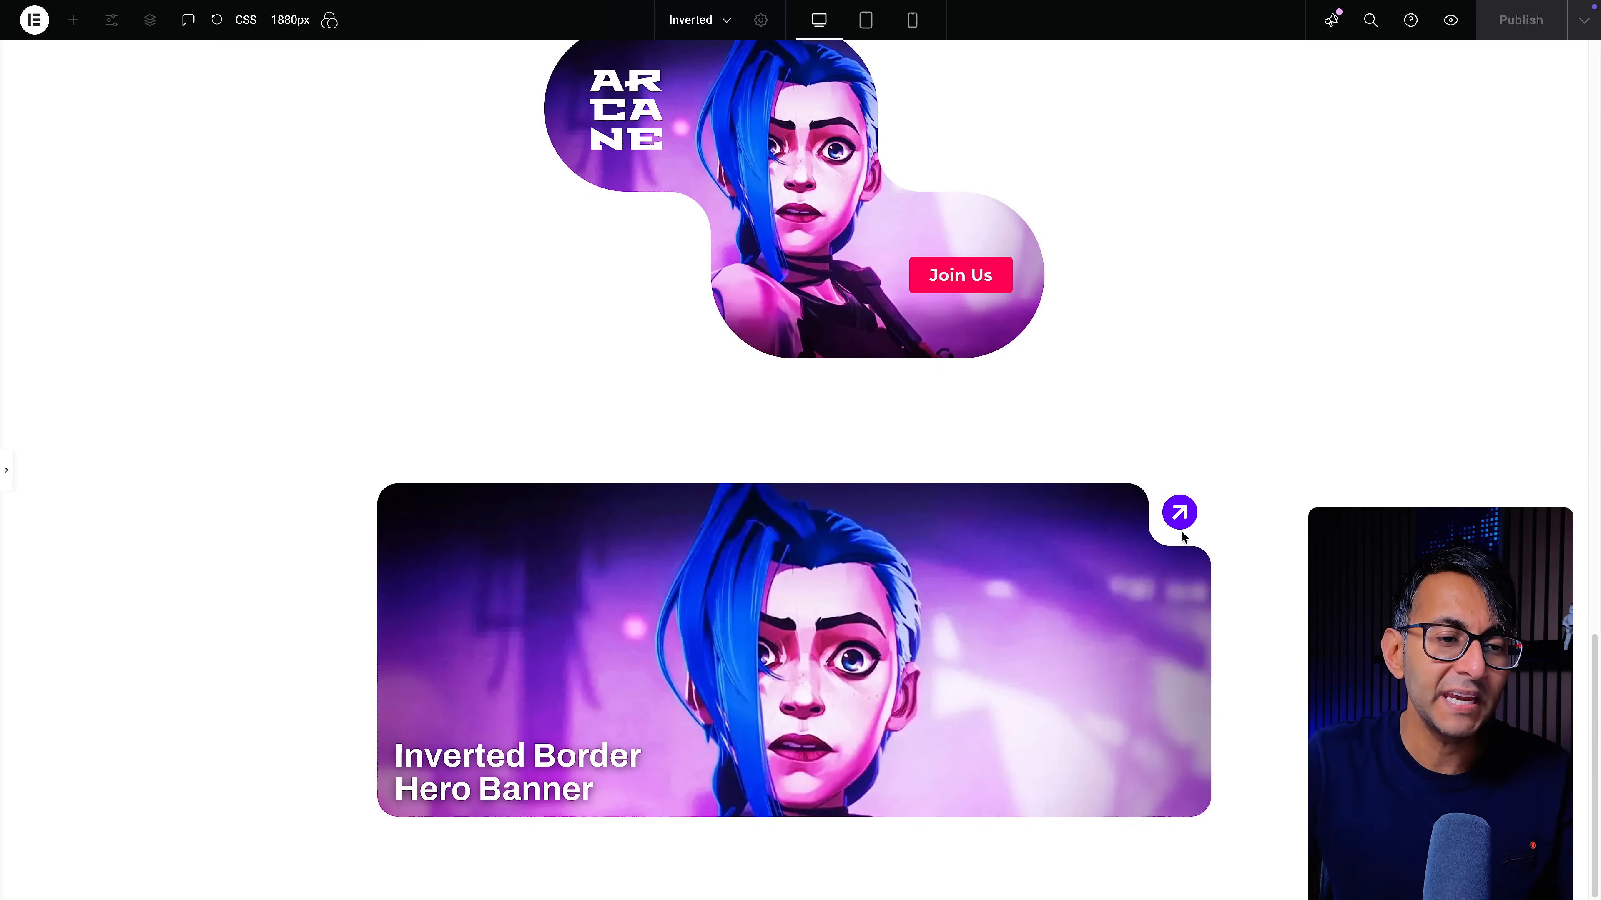
pyautogui.moveTo(1085, 385)
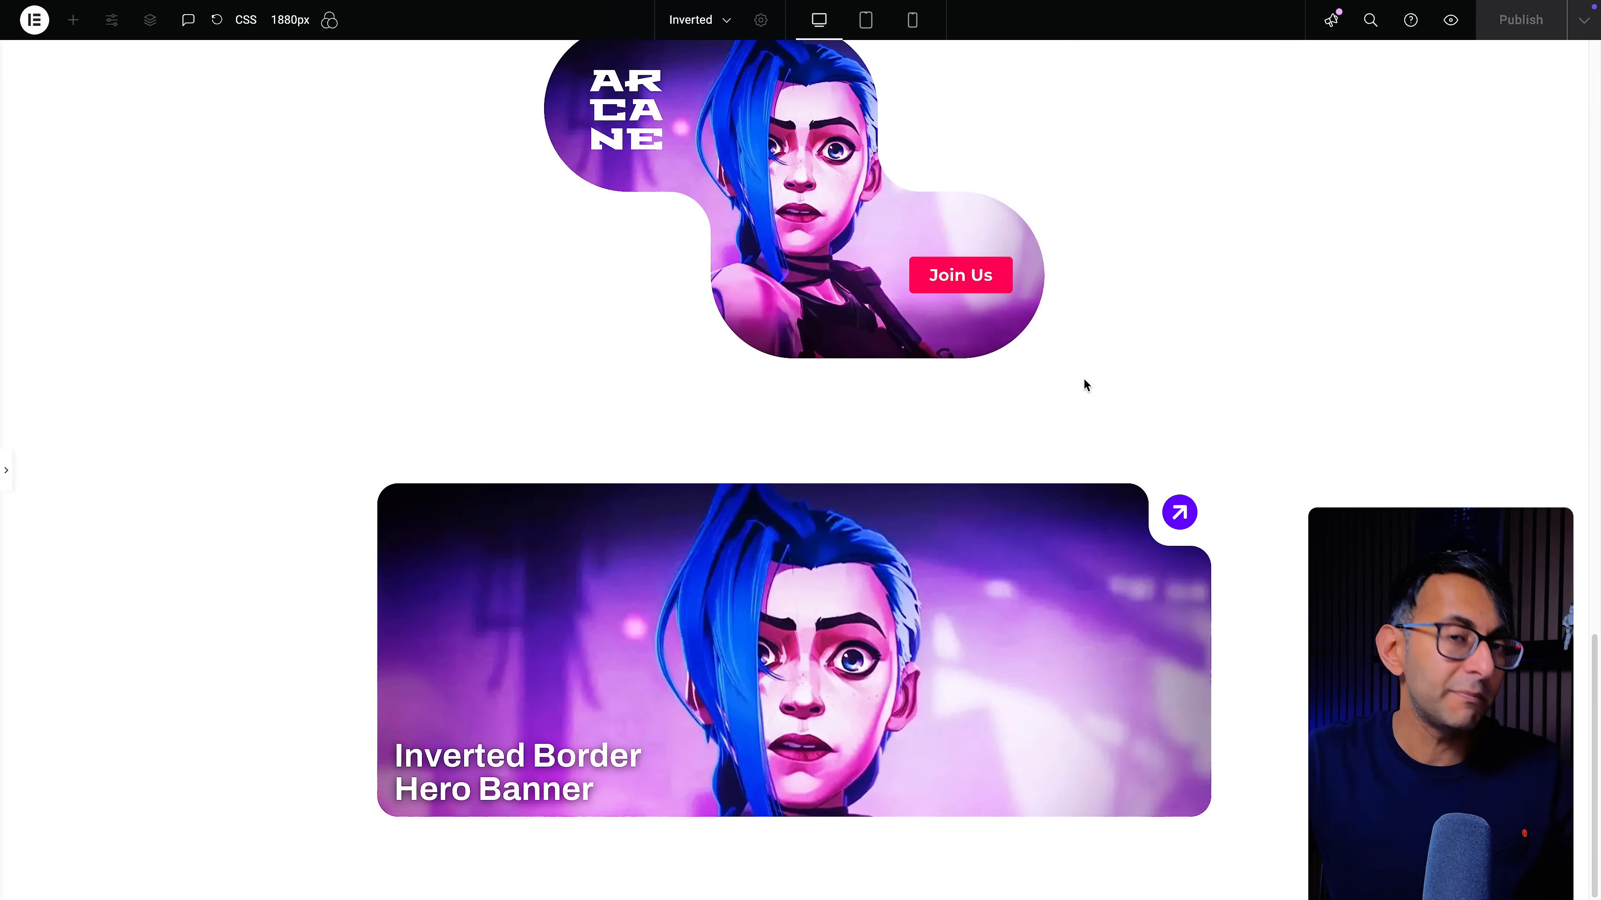
pyautogui.moveTo(672, 649)
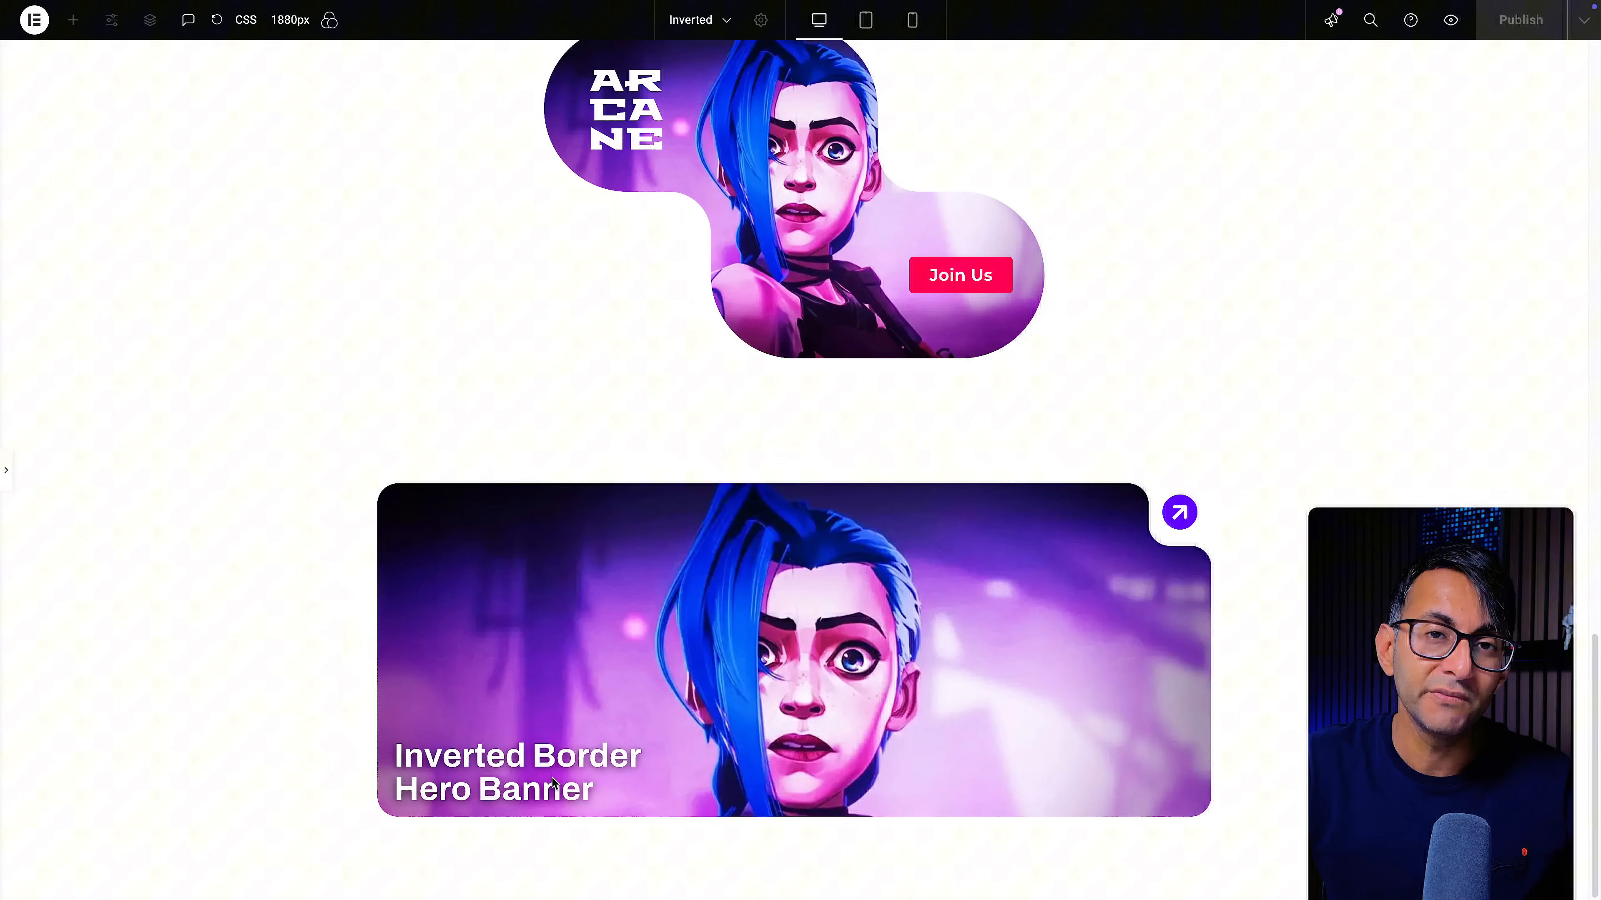
pyautogui.moveTo(628, 737)
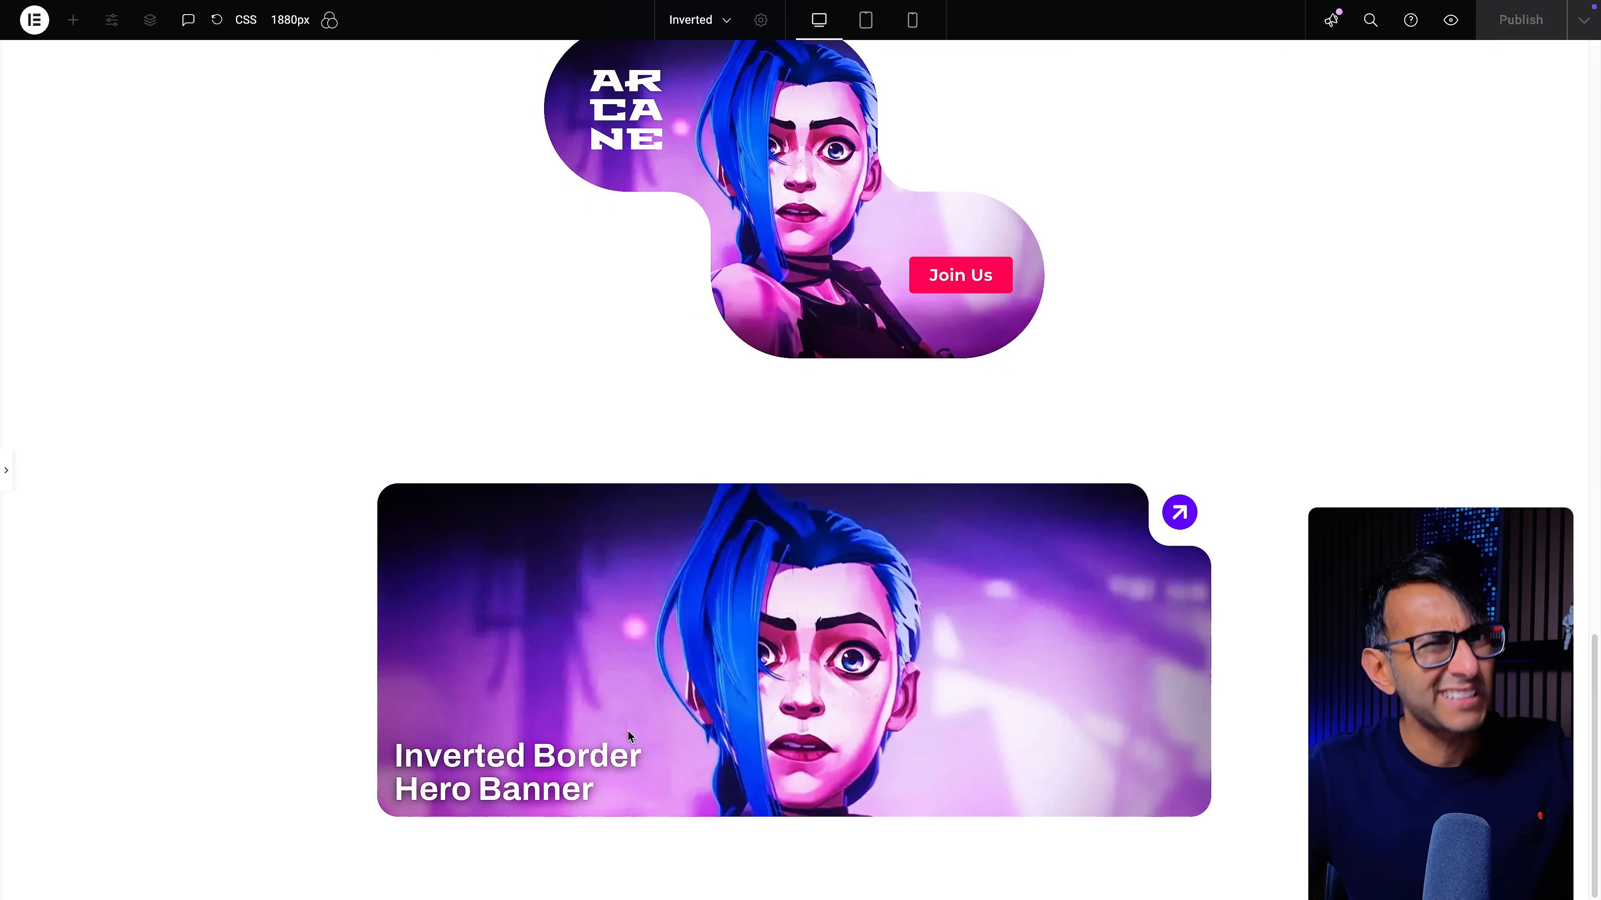
pyautogui.moveTo(1204, 503)
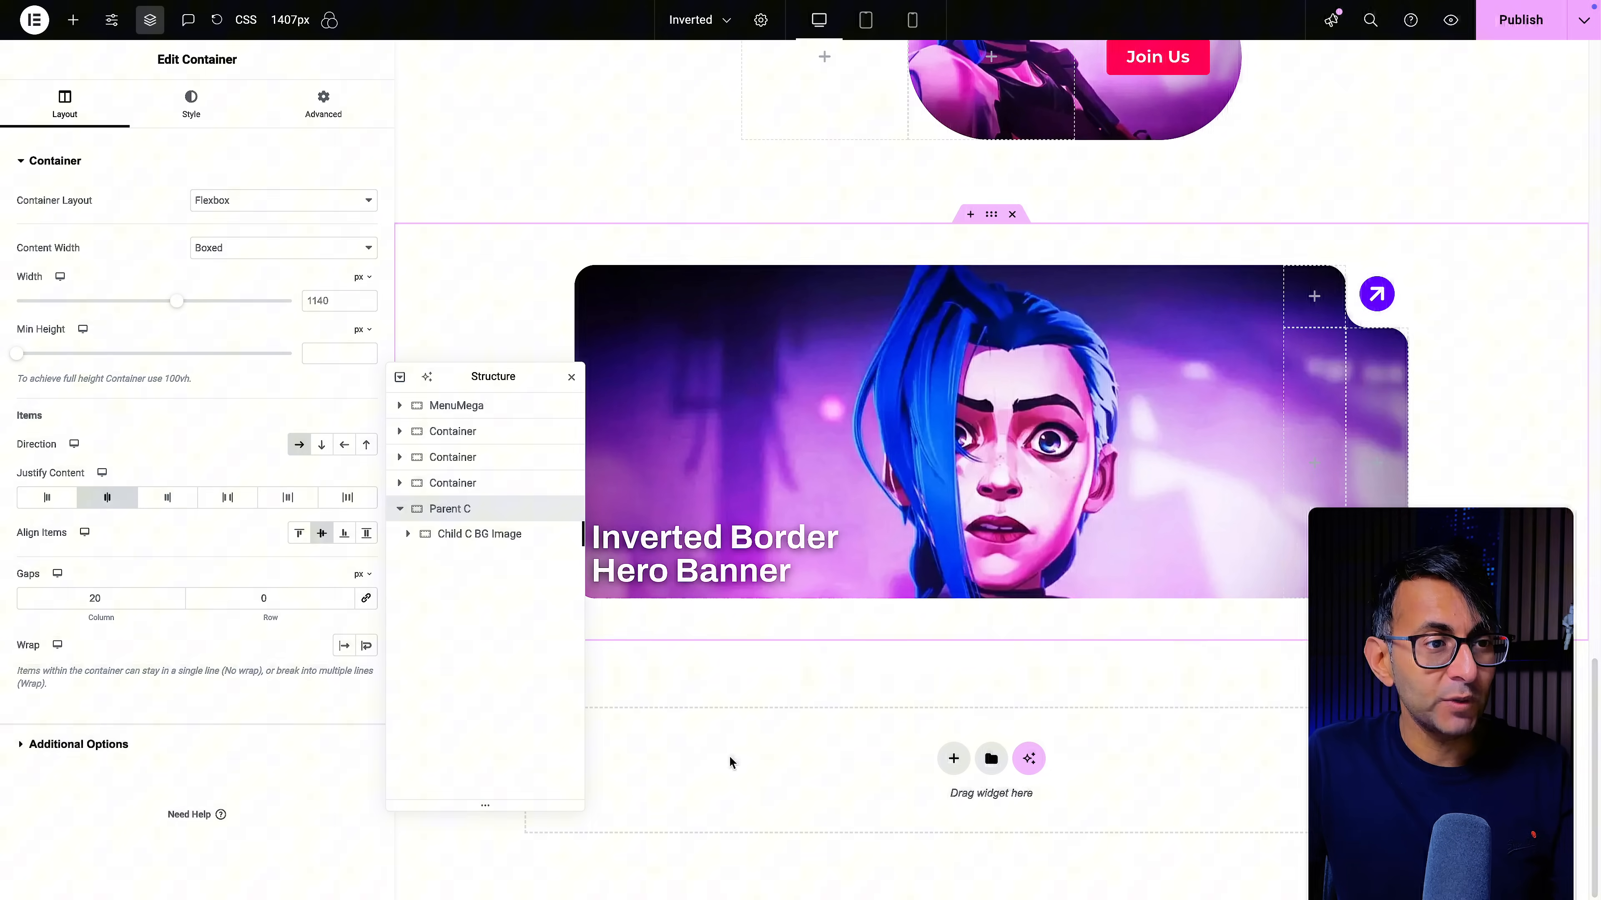
pyautogui.moveTo(786, 601)
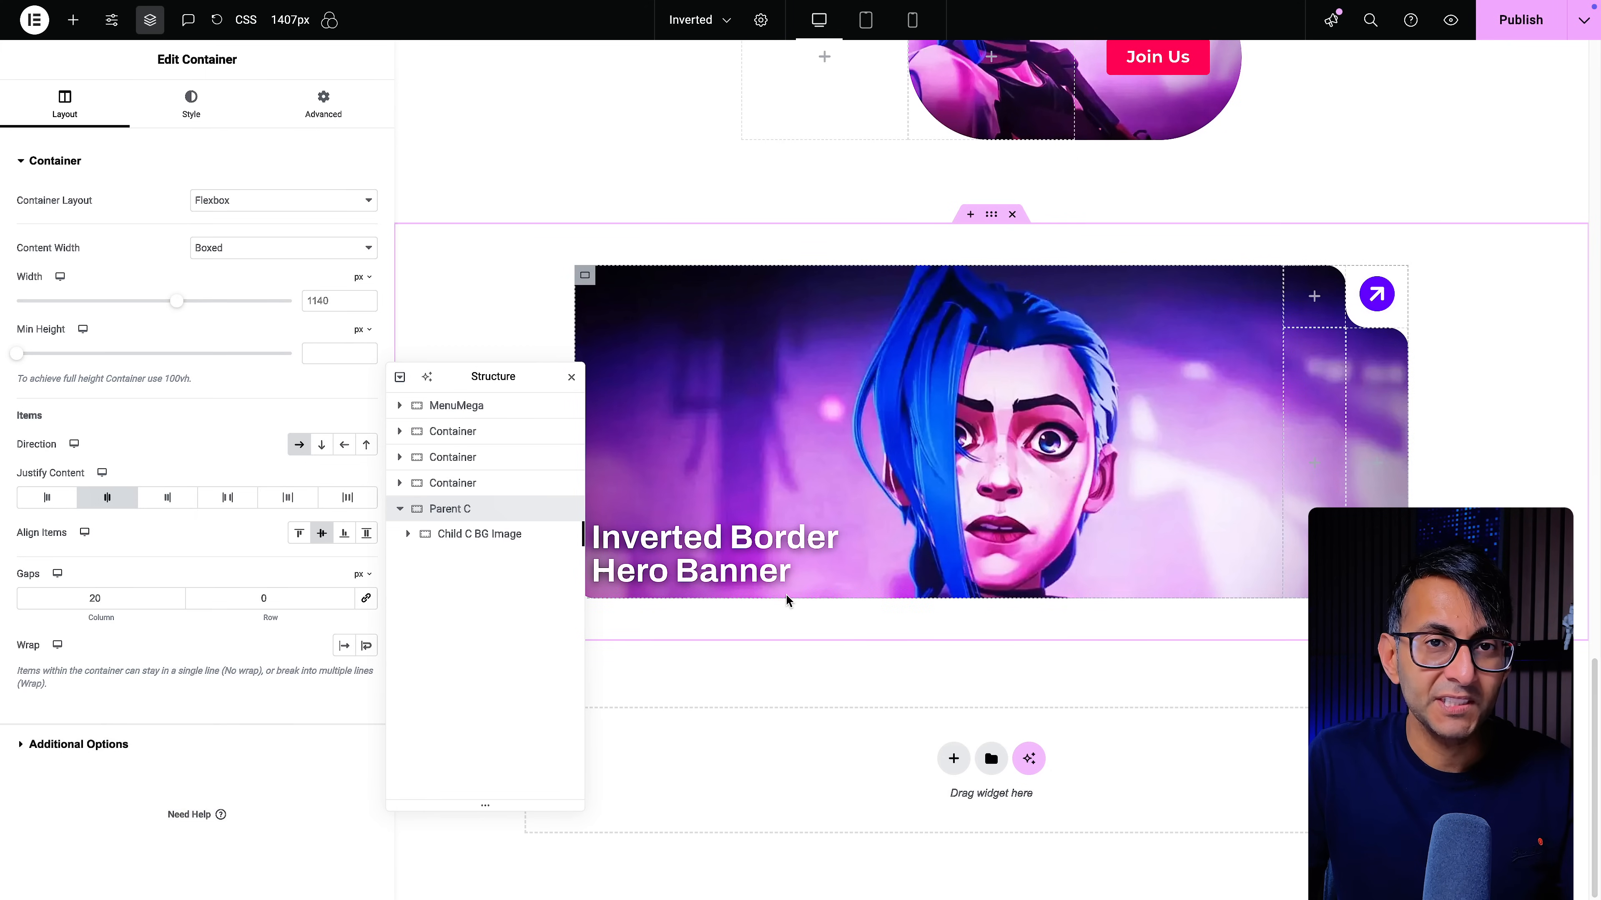
pyautogui.moveTo(683, 600)
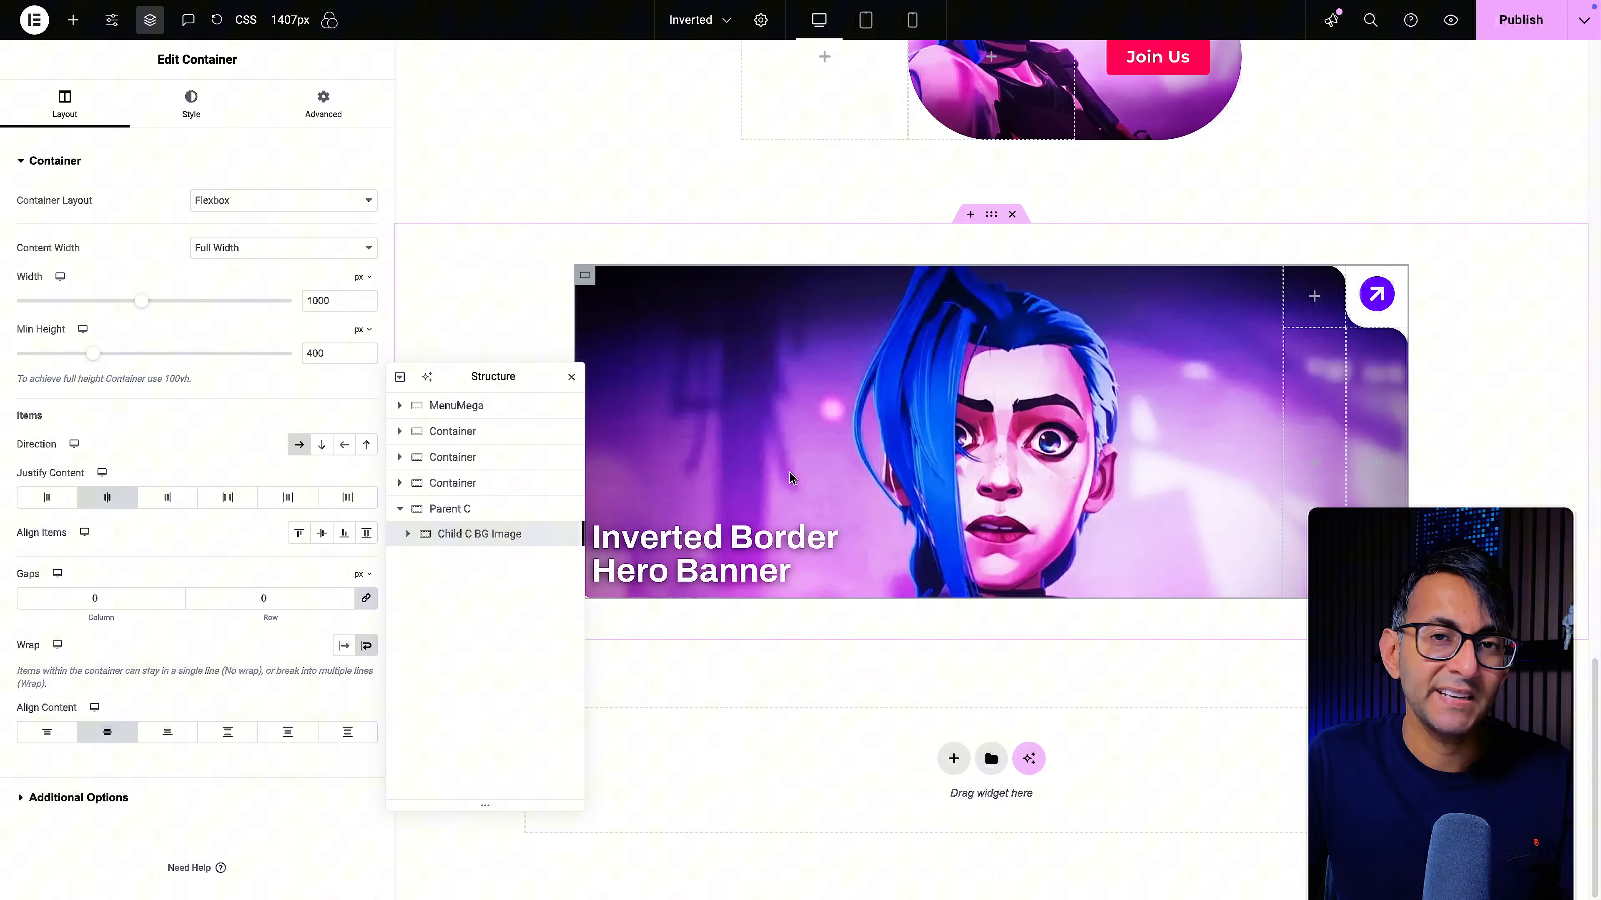
pyautogui.moveTo(490, 533)
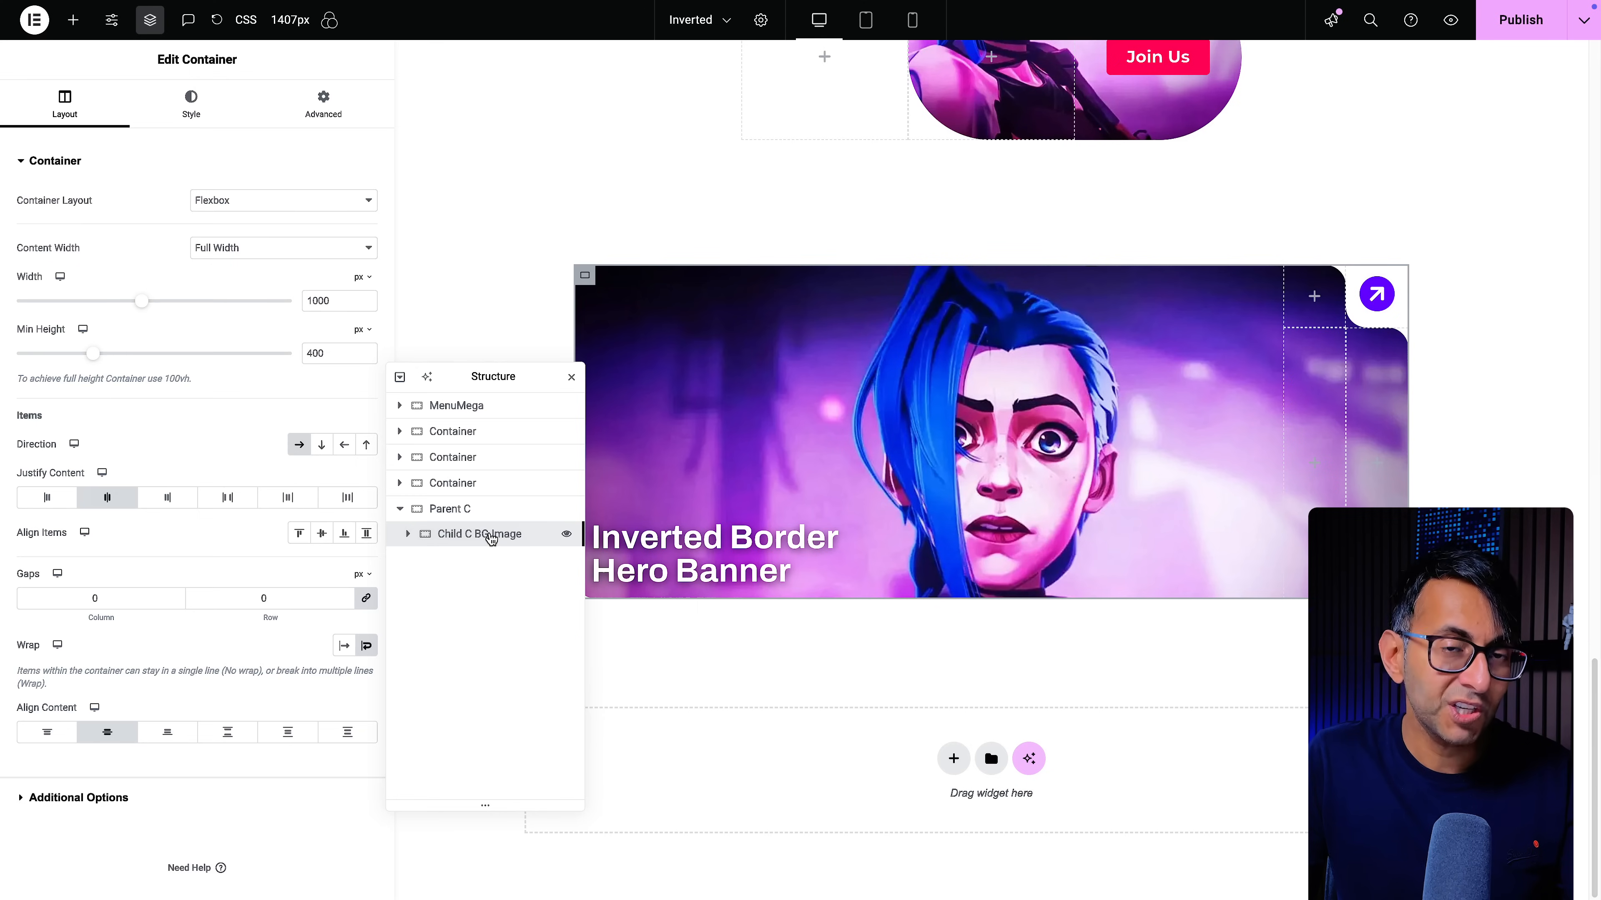
pyautogui.moveTo(509, 551)
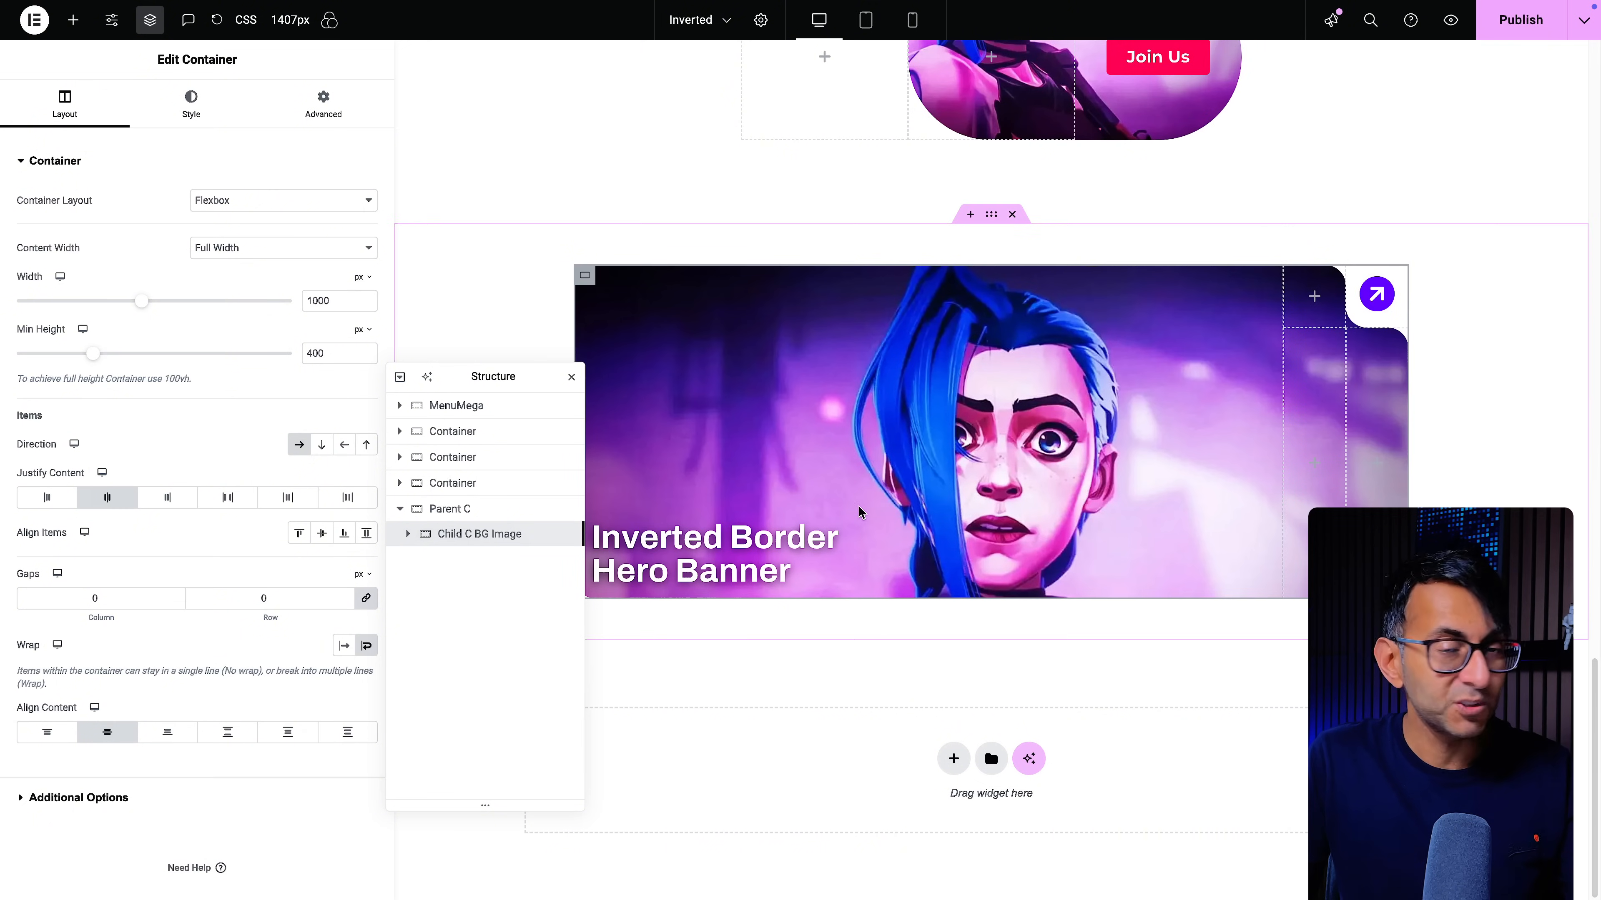
pyautogui.moveTo(867, 505)
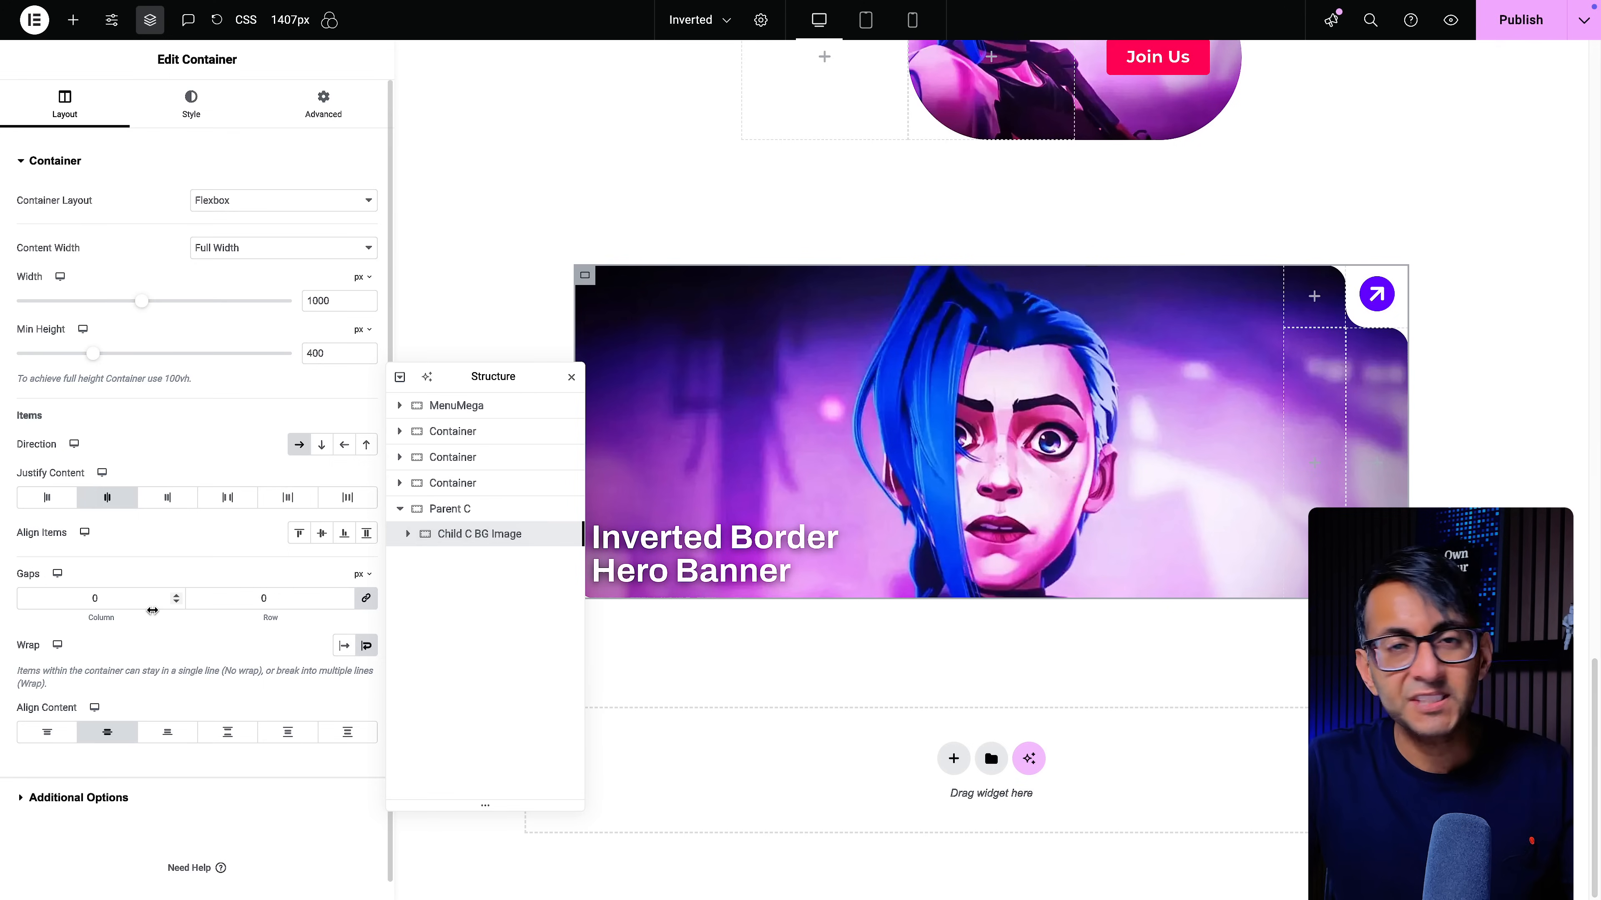
# Show the Style options of the Child C BG Image container
pyautogui.click(191, 102)
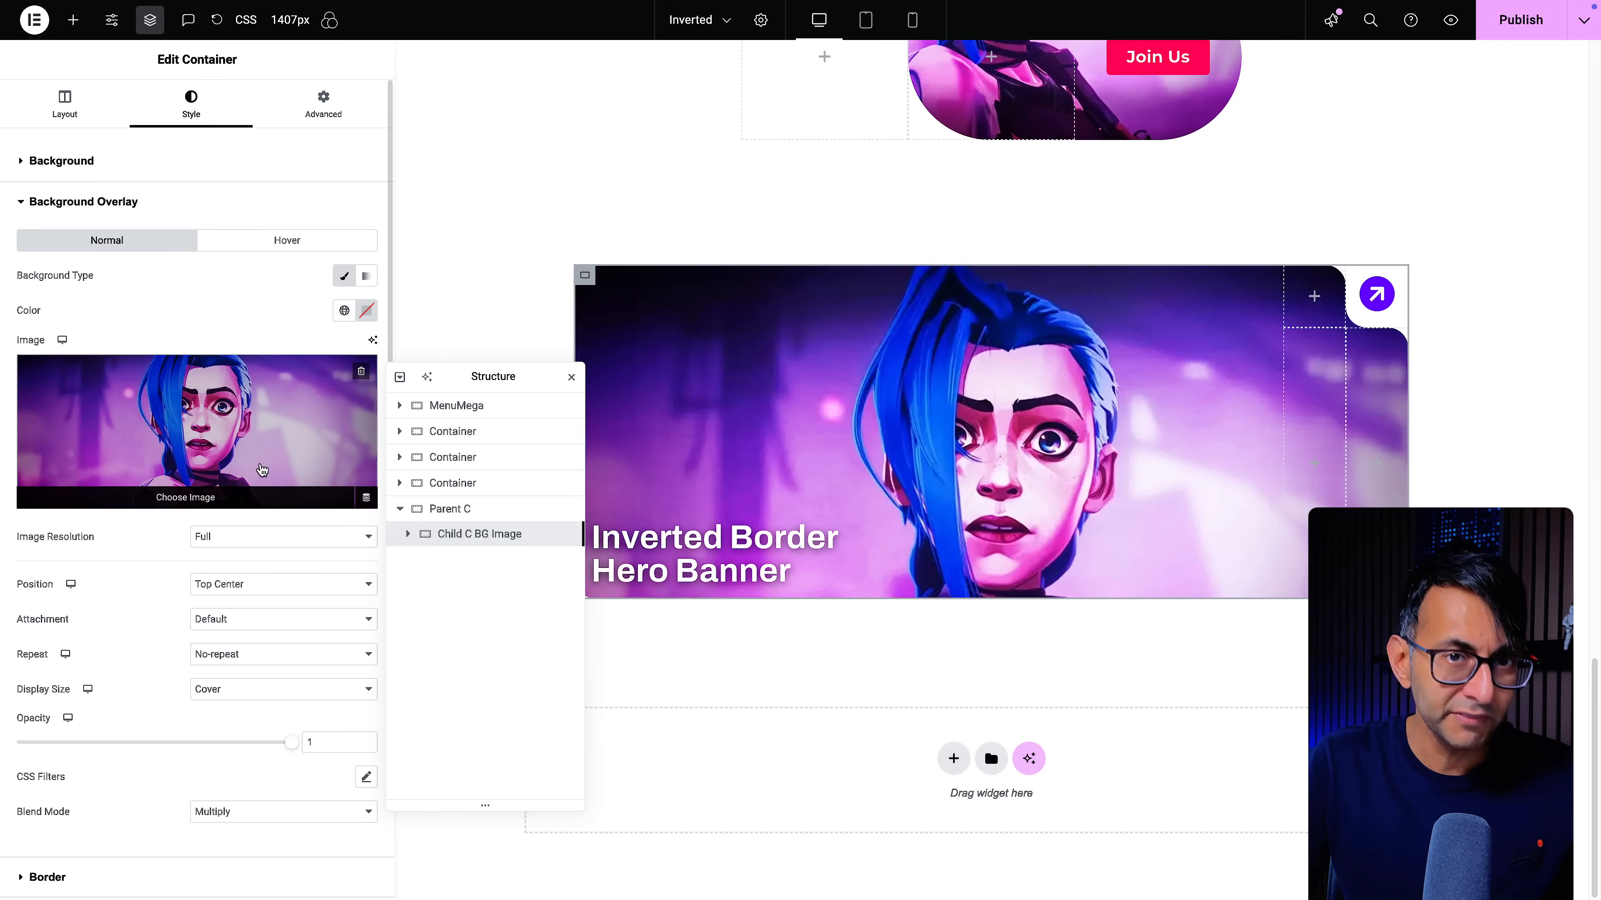
pyautogui.click(60, 160)
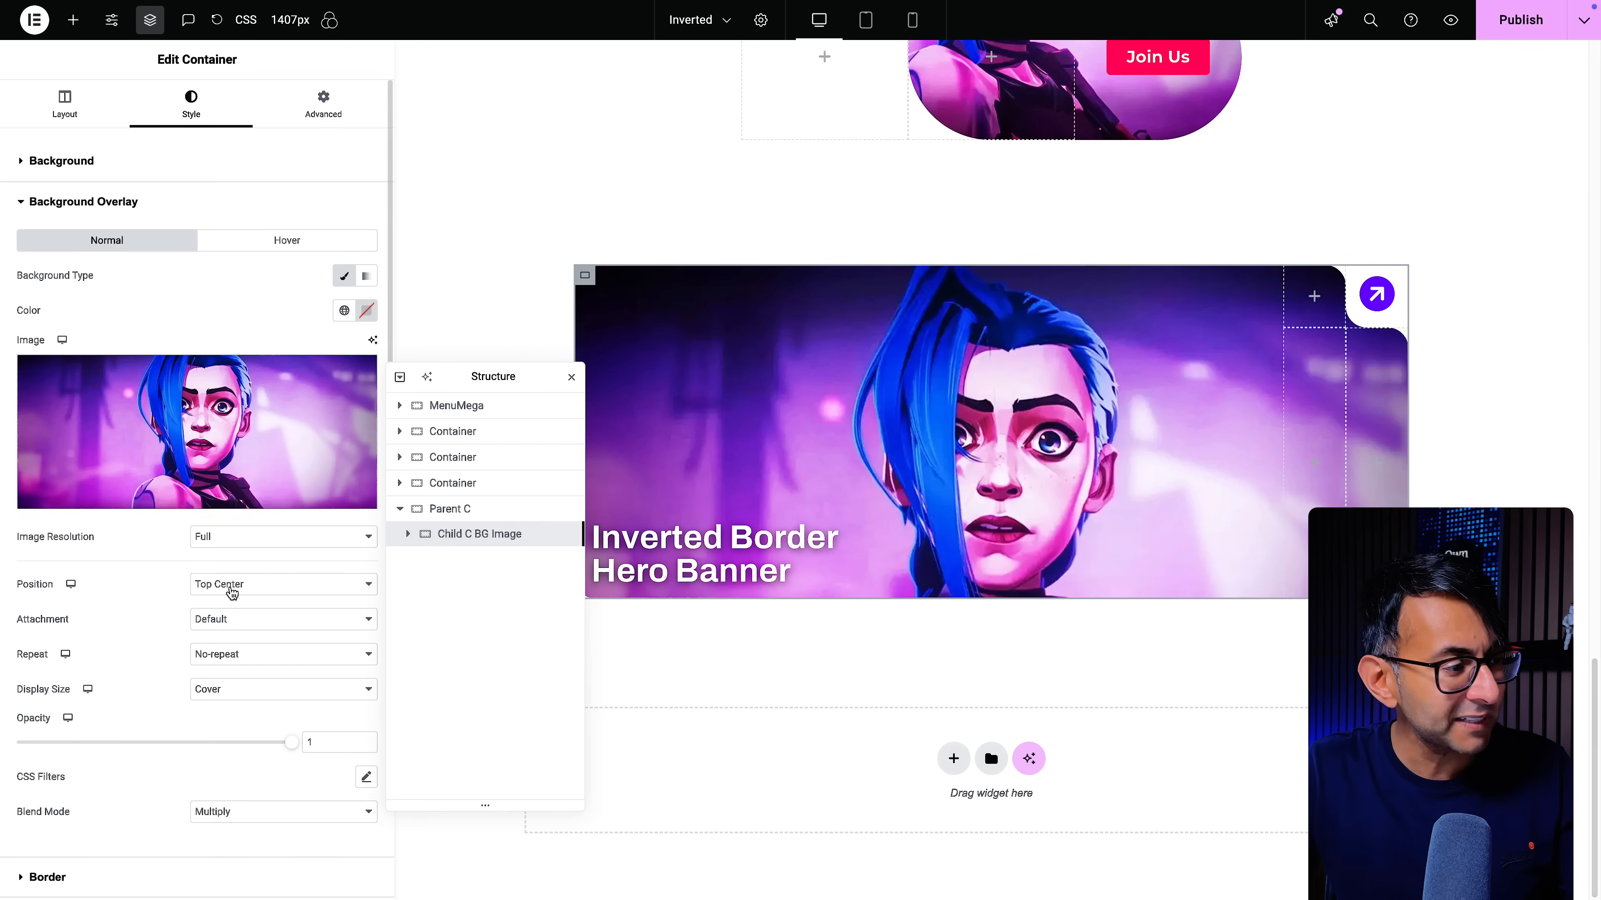
pyautogui.scroll(-3)
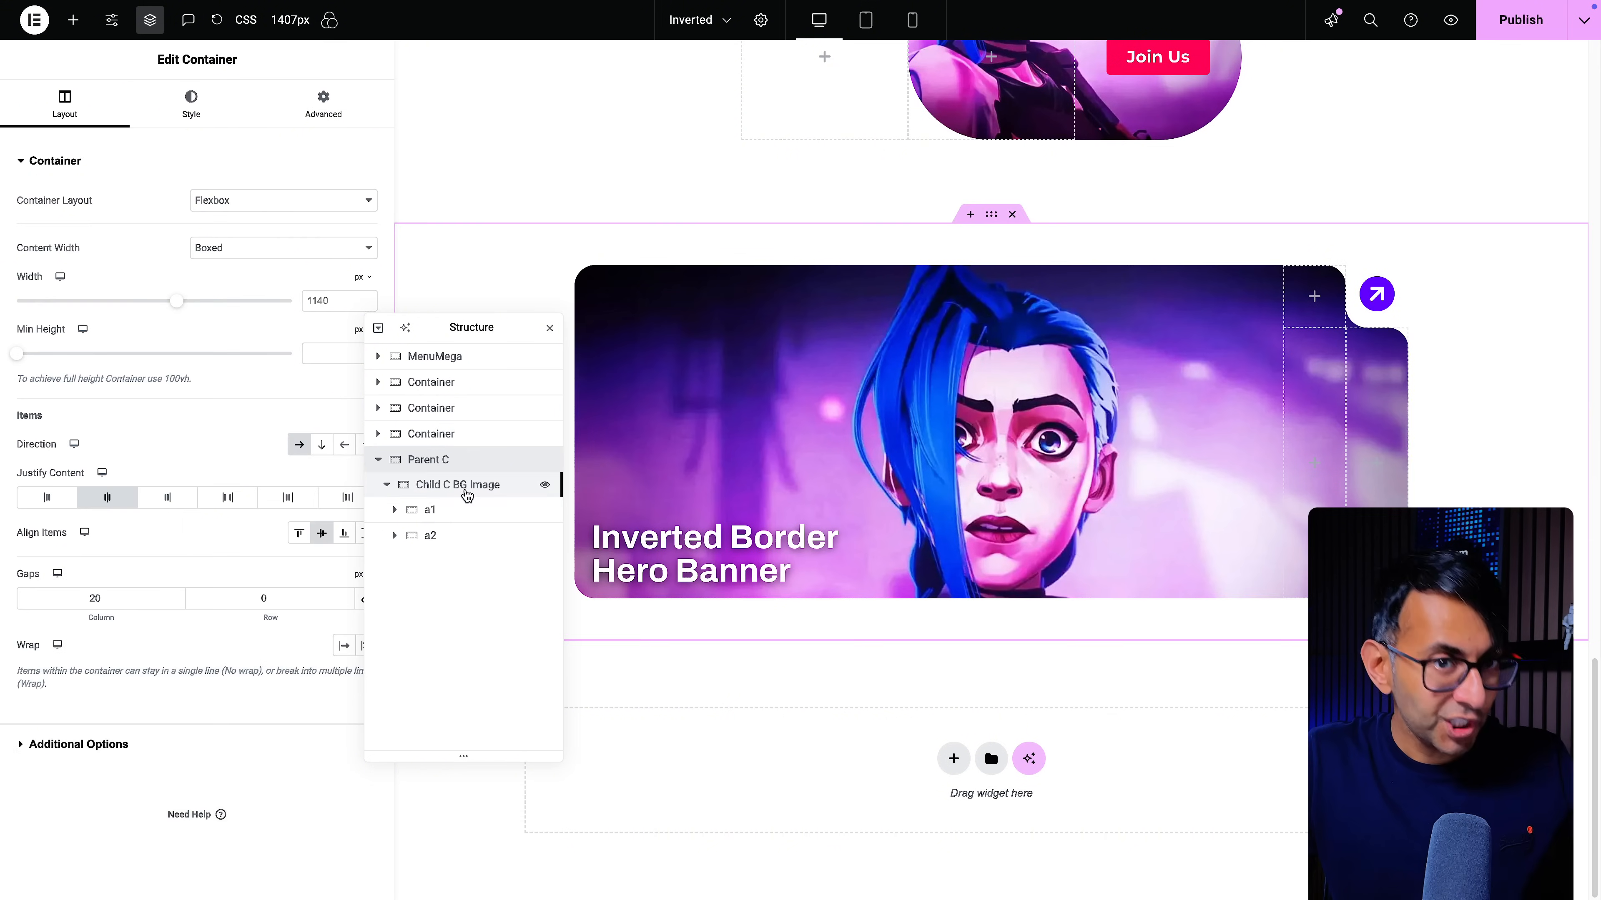
pyautogui.moveTo(472, 512)
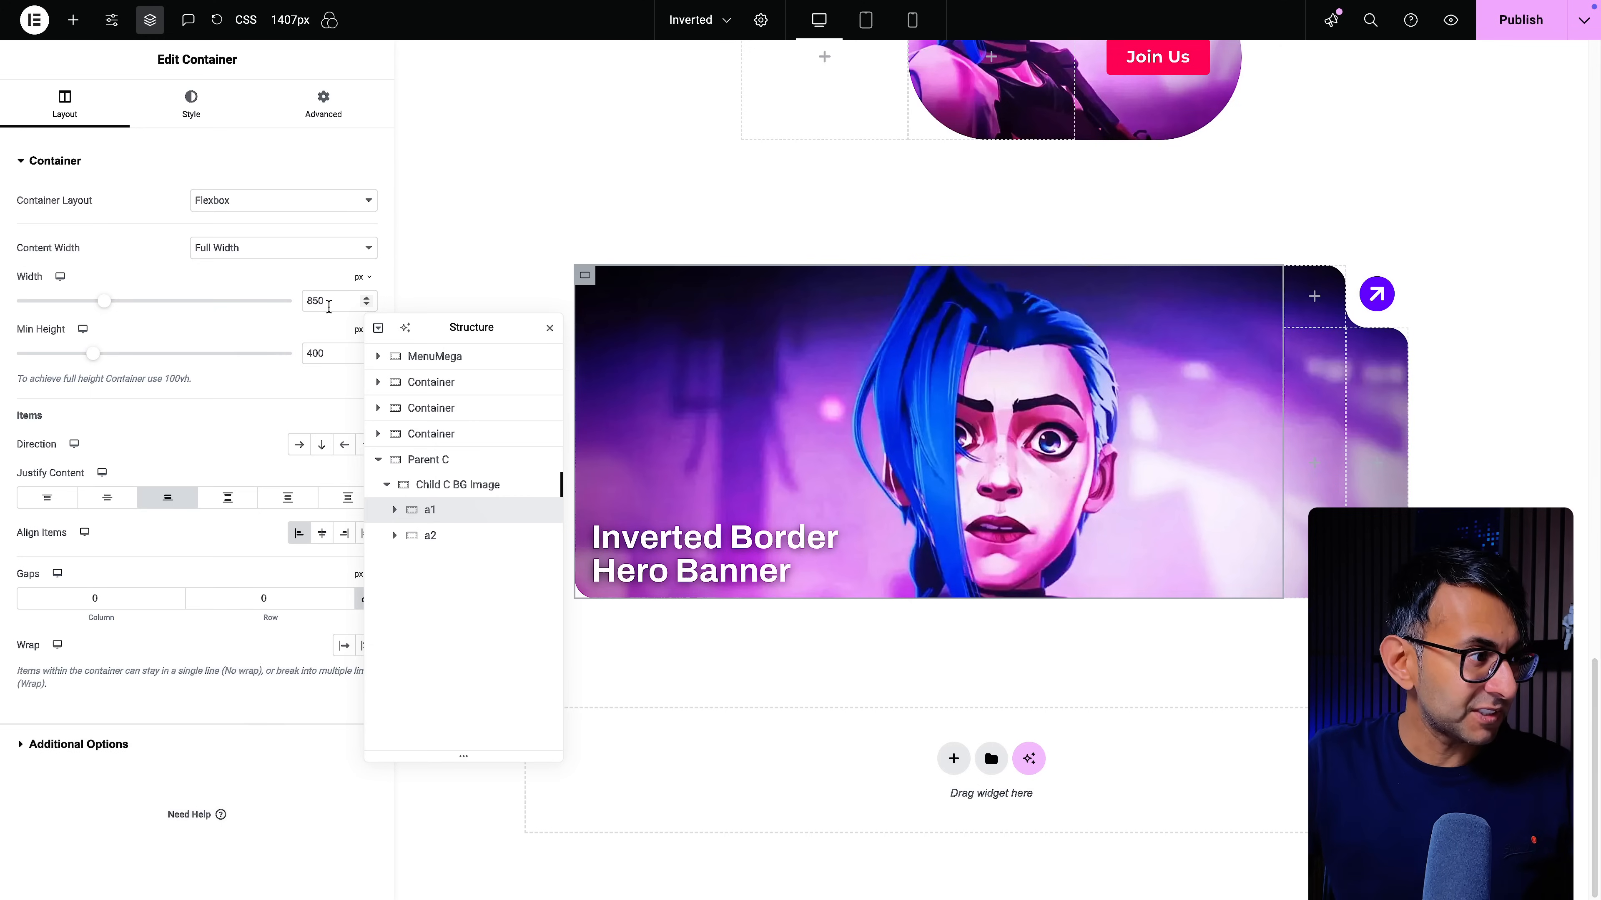
pyautogui.moveTo(484, 538)
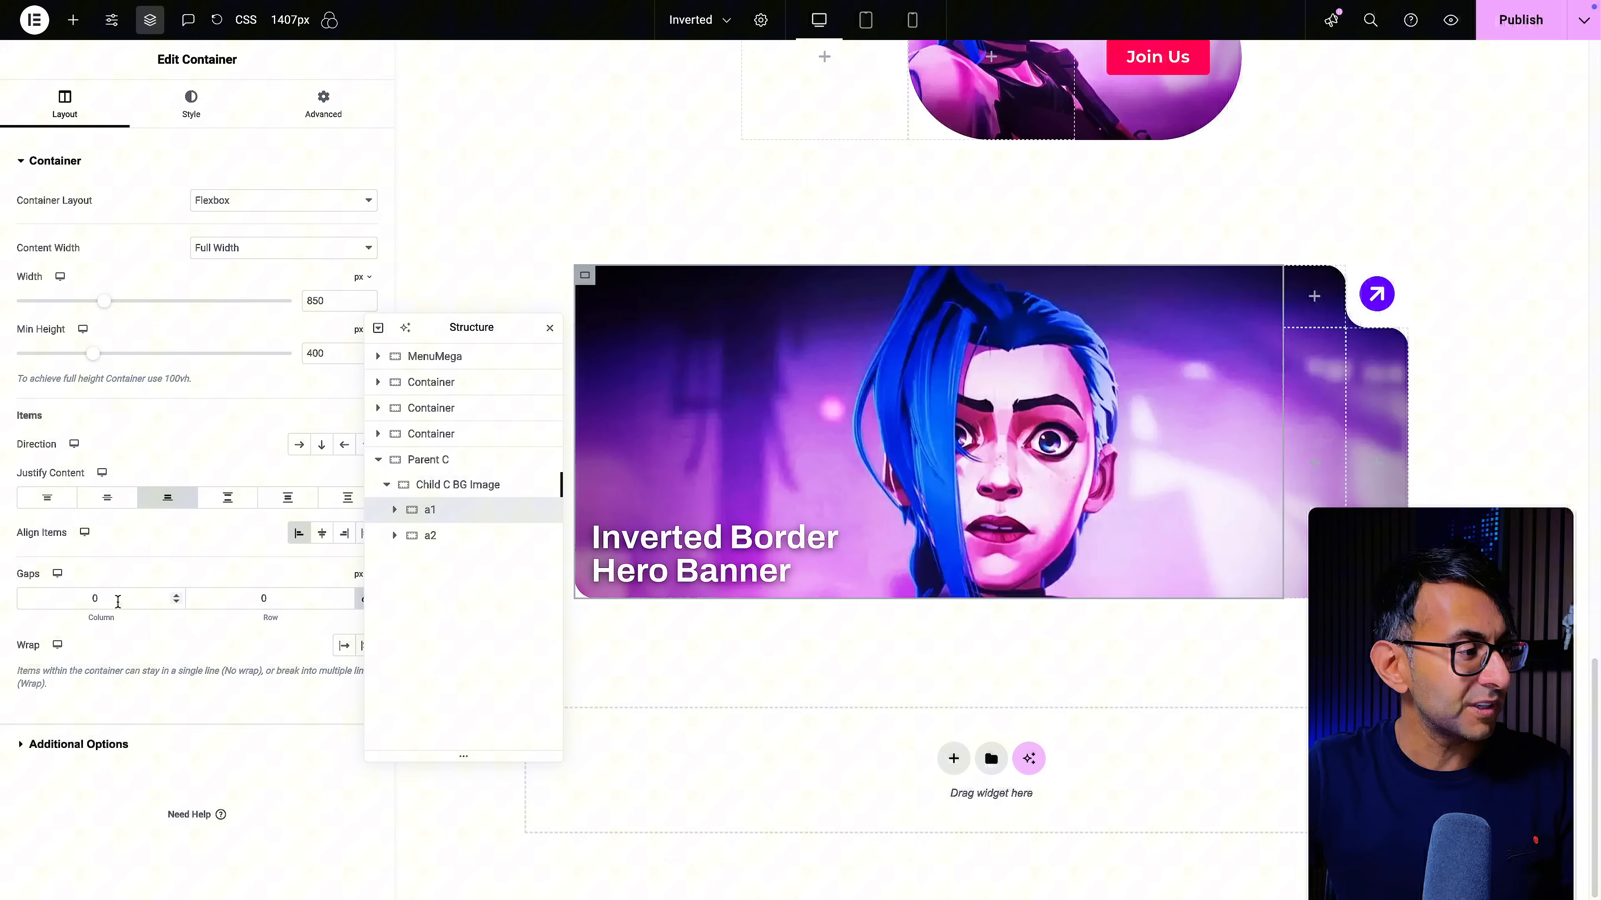
# Review a1's Style settings, then its Advanced settings where the invert-1 class goes
pyautogui.click(190, 105)
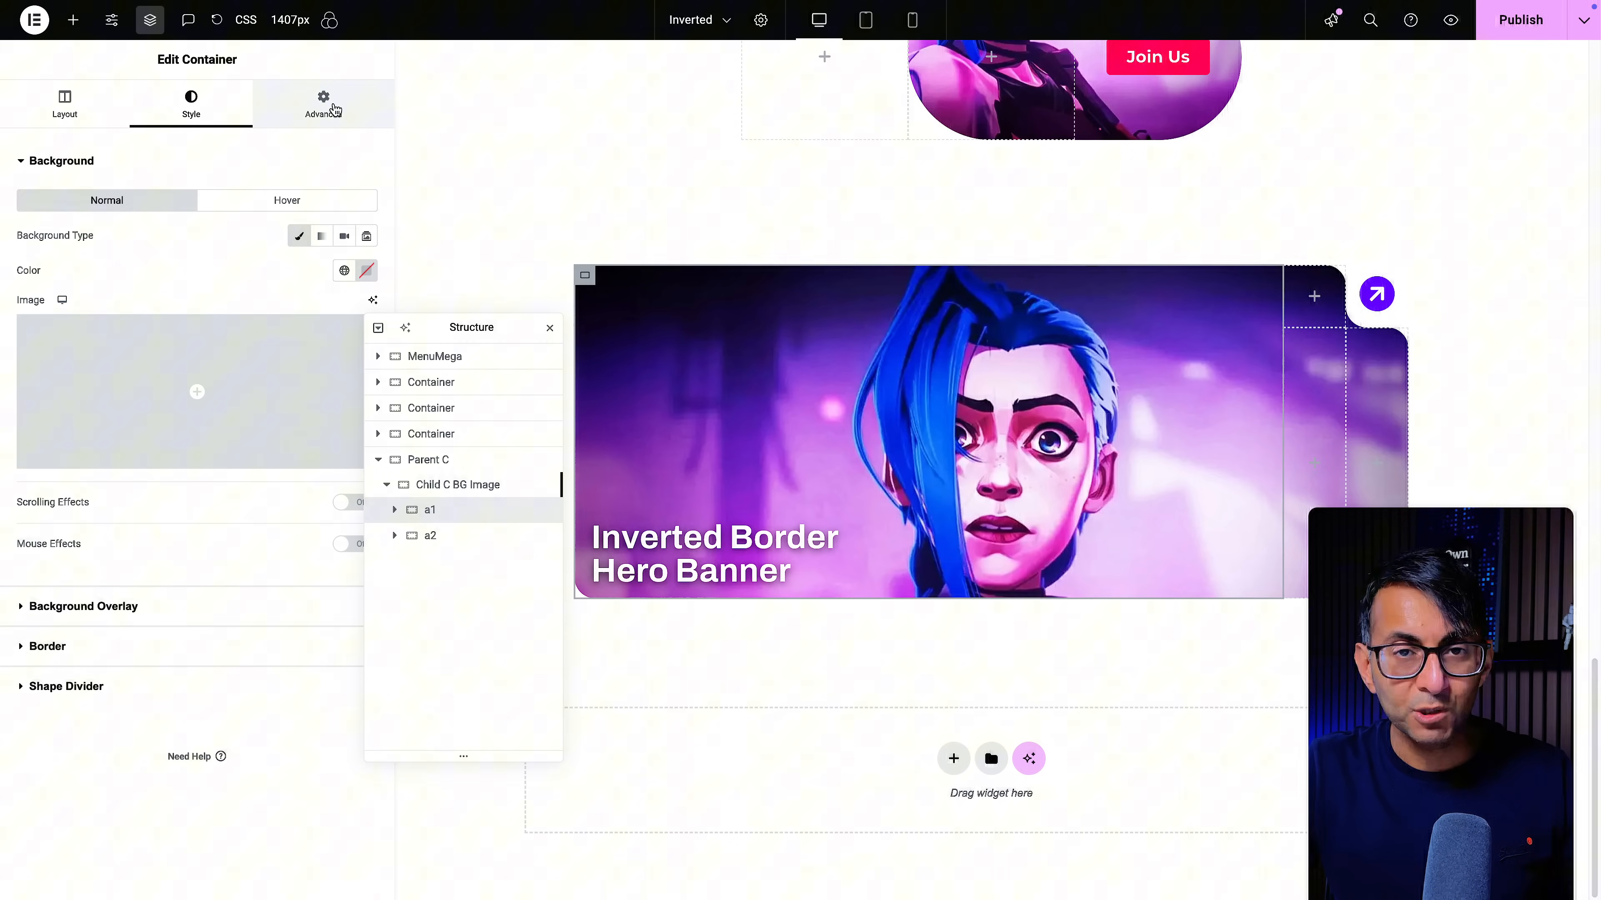
pyautogui.click(322, 104)
pyautogui.write('invert-1')
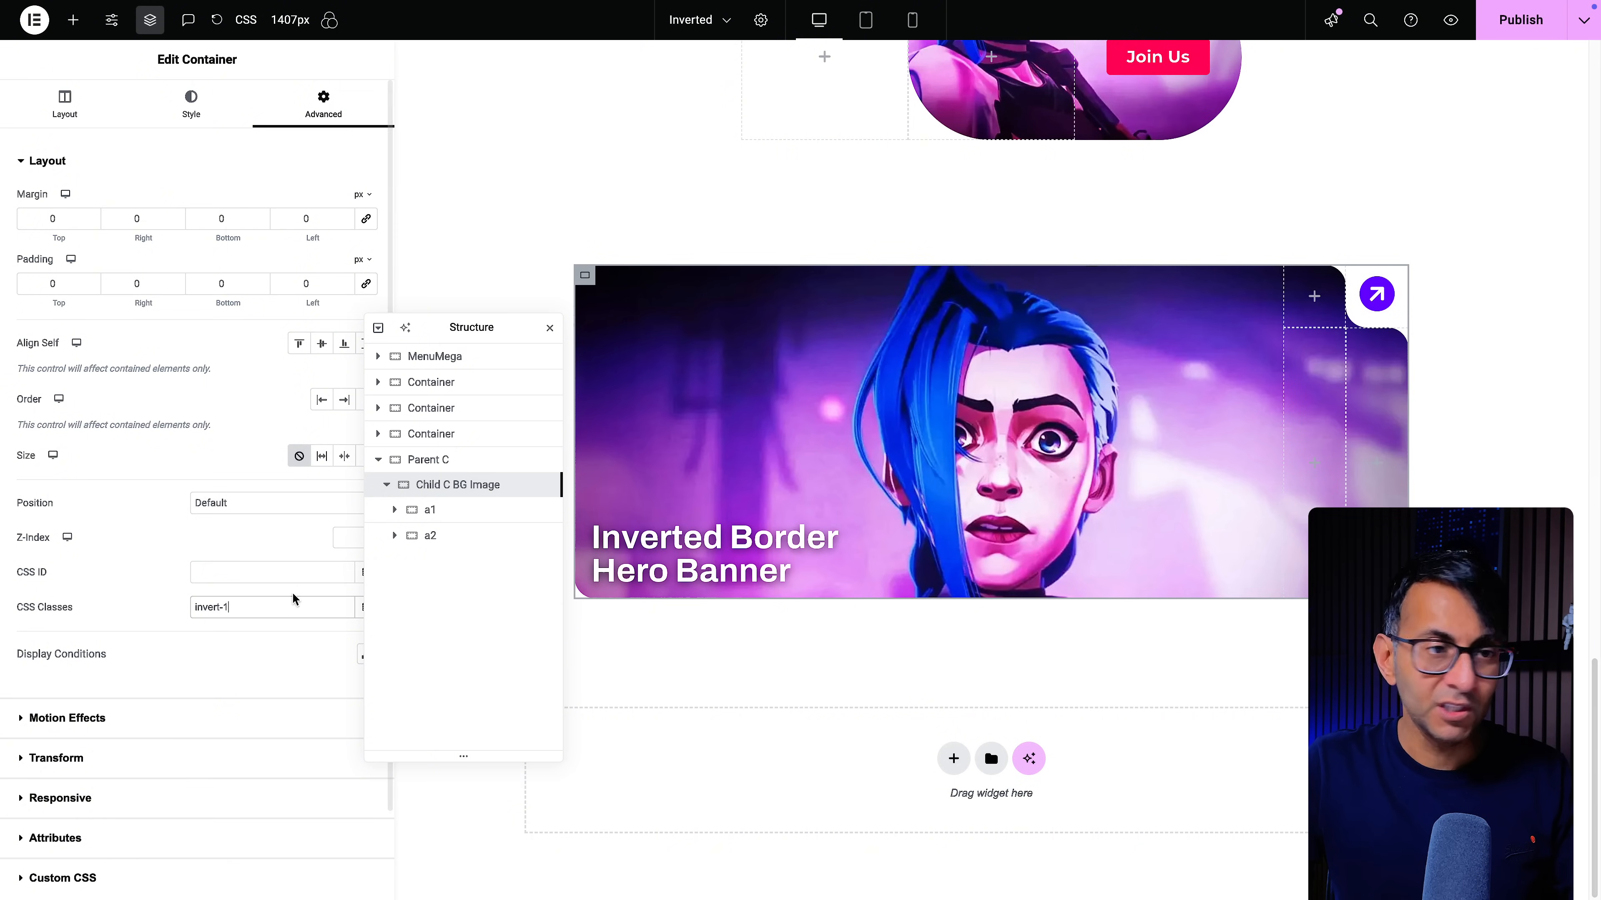
pyautogui.moveTo(272, 608)
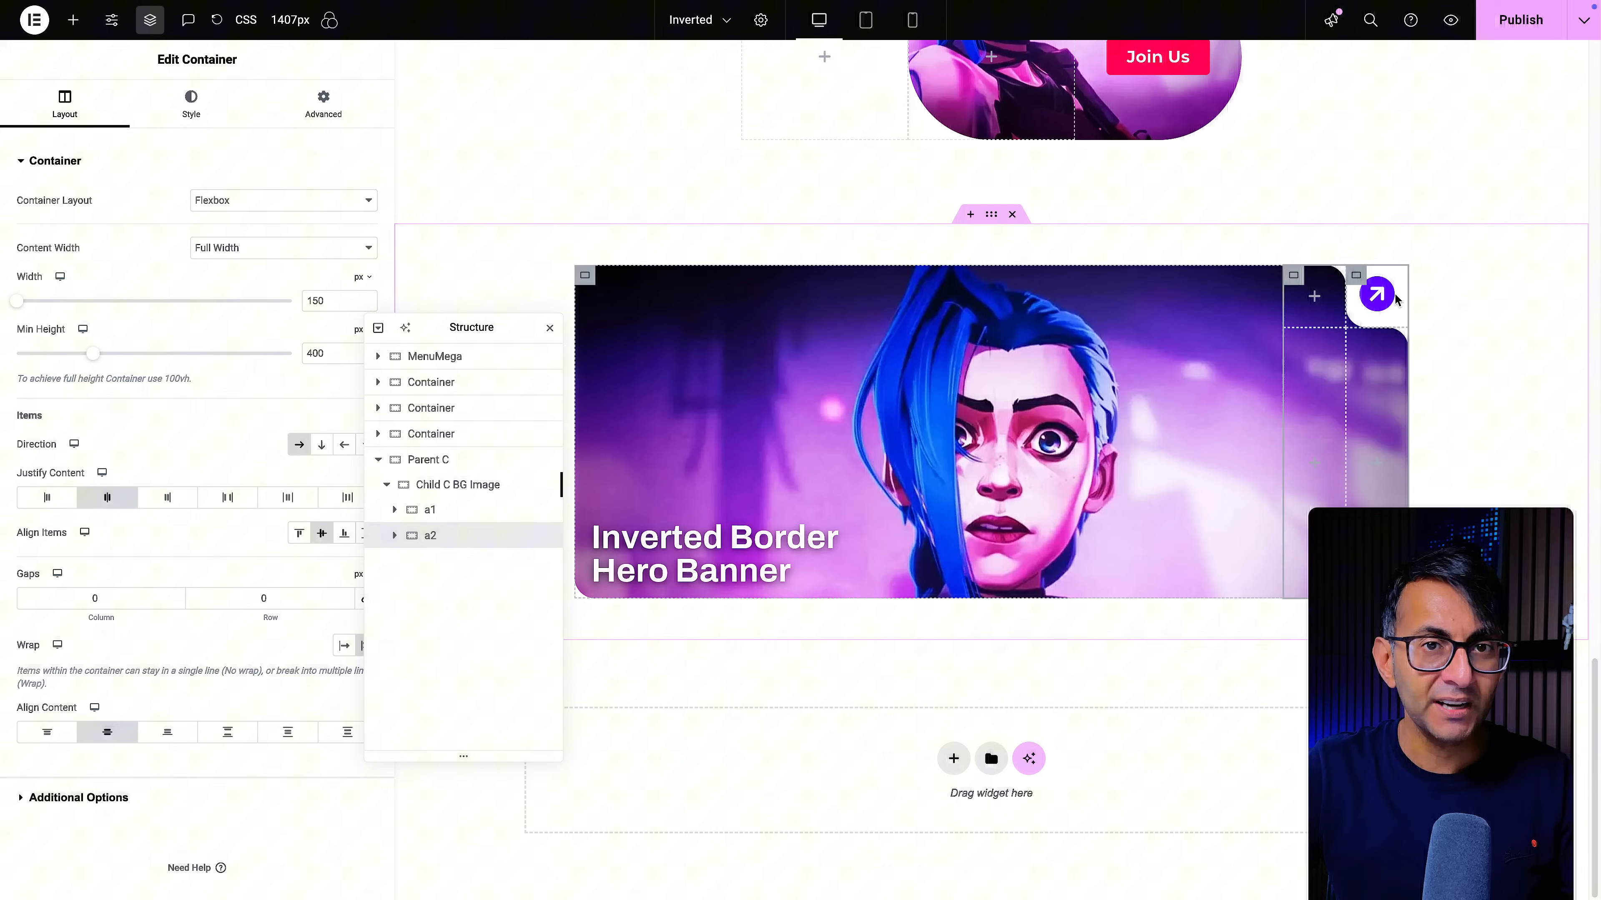
# Show a2's Advanced settings where the invert-2 class is entered
pyautogui.click(323, 103)
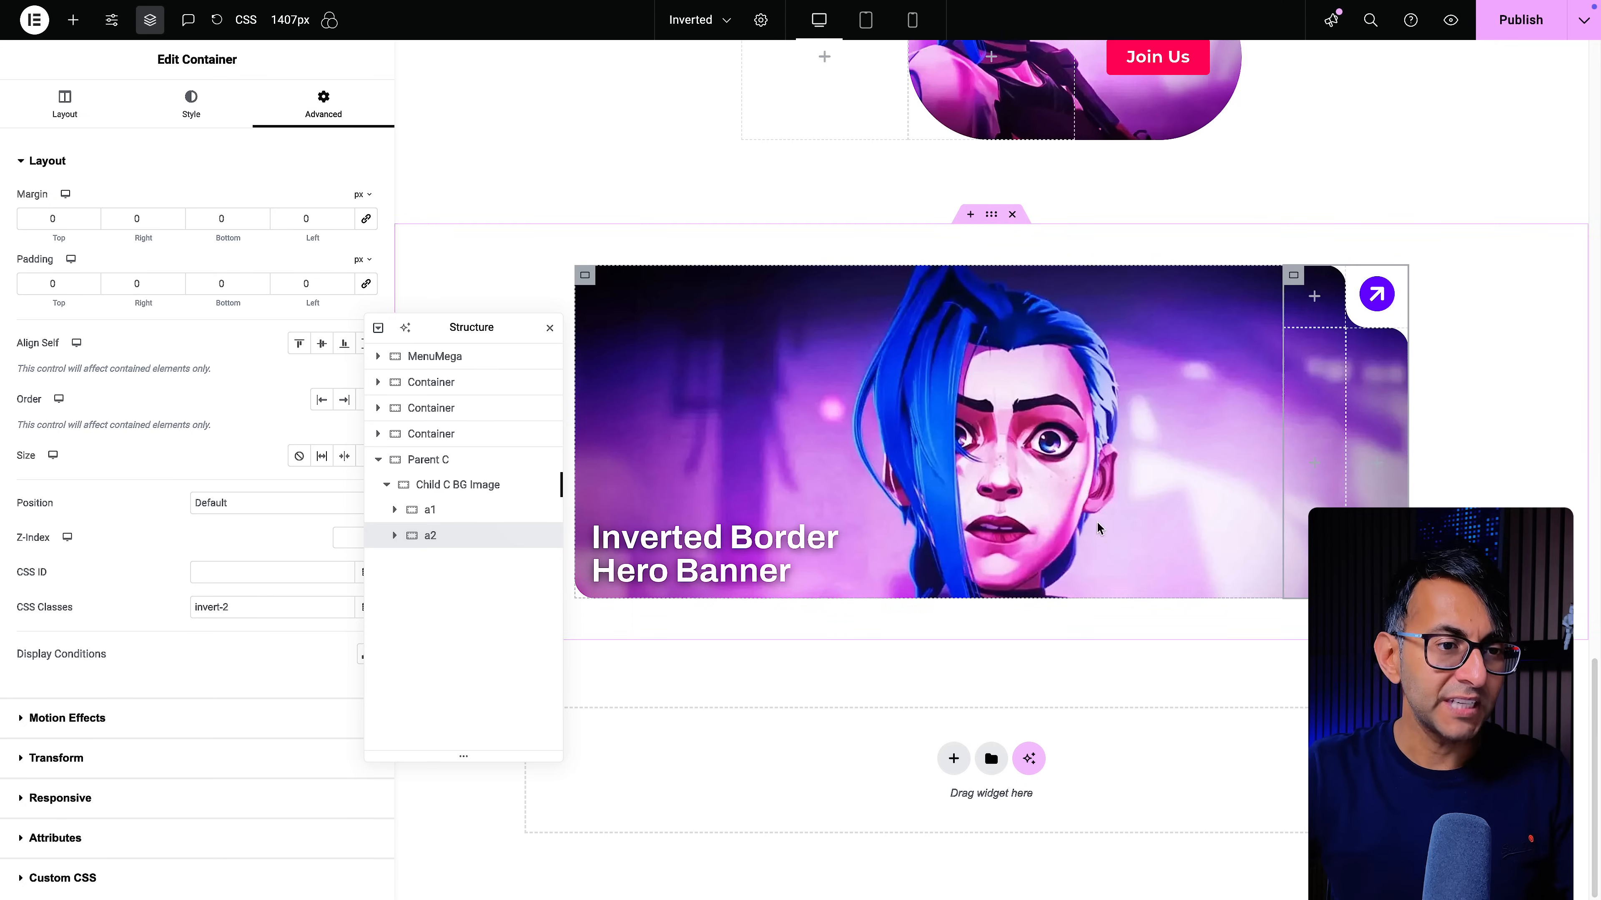
pyautogui.moveTo(1383, 391)
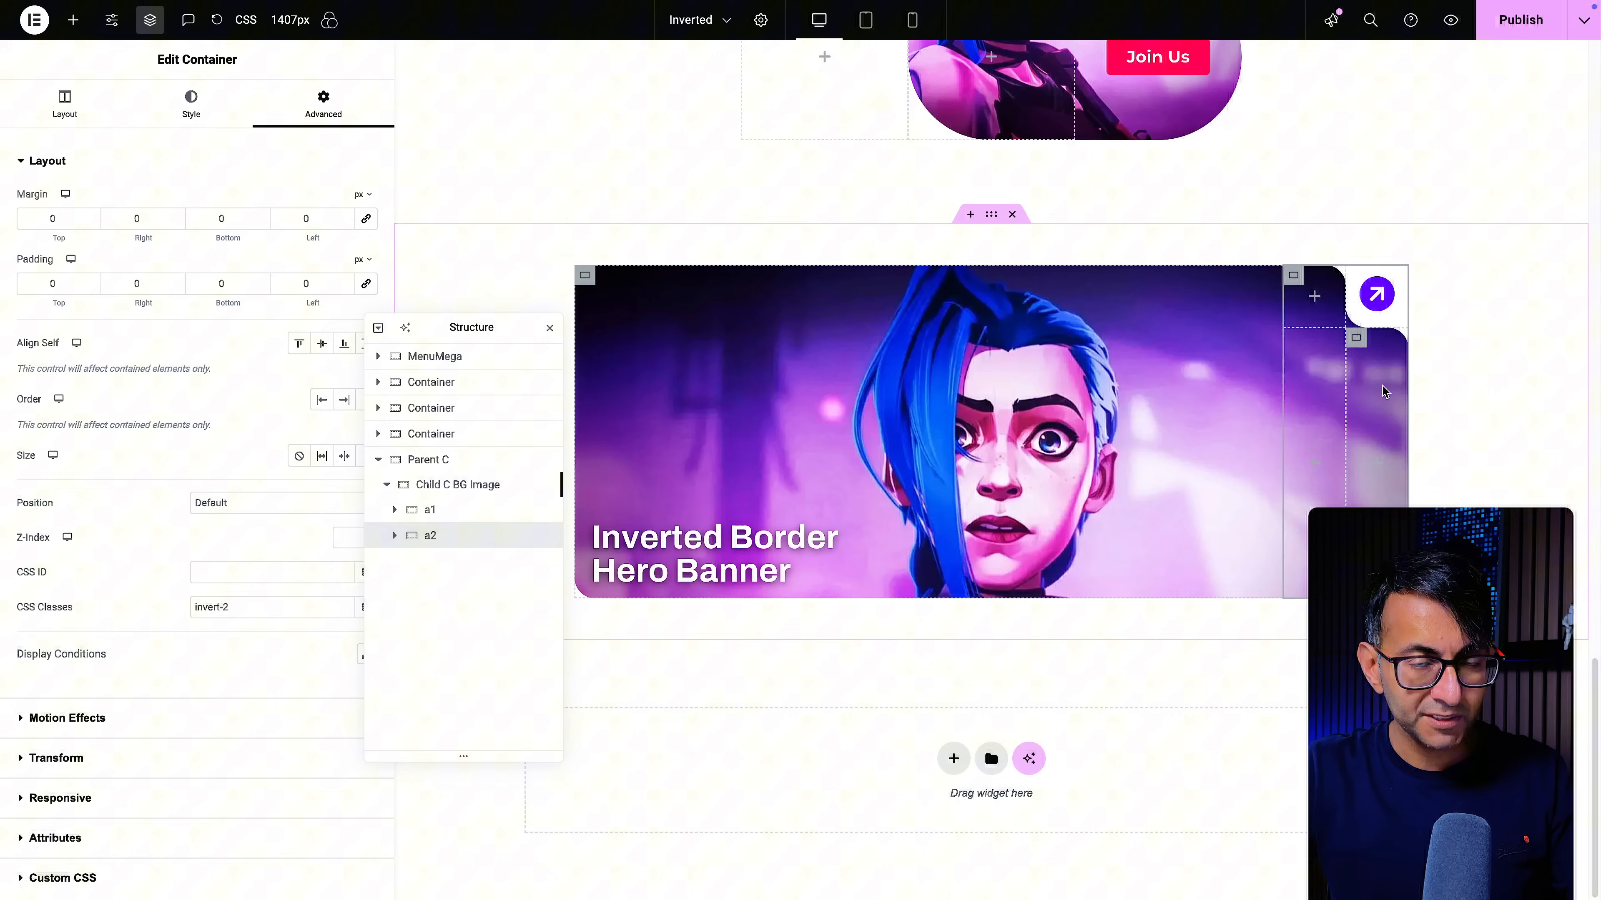
pyautogui.moveTo(452, 535)
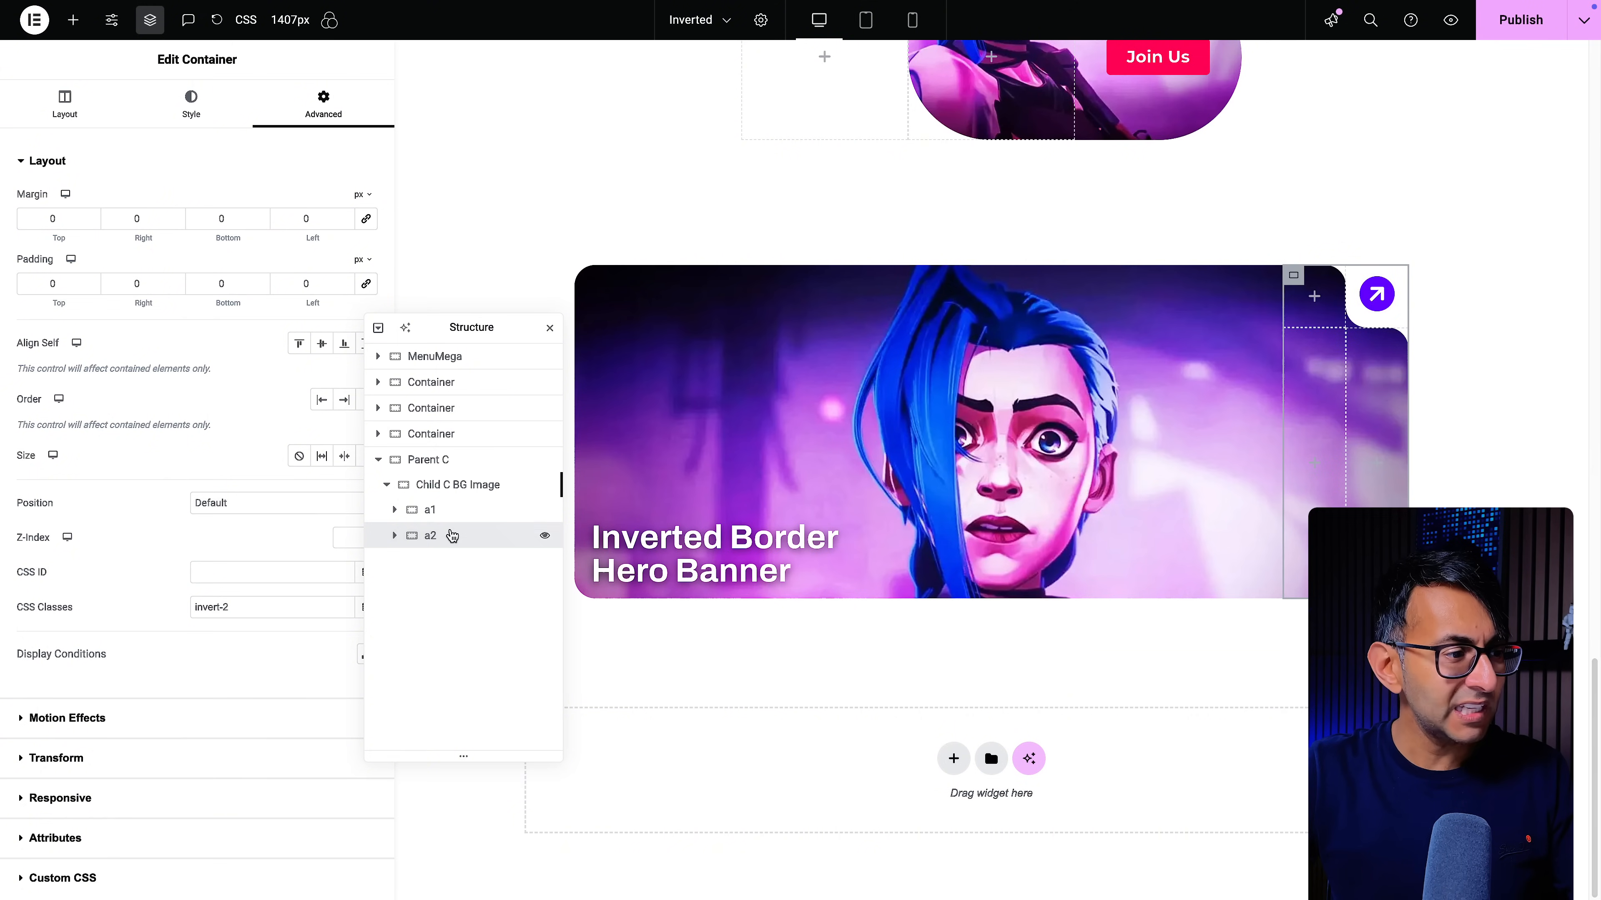
# Expand a1 and a2 in the Navigator and justify a1's heading to the end (bottom)
pyautogui.click(394, 510)
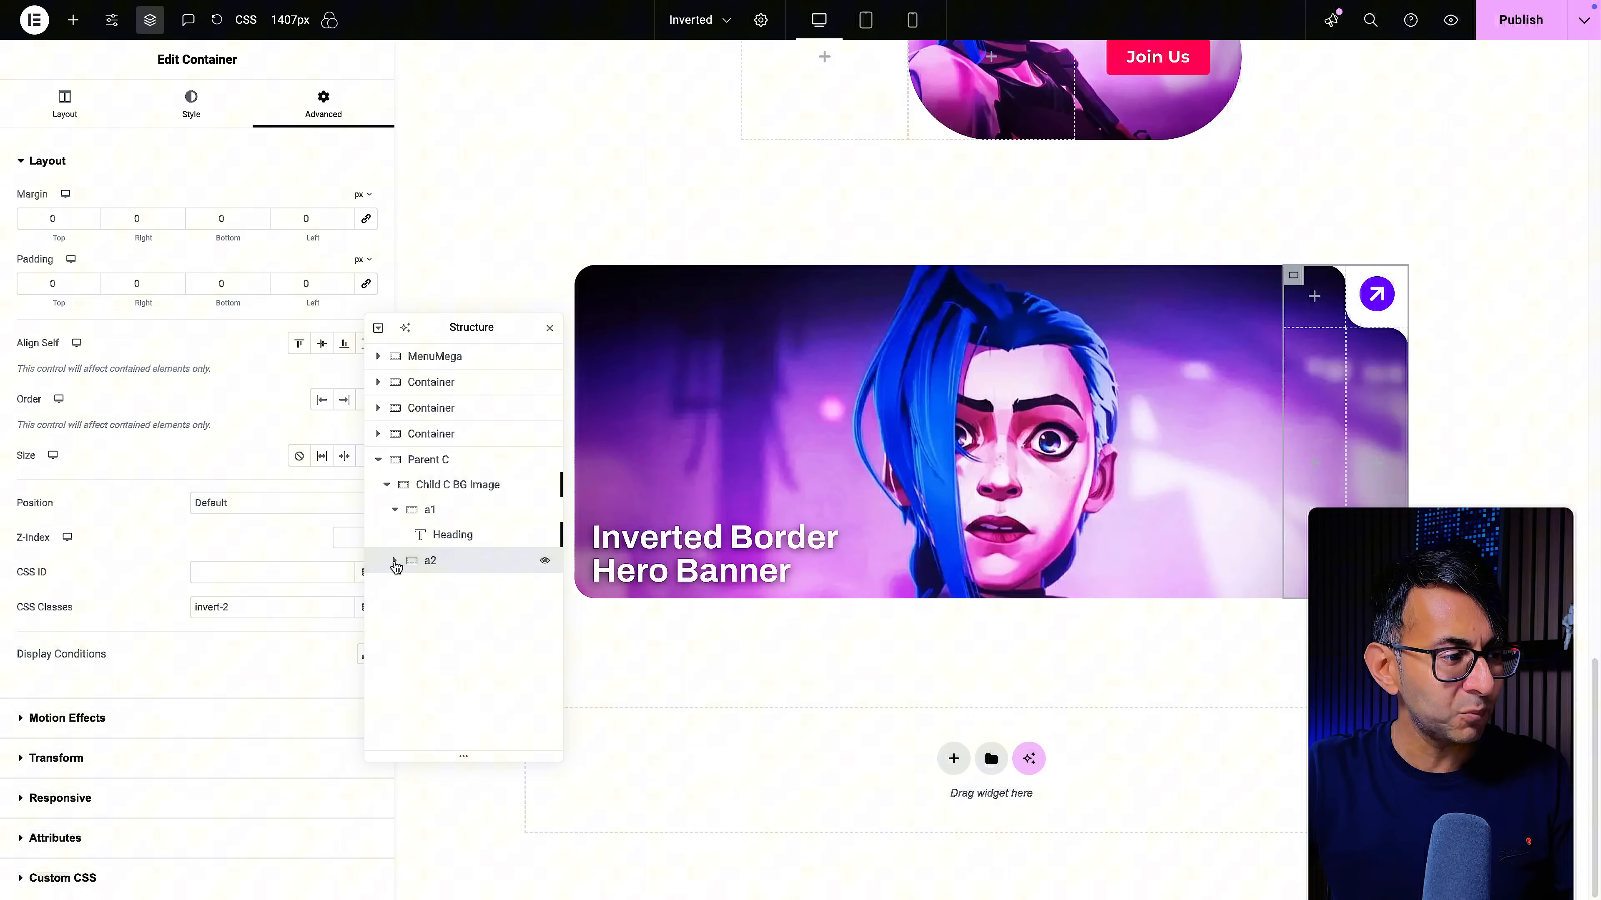
pyautogui.click(396, 560)
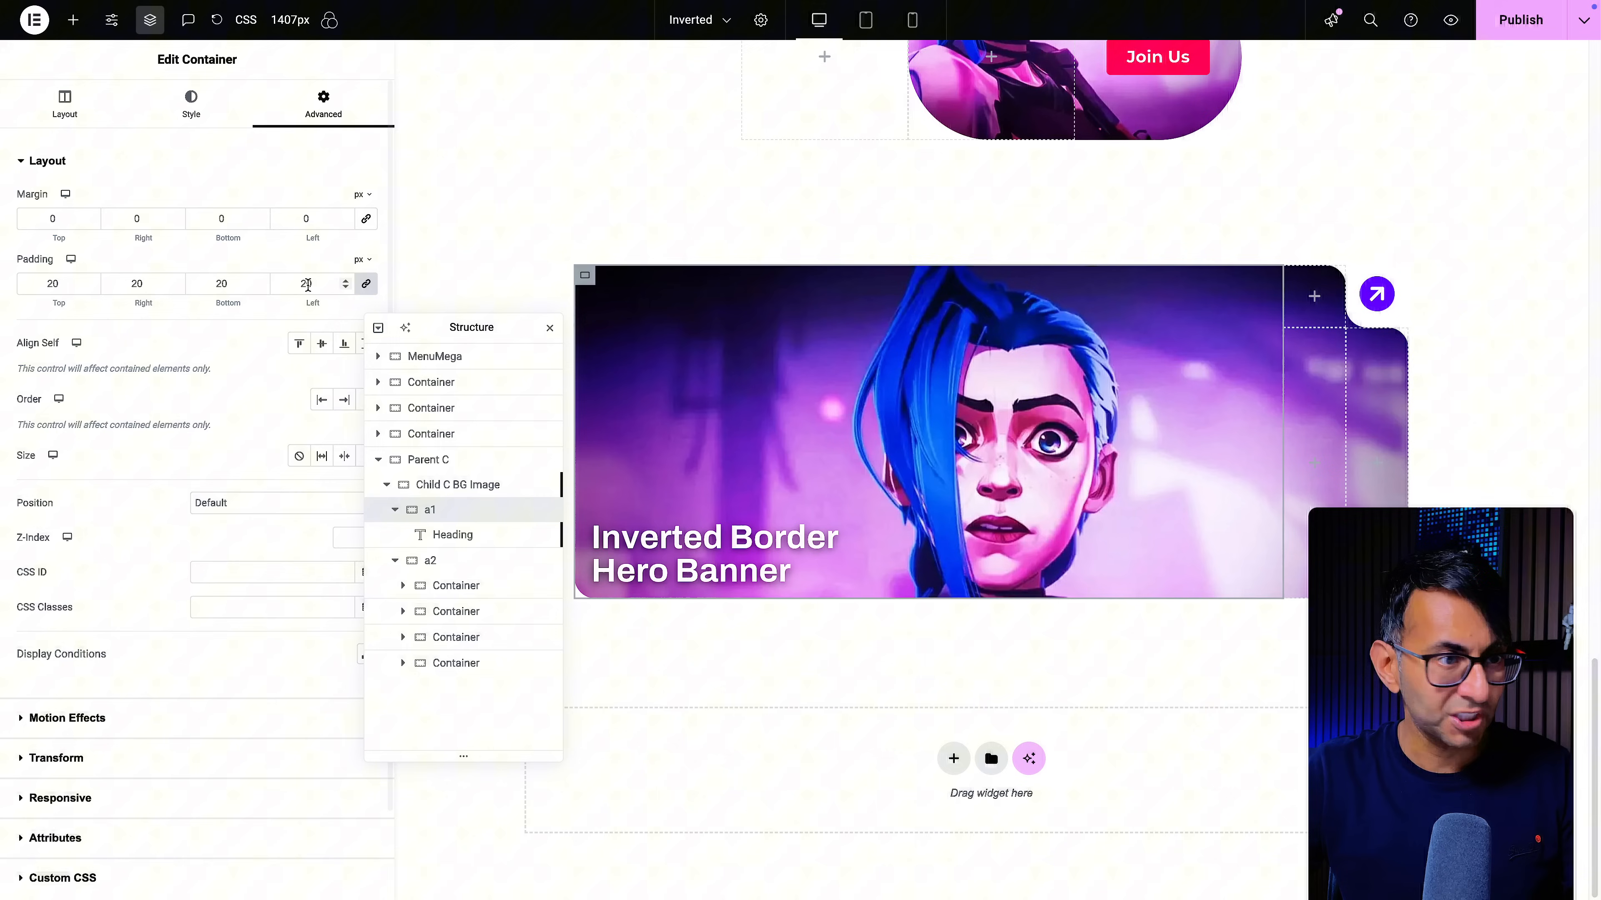
pyautogui.click(65, 103)
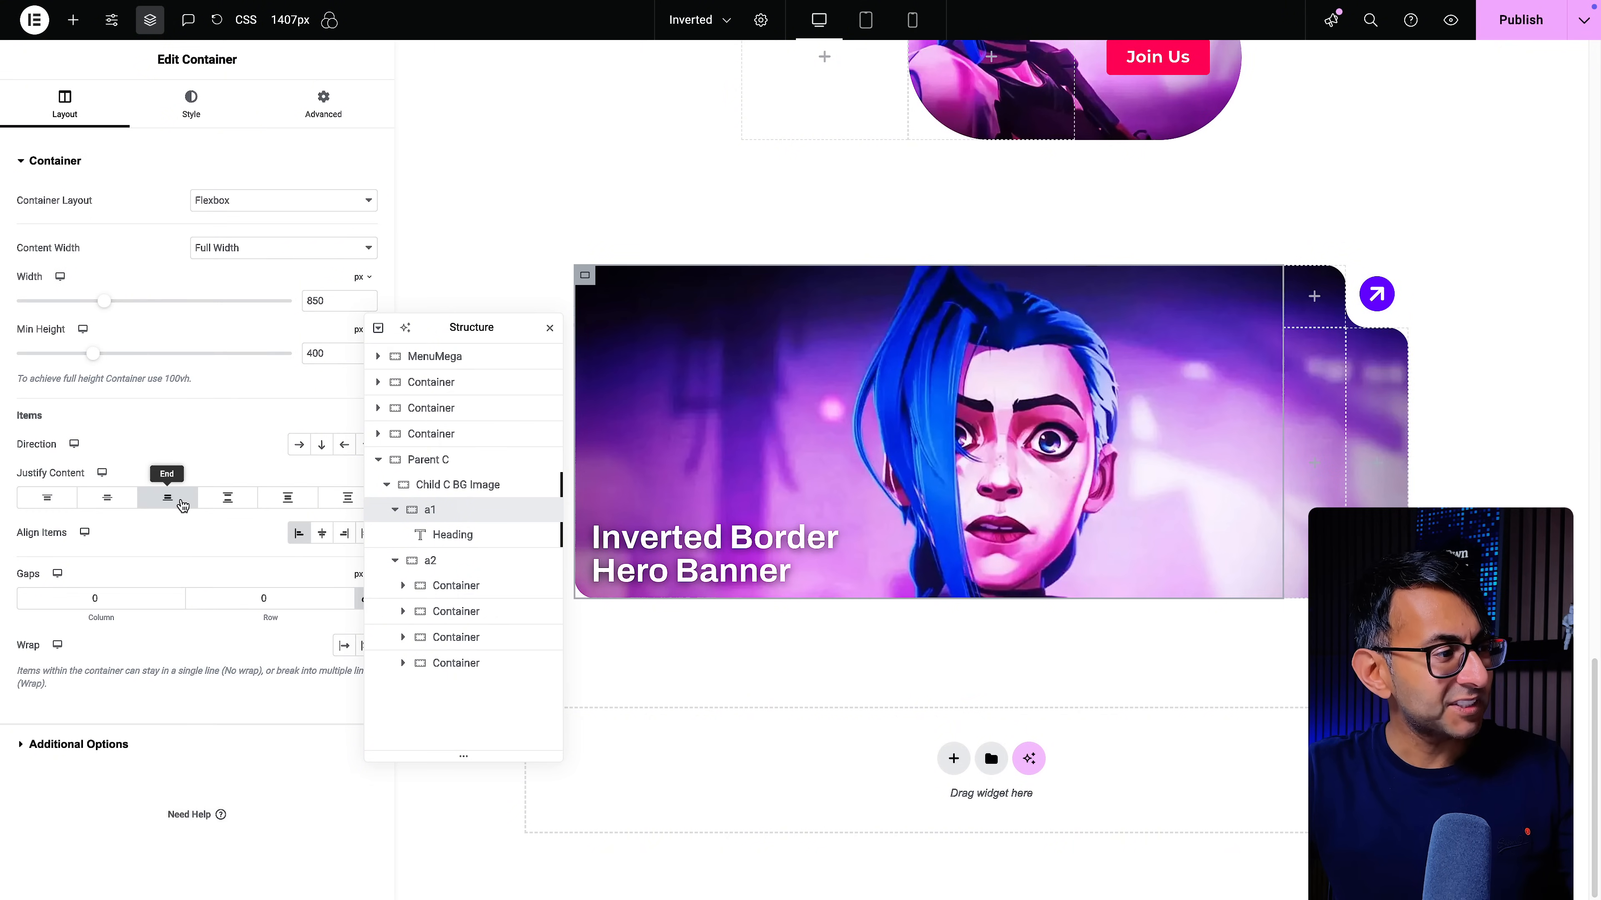
pyautogui.click(106, 499)
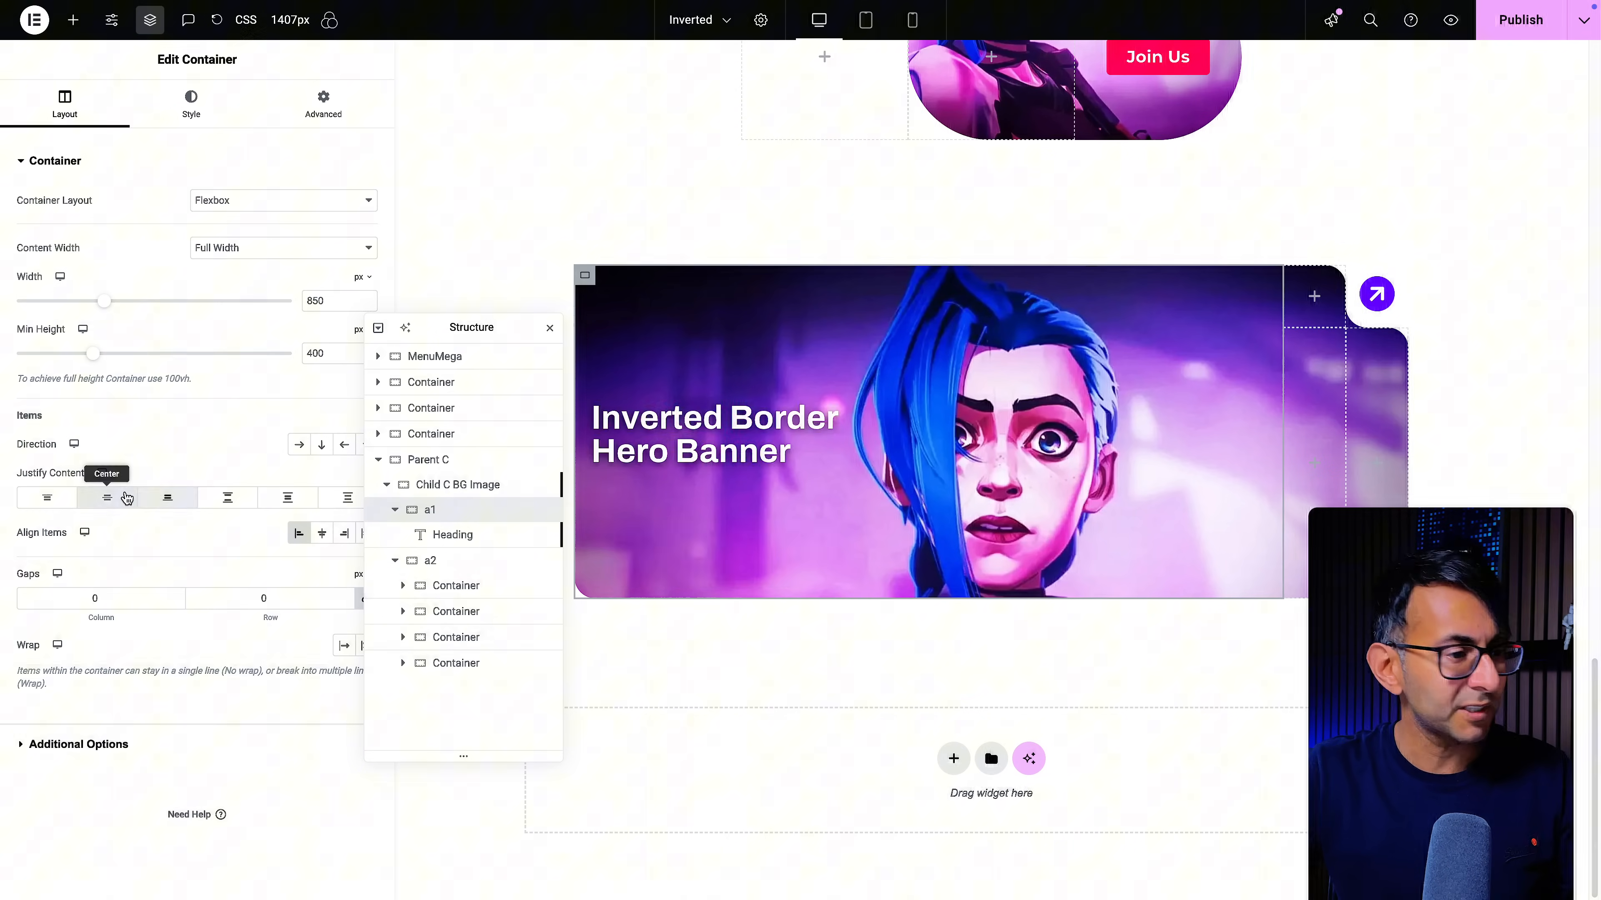
pyautogui.click(167, 499)
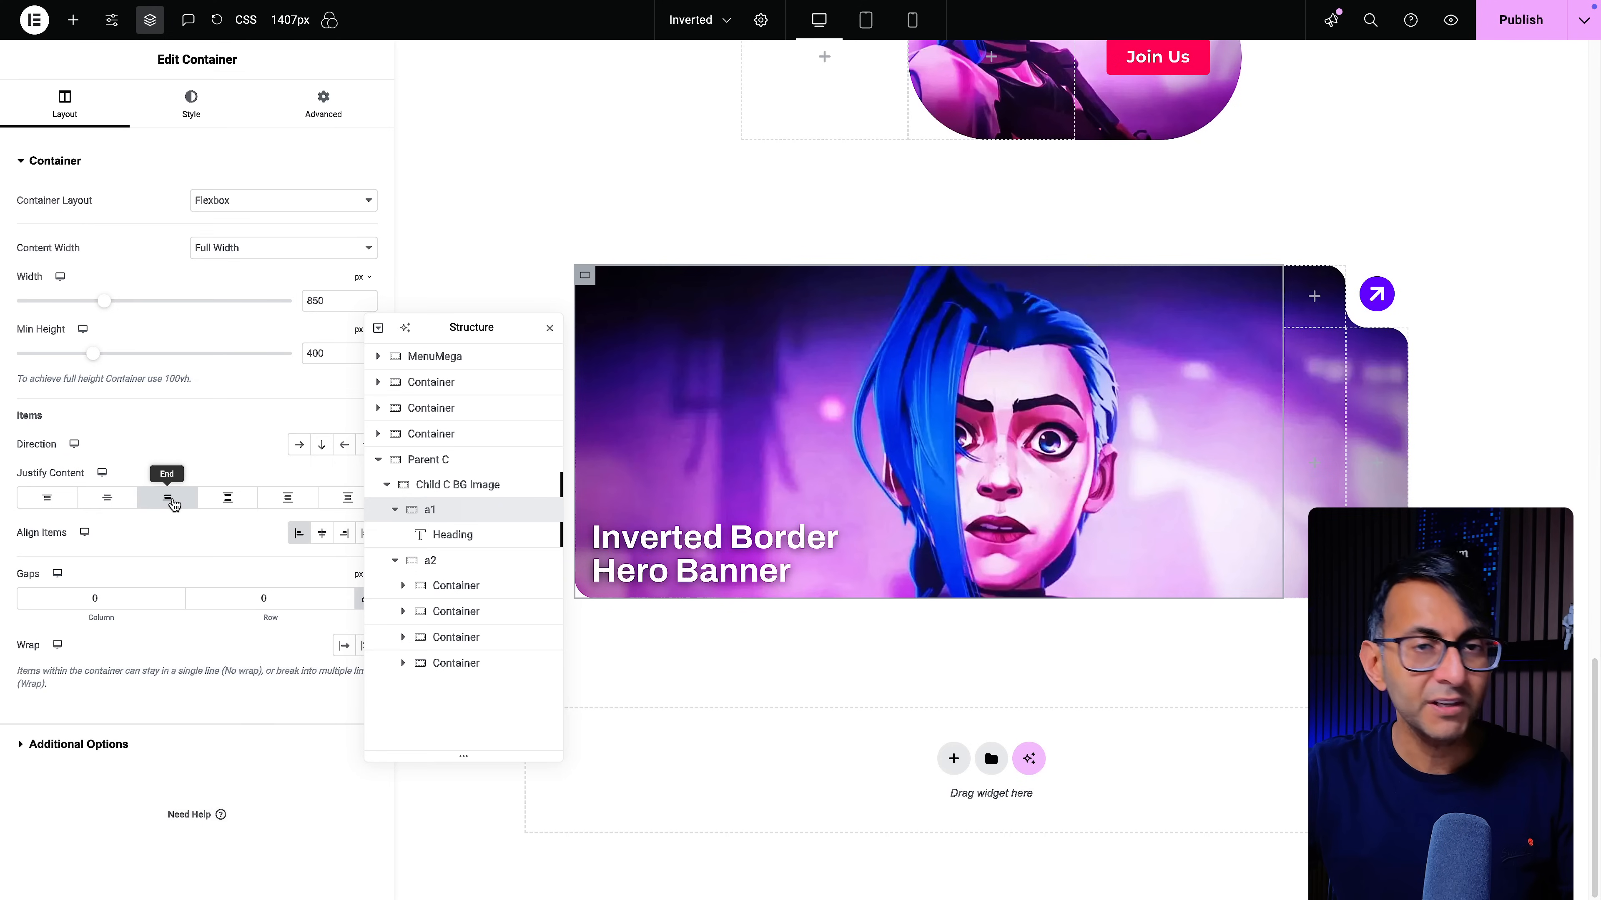
pyautogui.click(167, 497)
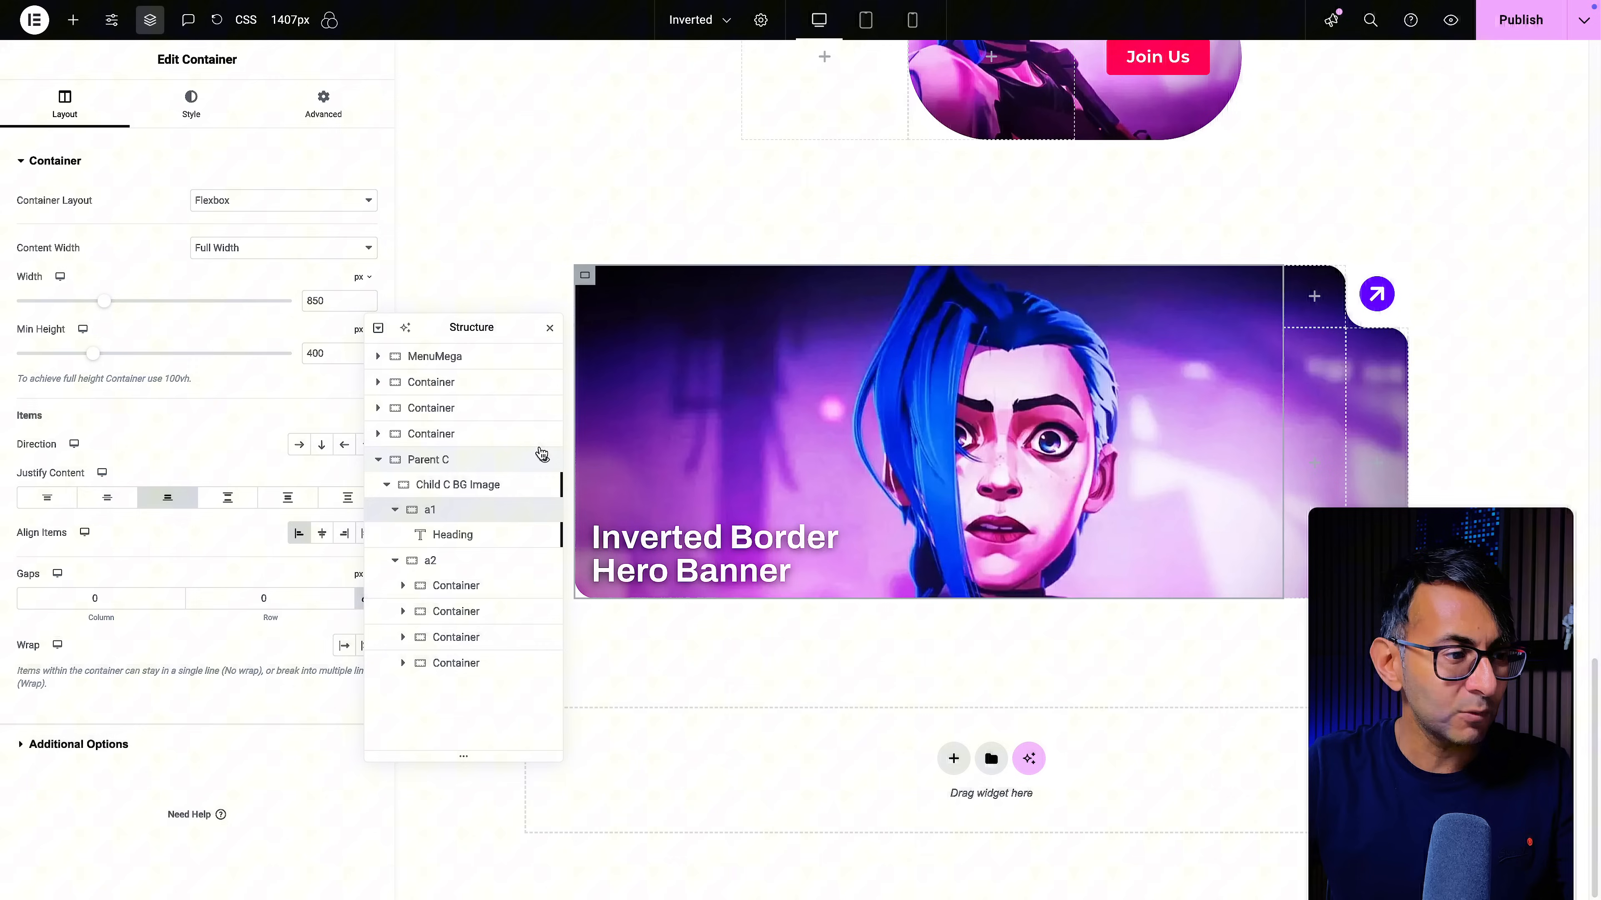
# Review the a2 container's Advanced class and its Layout size settings
pyautogui.click(322, 104)
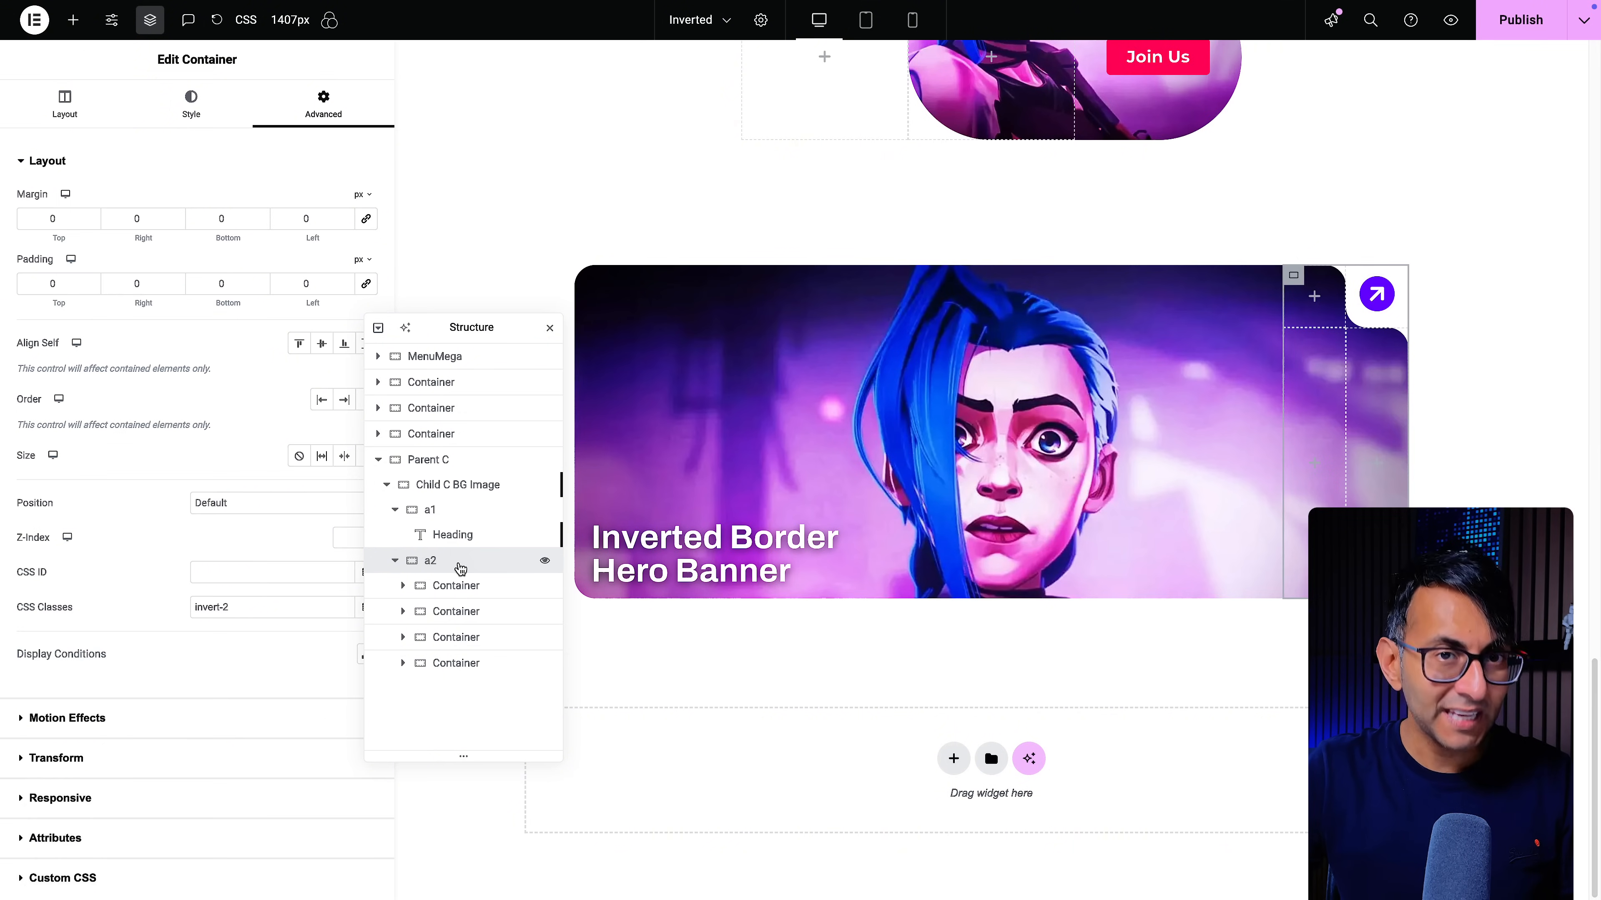
pyautogui.click(65, 104)
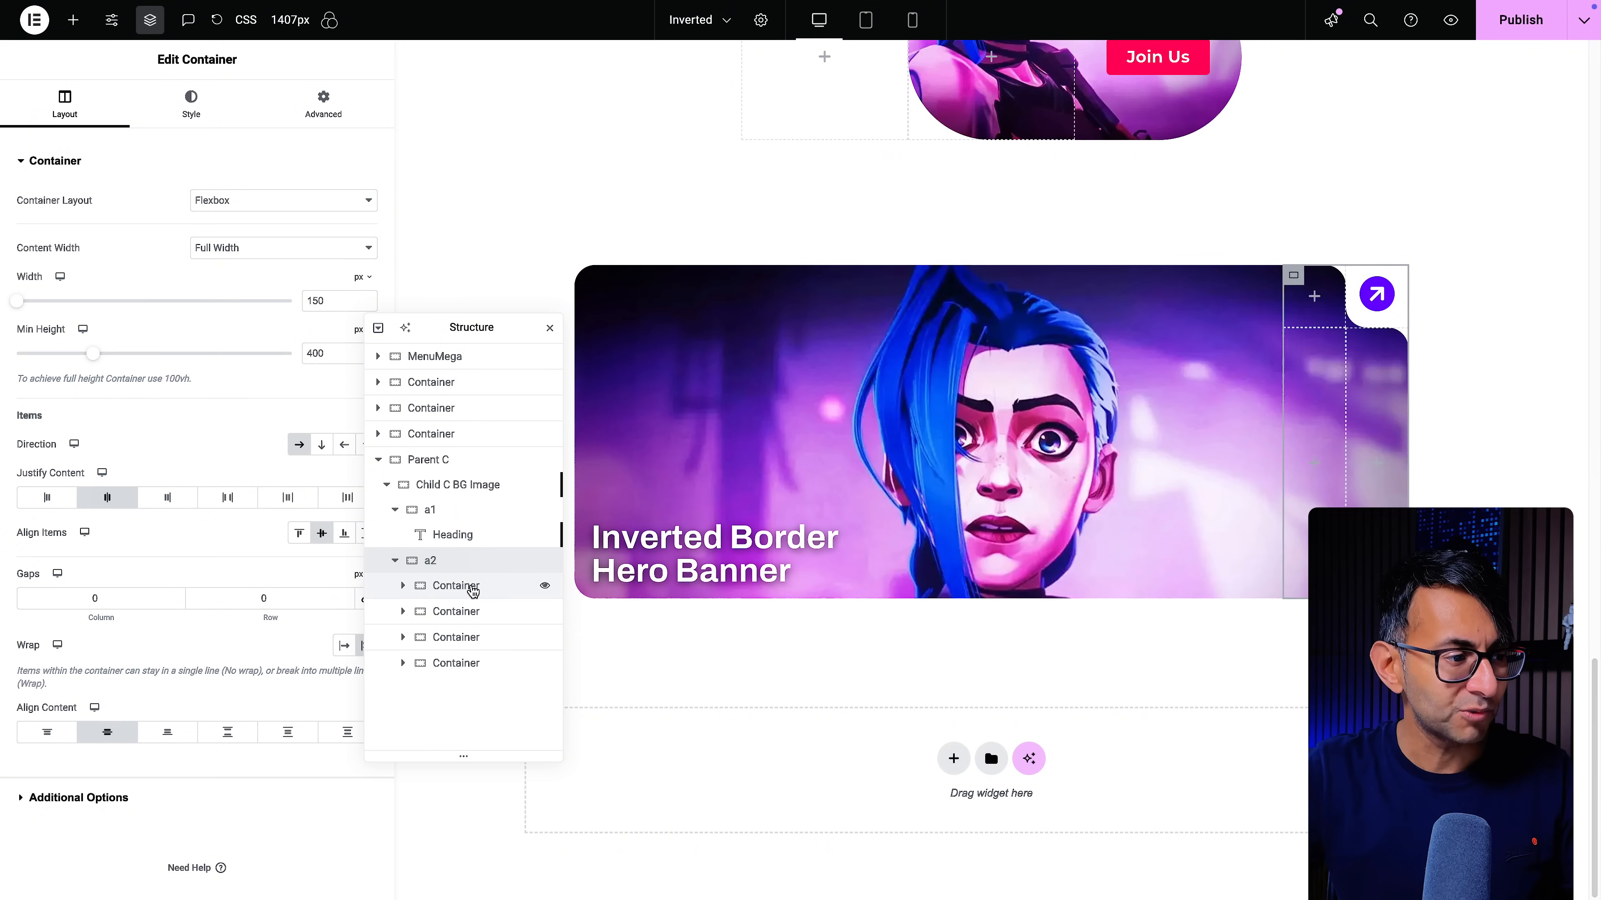
pyautogui.click(455, 637)
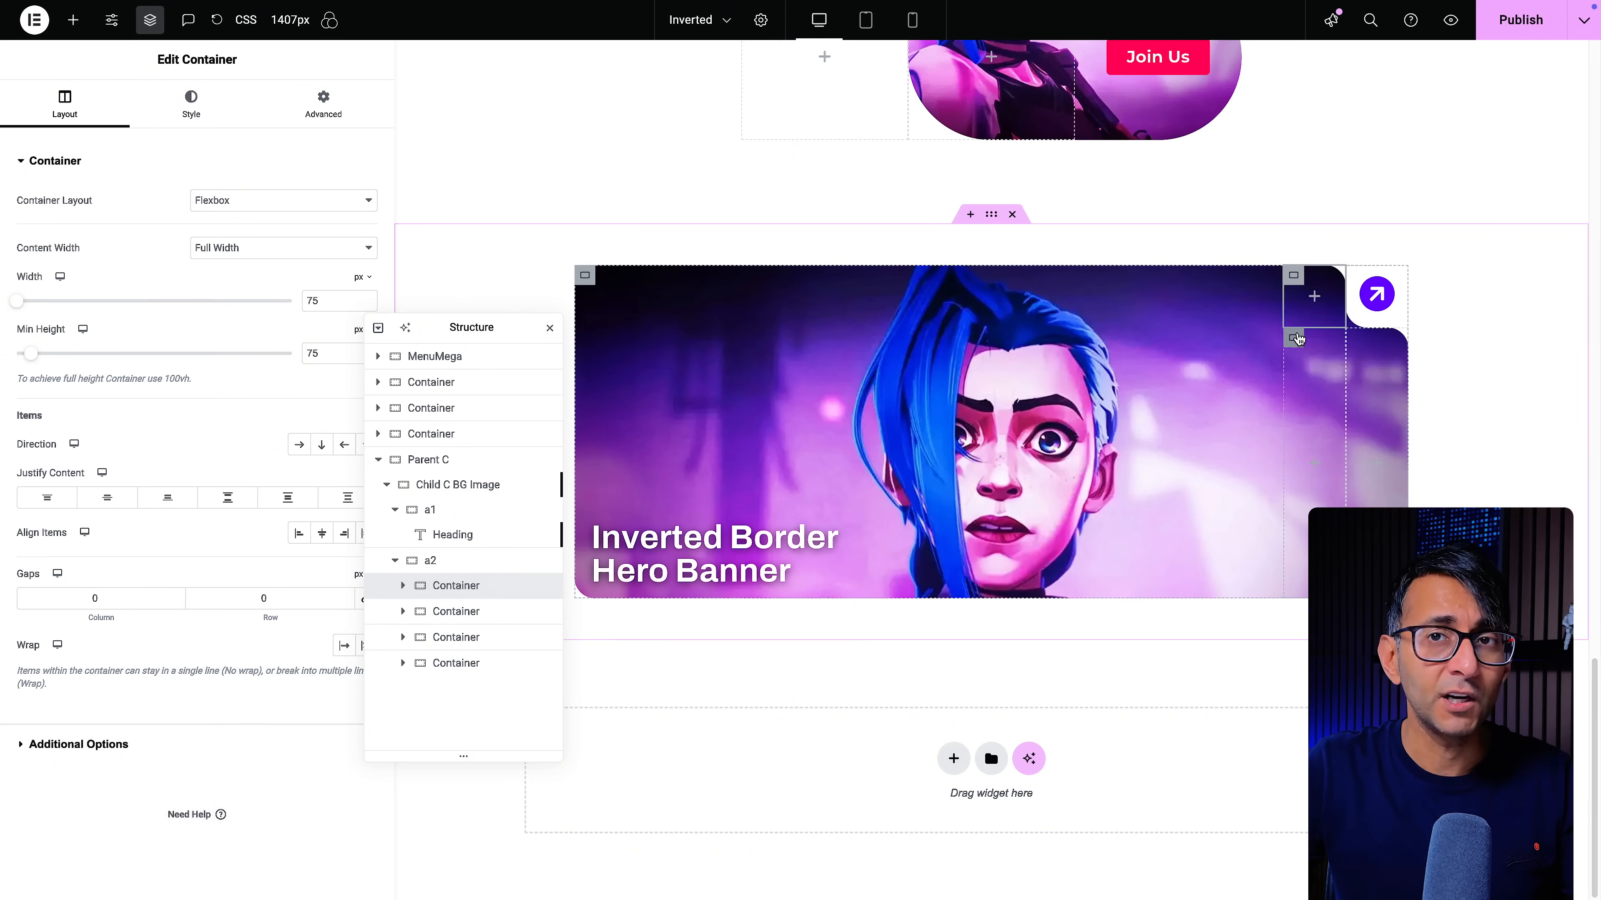
pyautogui.click(322, 104)
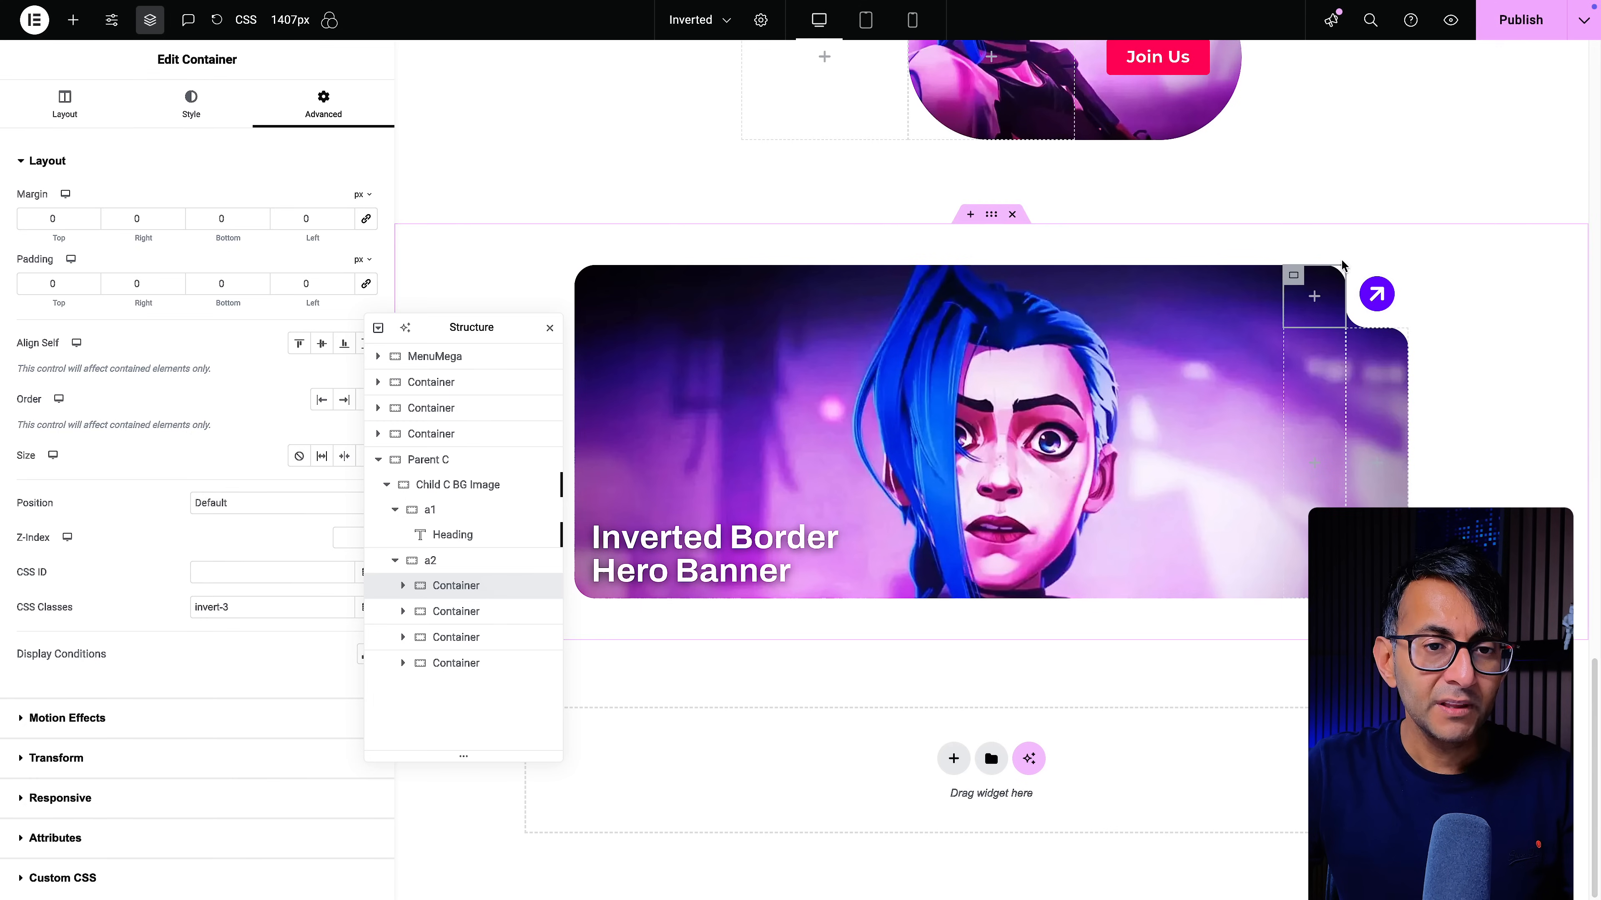
pyautogui.click(64, 104)
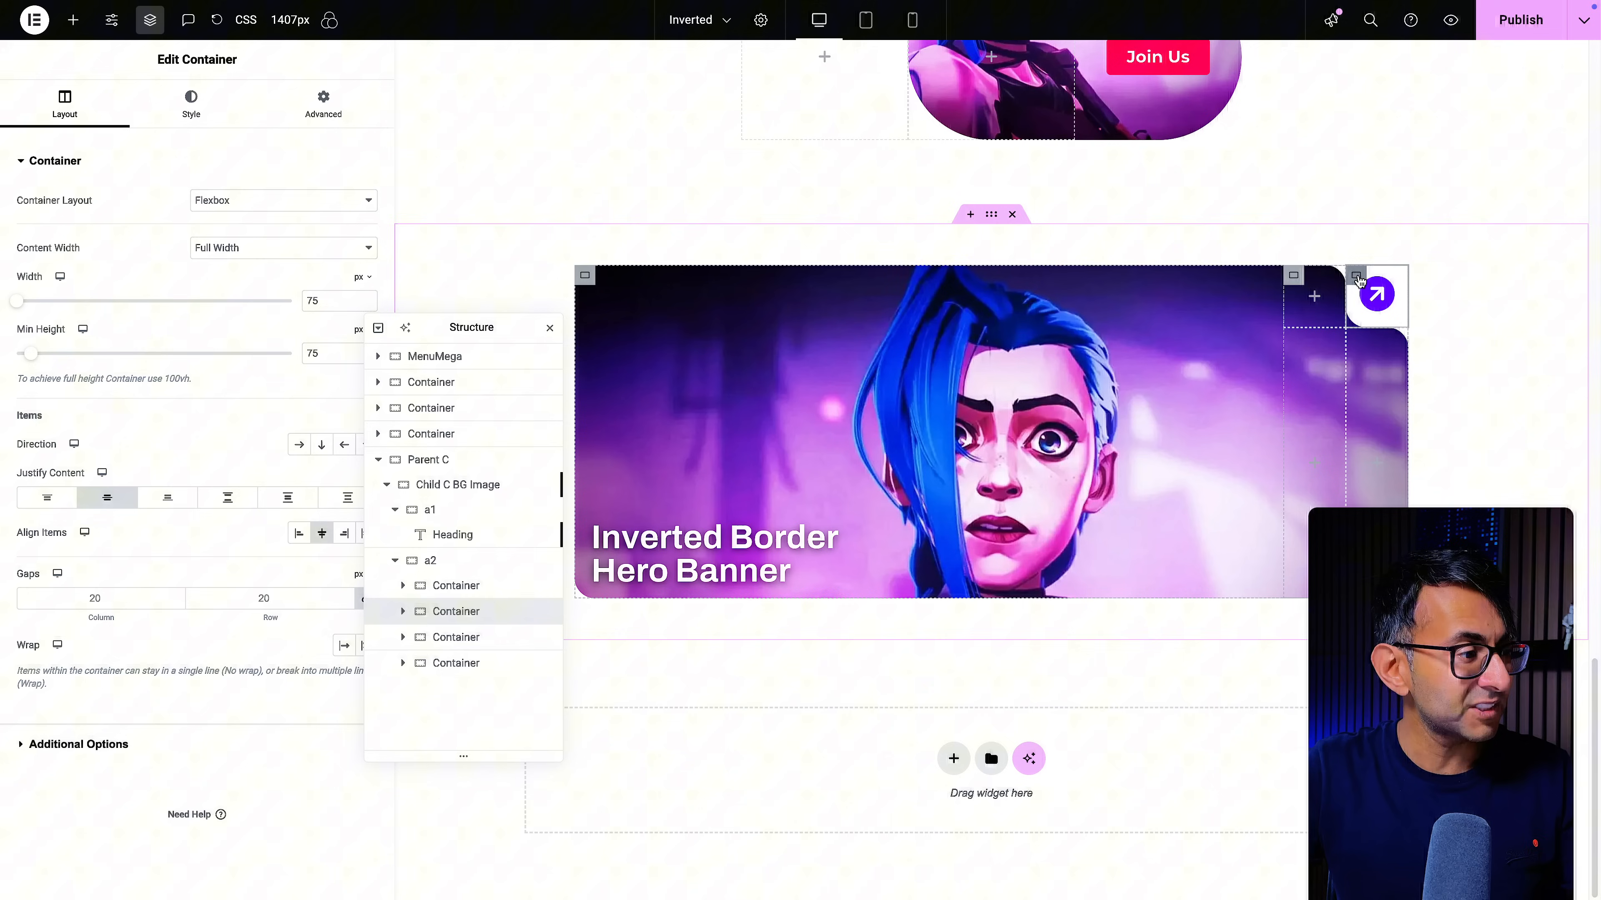
pyautogui.click(323, 103)
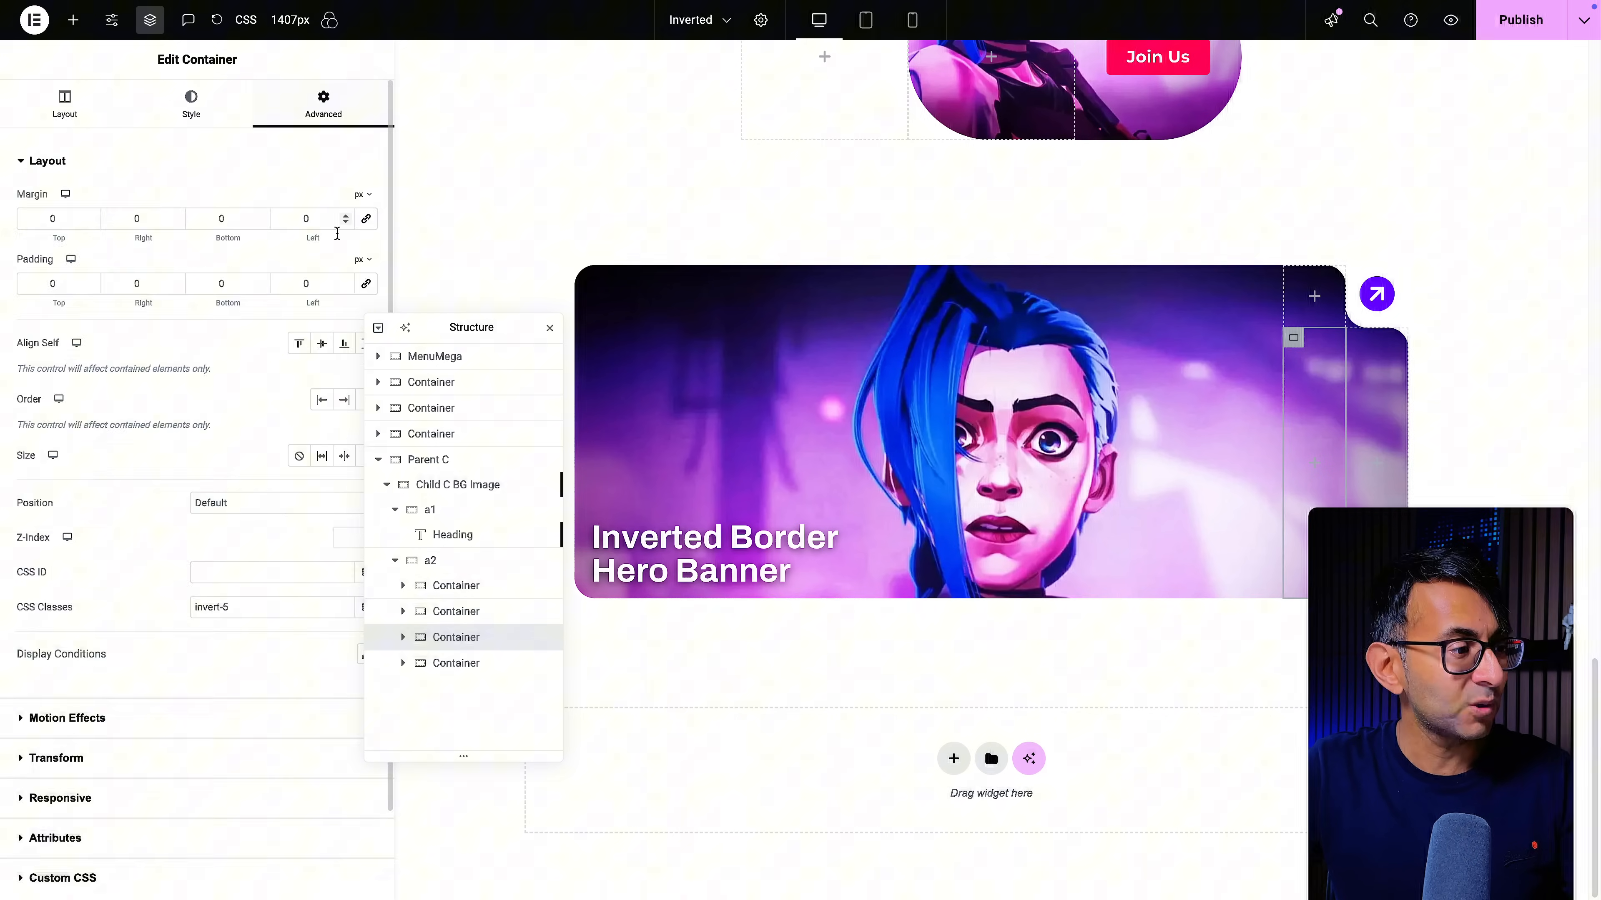
pyautogui.click(64, 104)
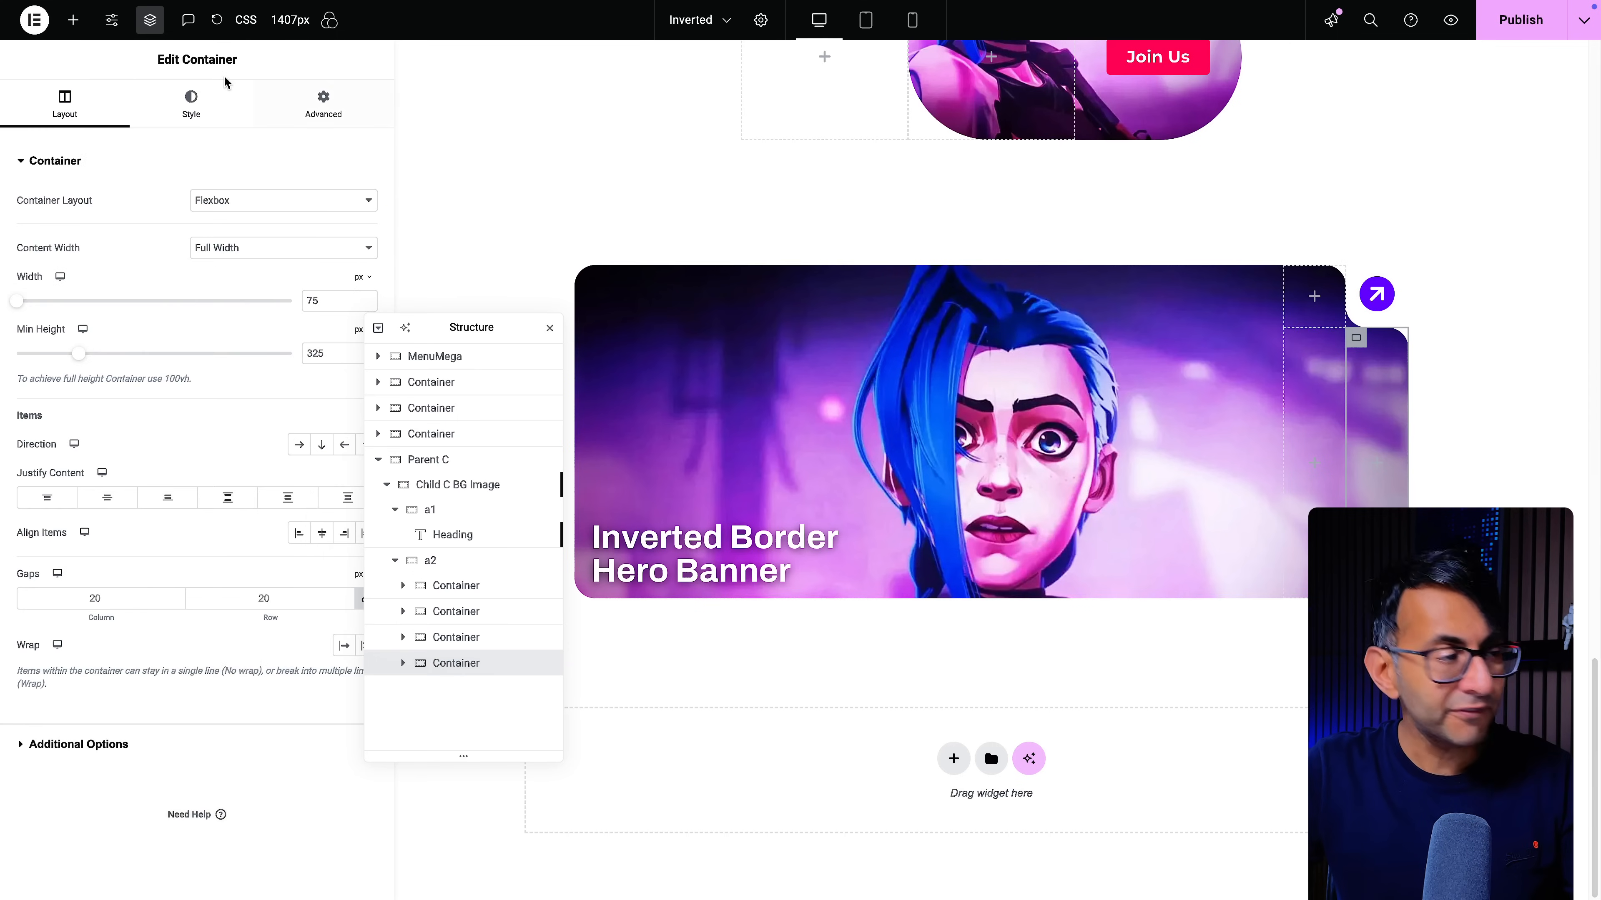
pyautogui.click(323, 104)
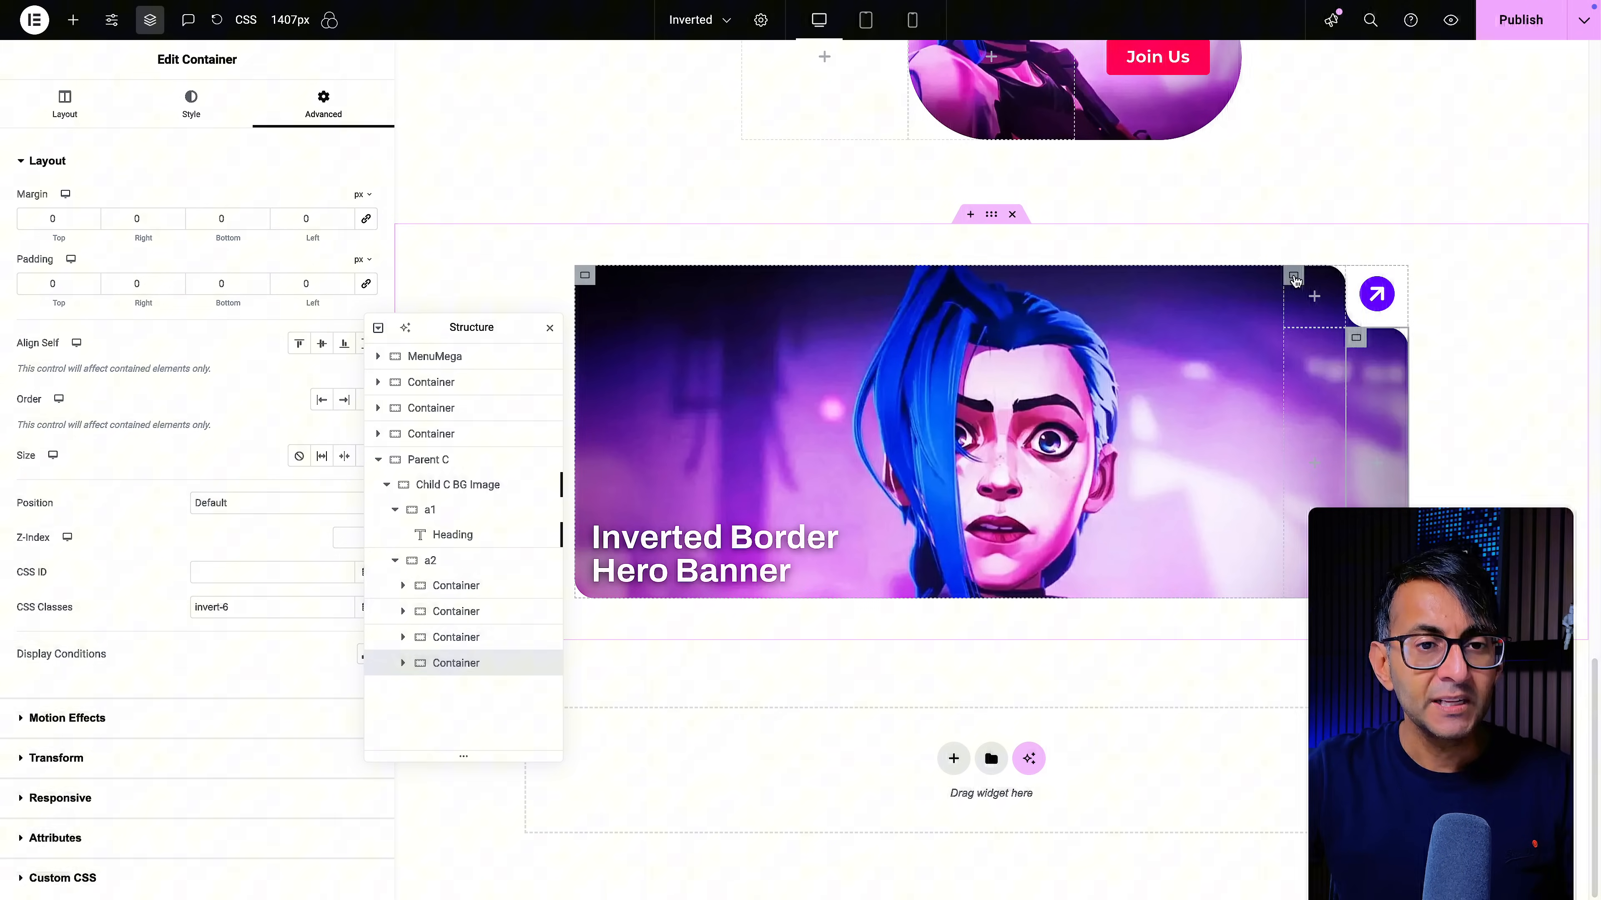
pyautogui.click(64, 103)
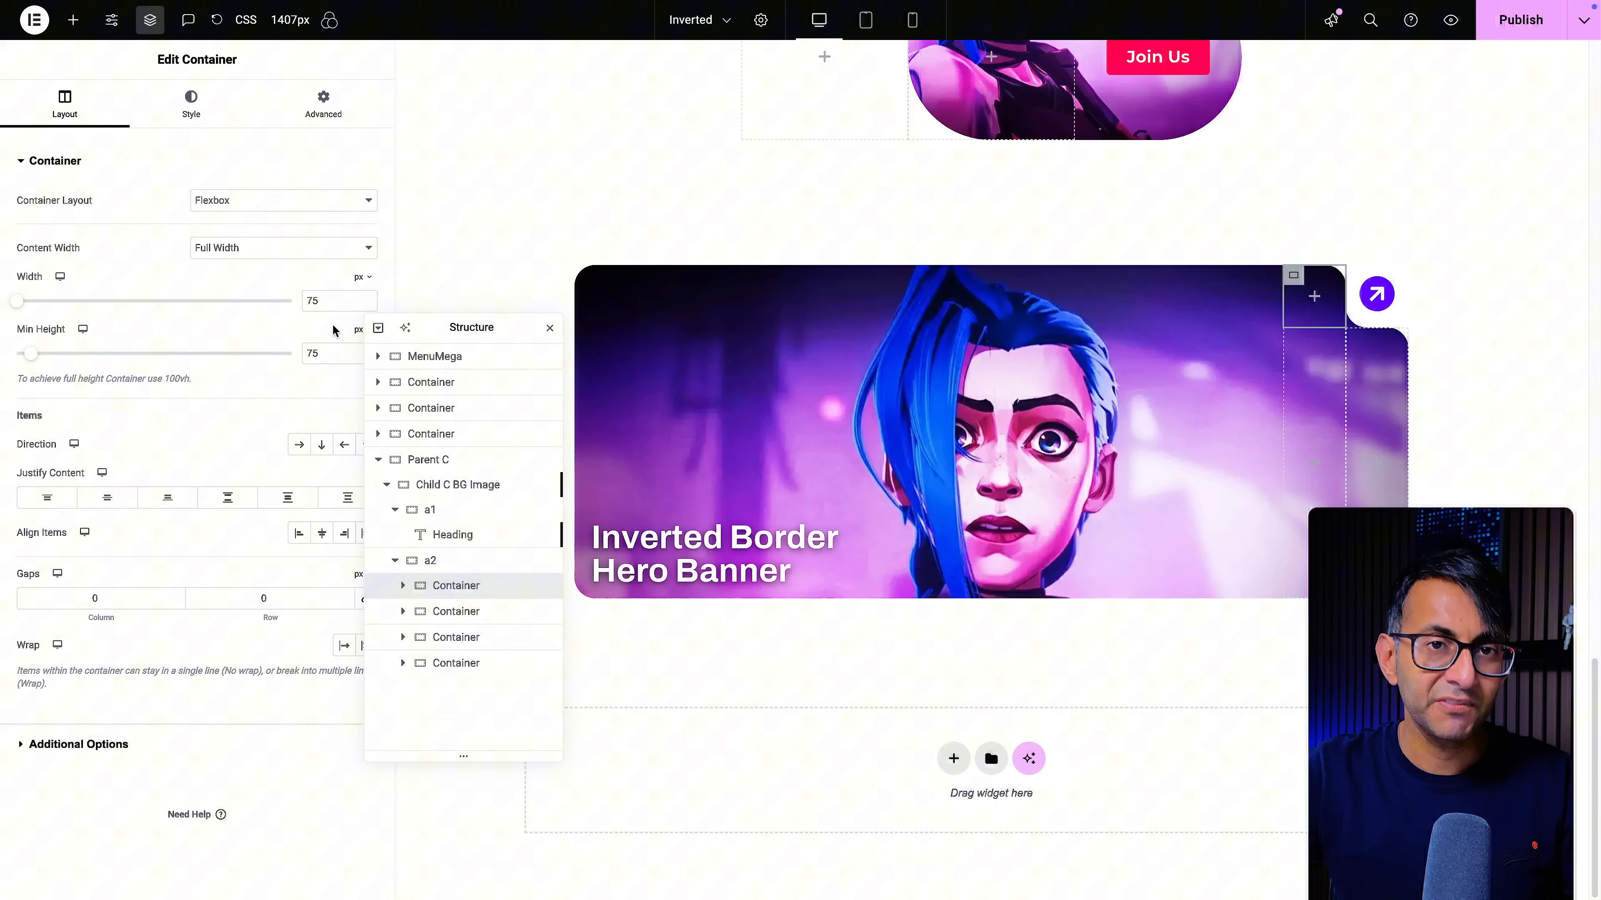
pyautogui.click(322, 104)
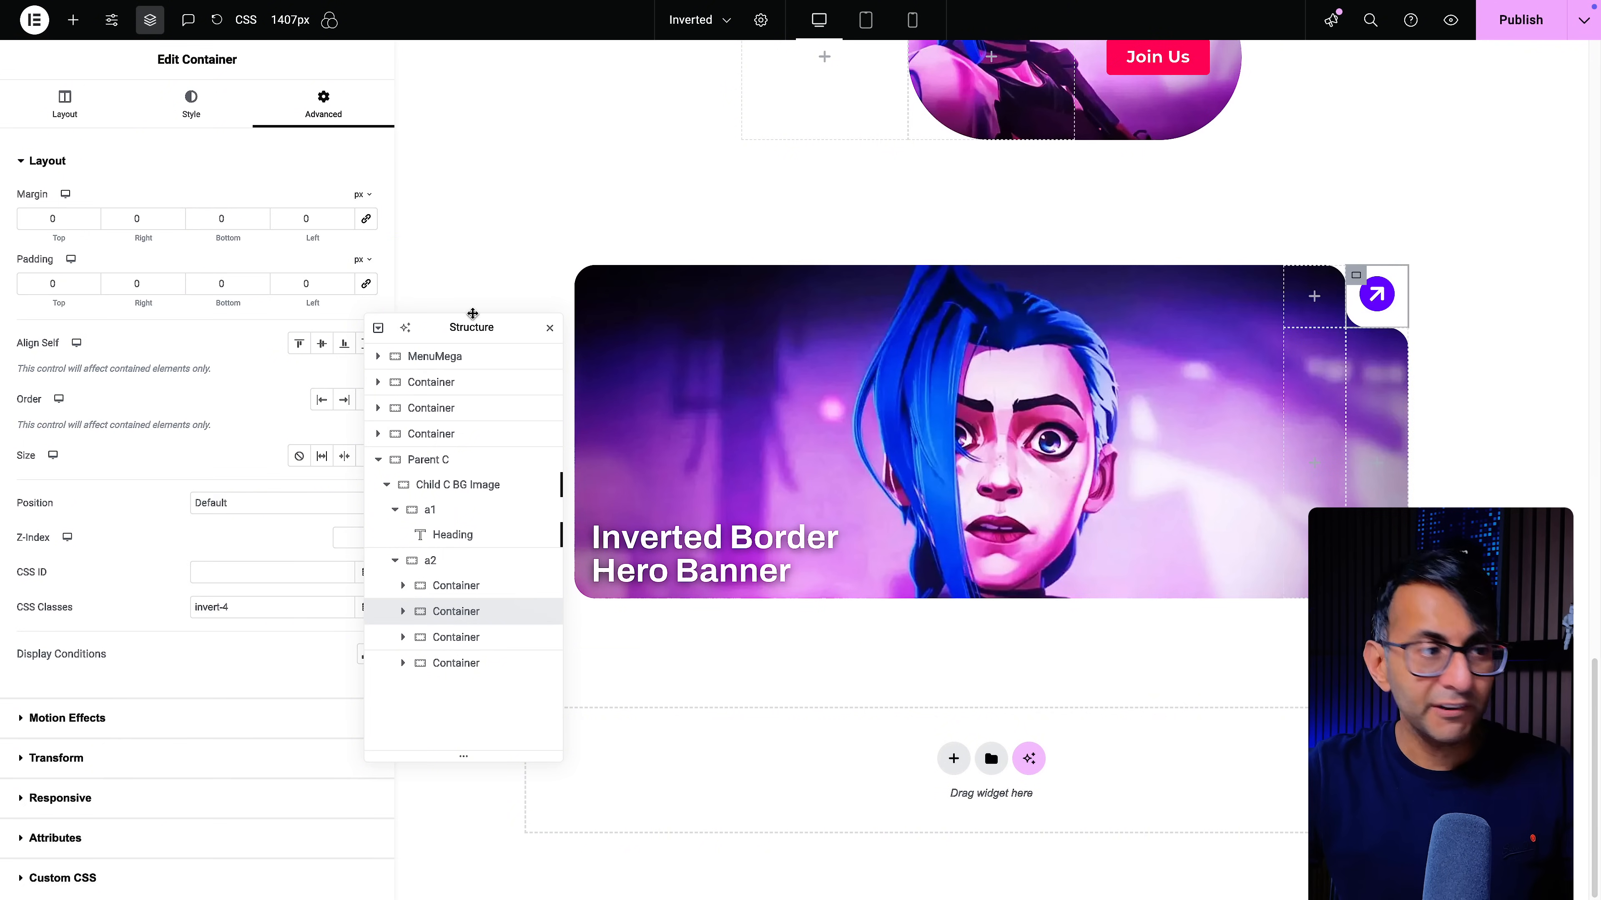
pyautogui.click(64, 104)
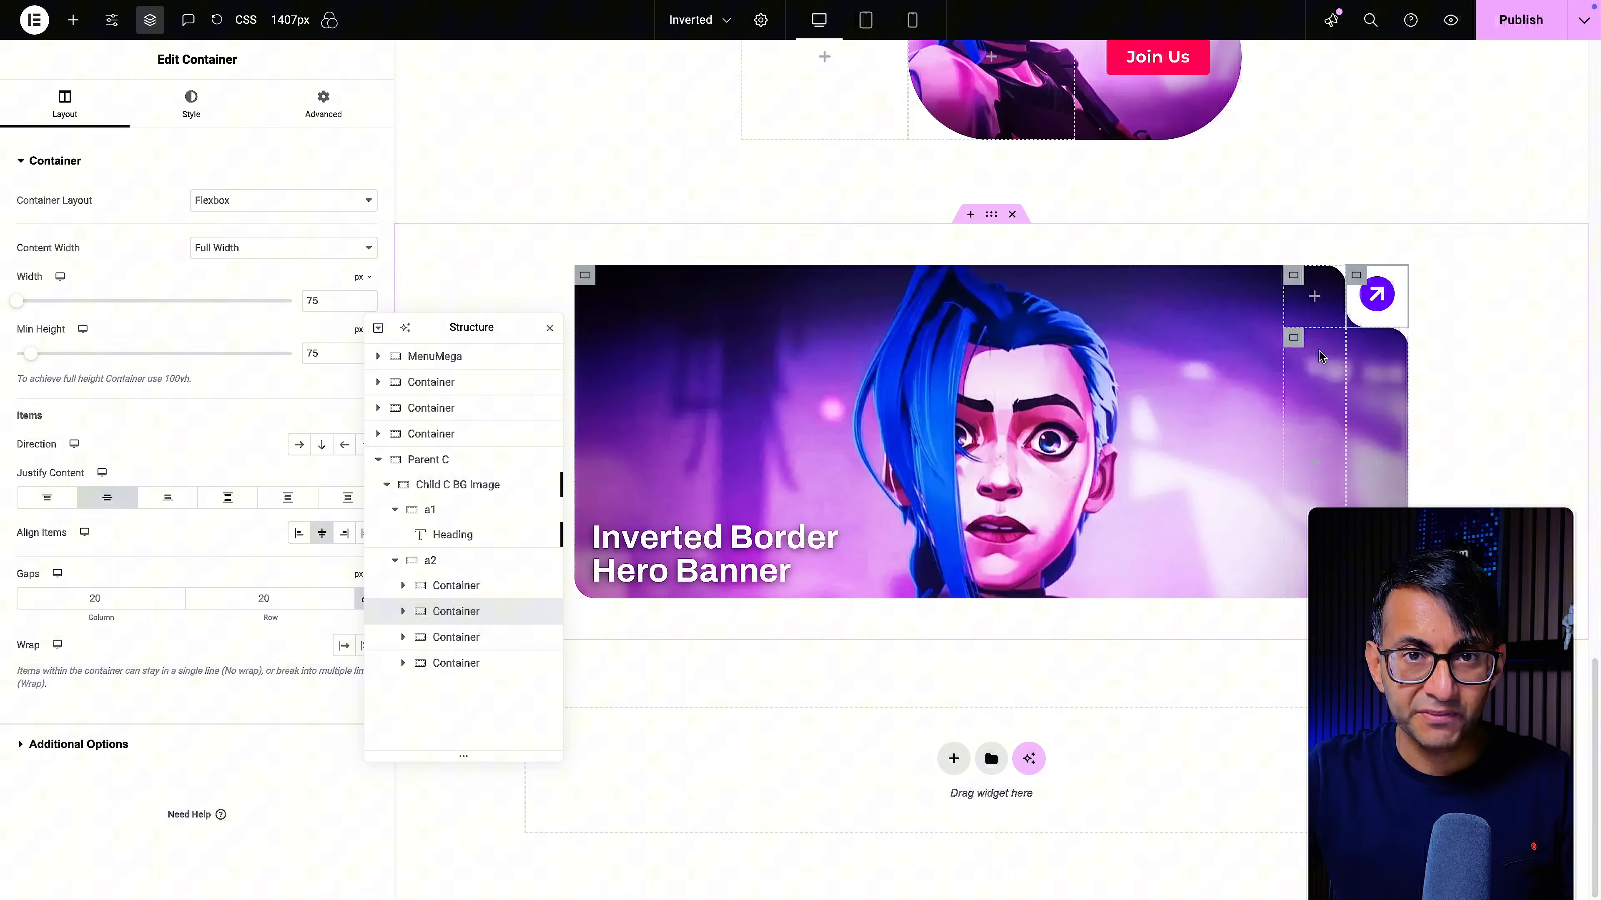
pyautogui.click(322, 103)
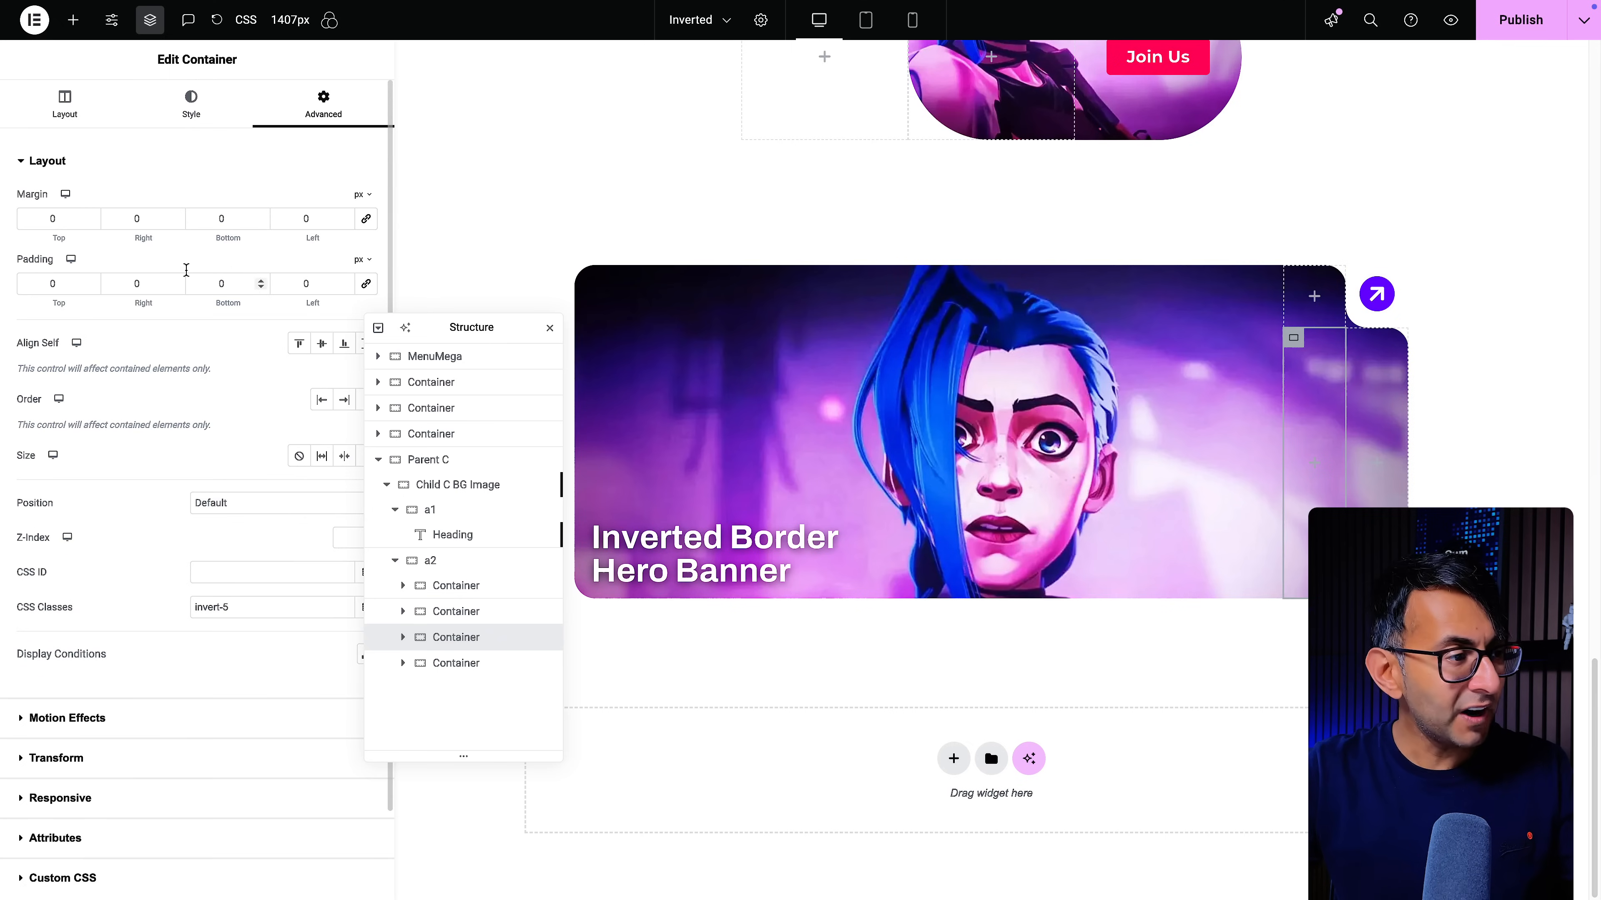
pyautogui.click(65, 102)
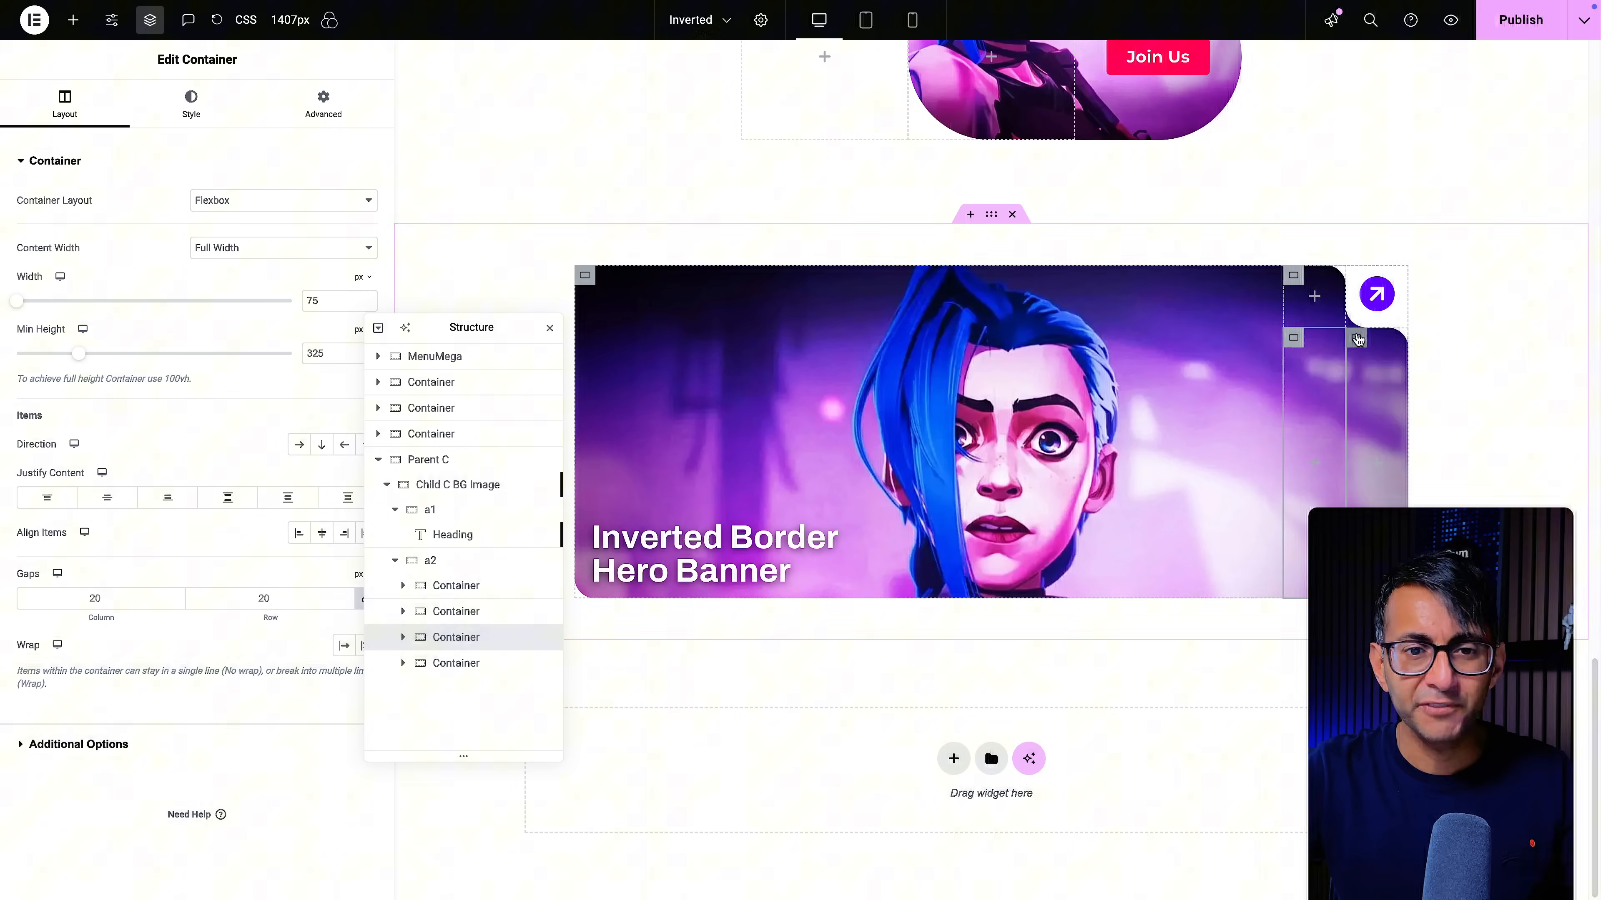
pyautogui.click(322, 102)
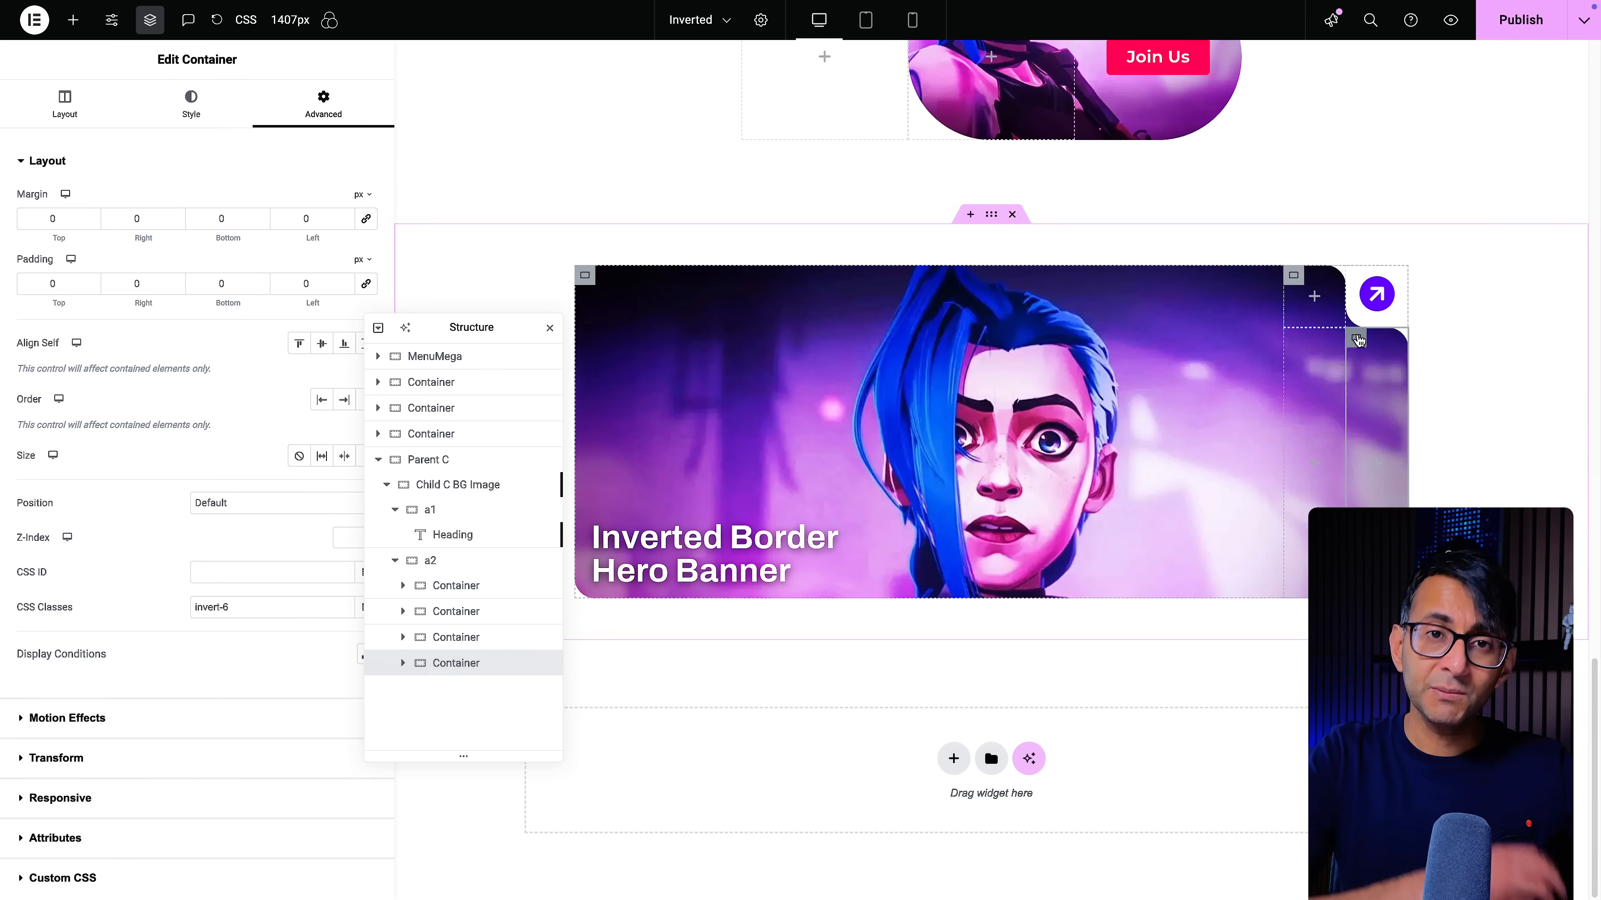
pyautogui.moveTo(911, 19)
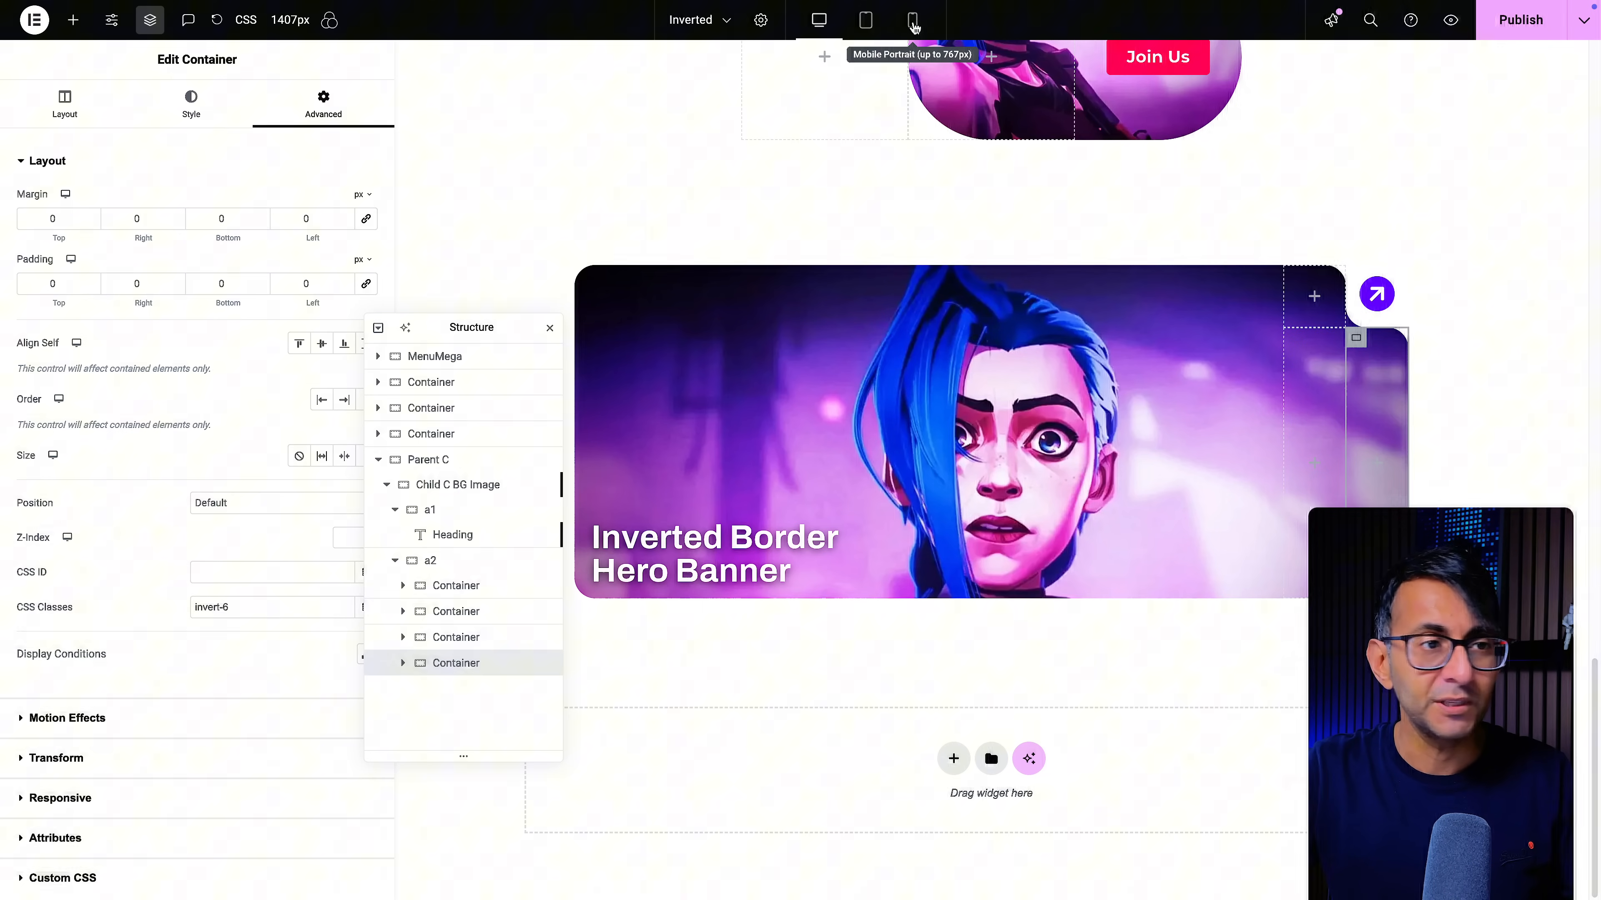
pyautogui.click(911, 19)
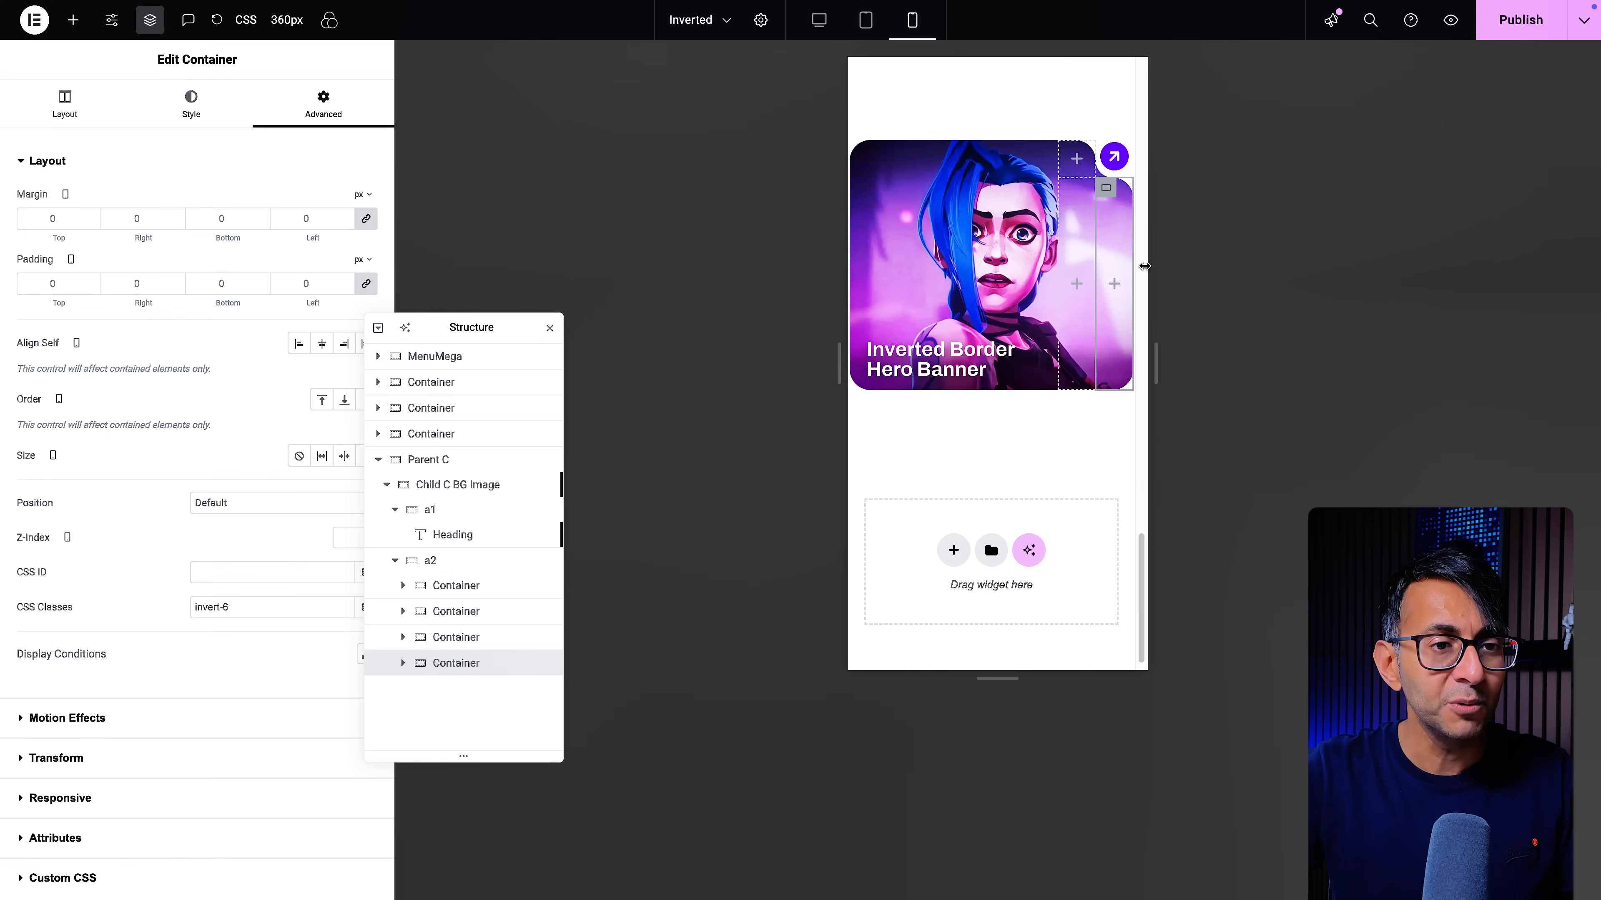
pyautogui.scroll(-3)
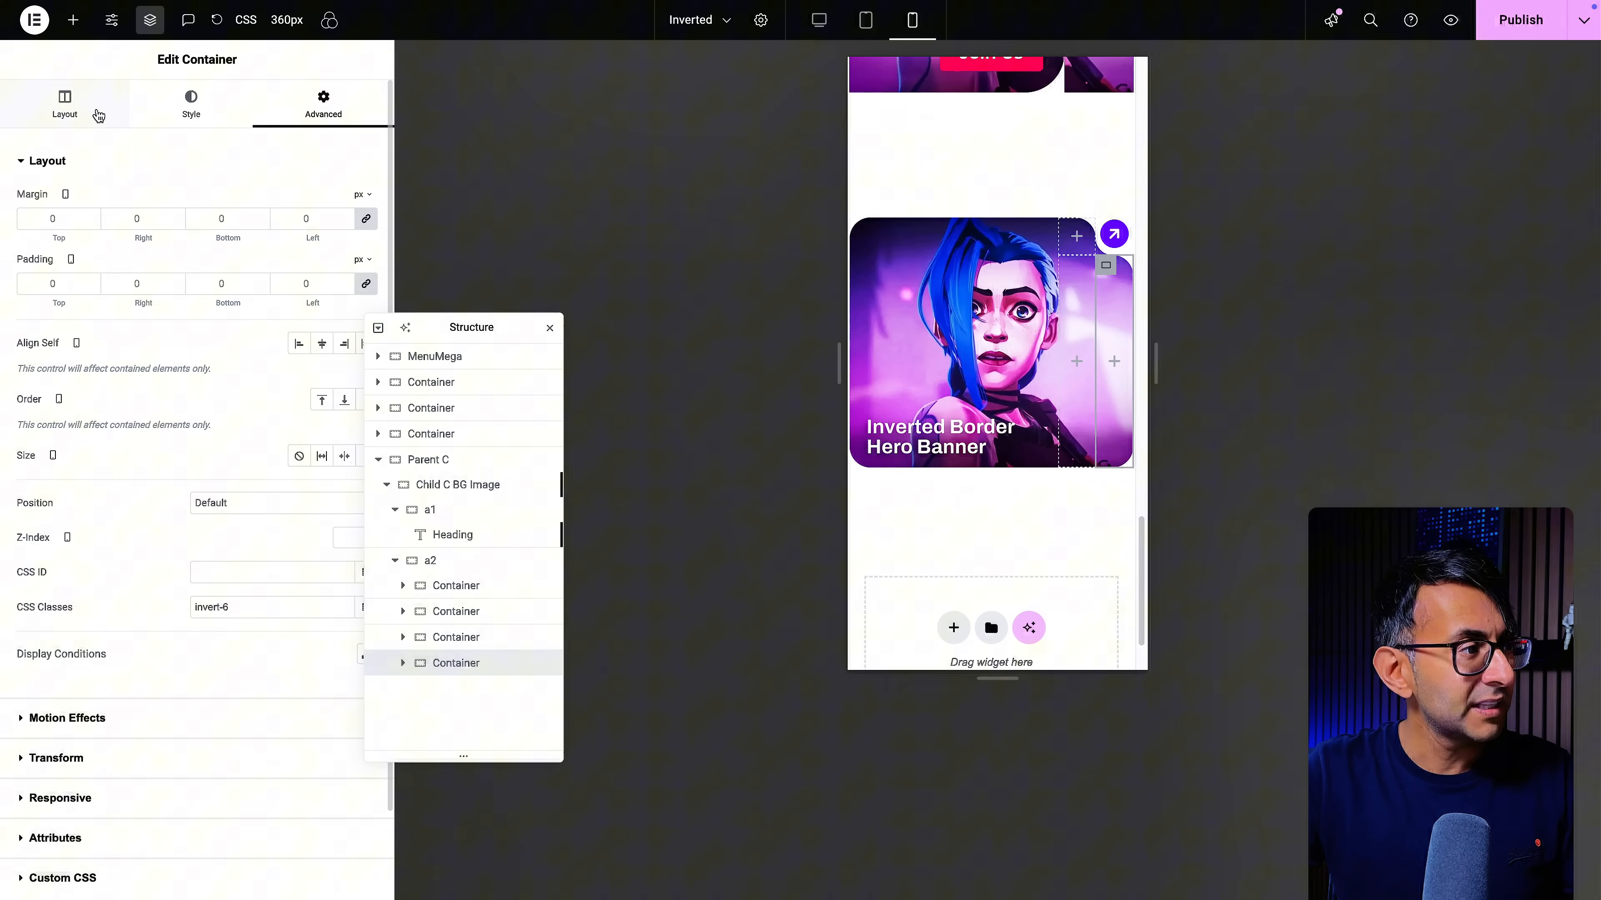
pyautogui.click(64, 105)
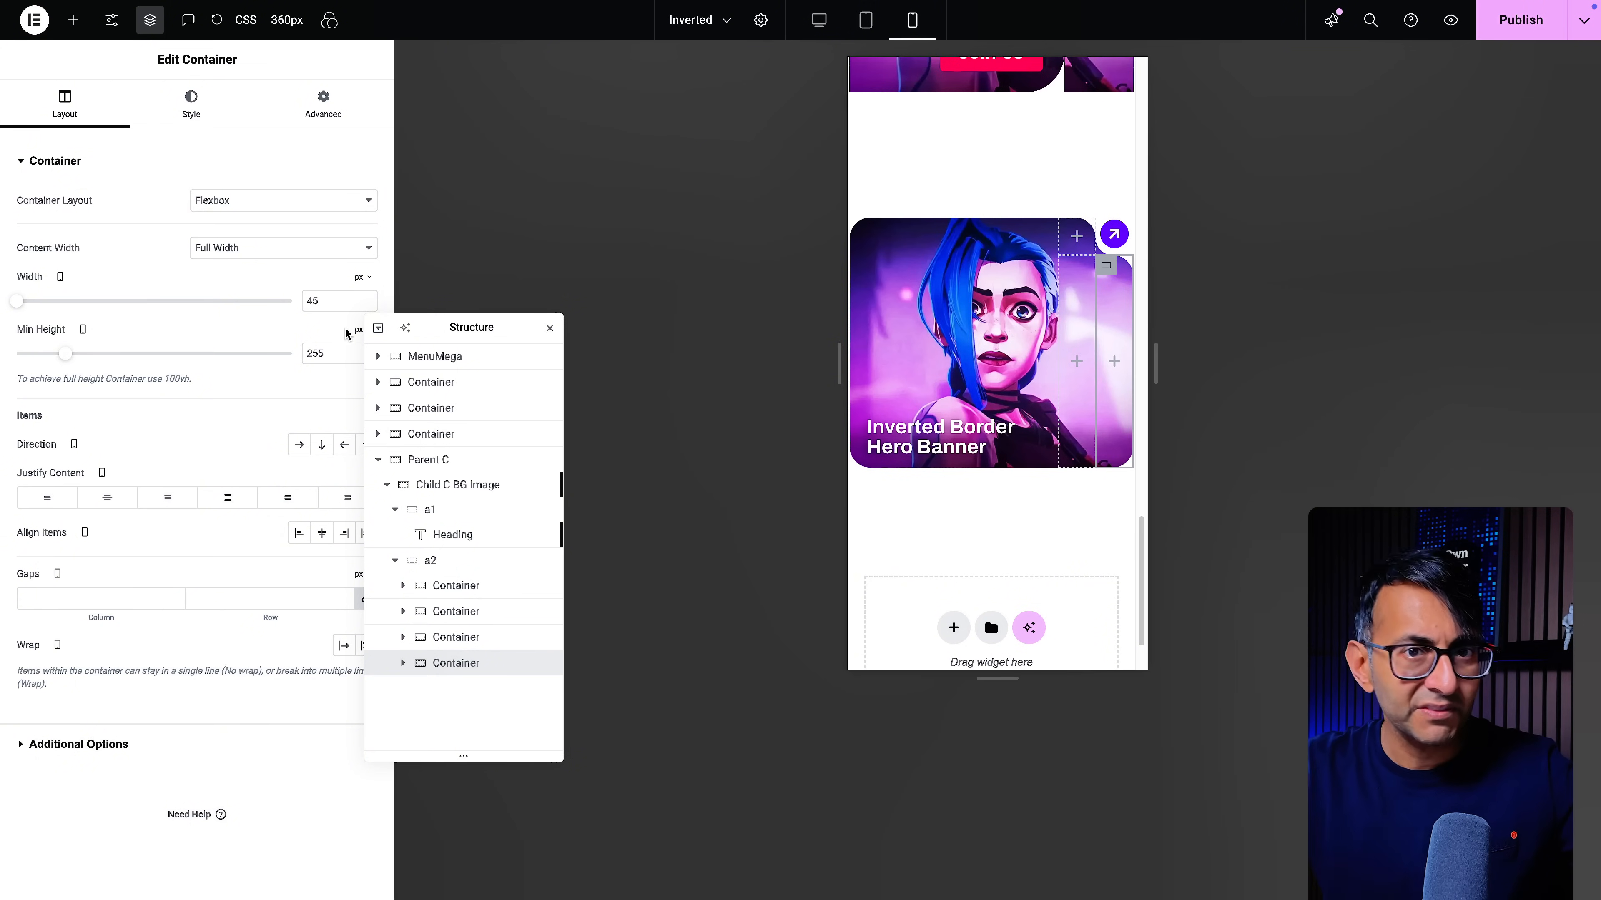
pyautogui.moveTo(781, 401)
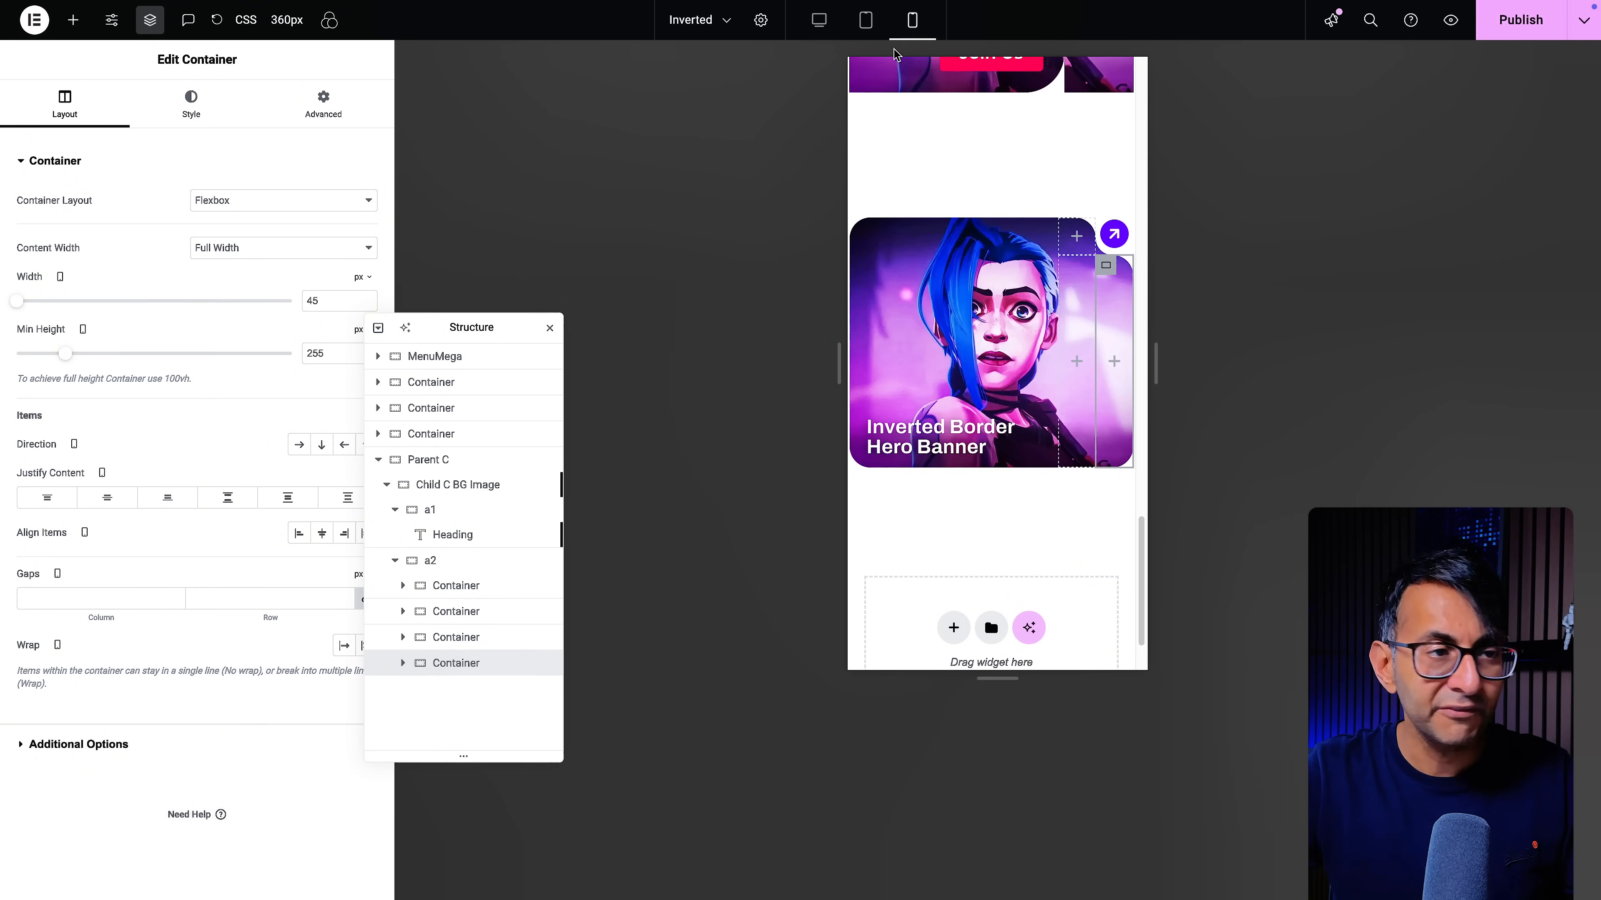
pyautogui.click(818, 19)
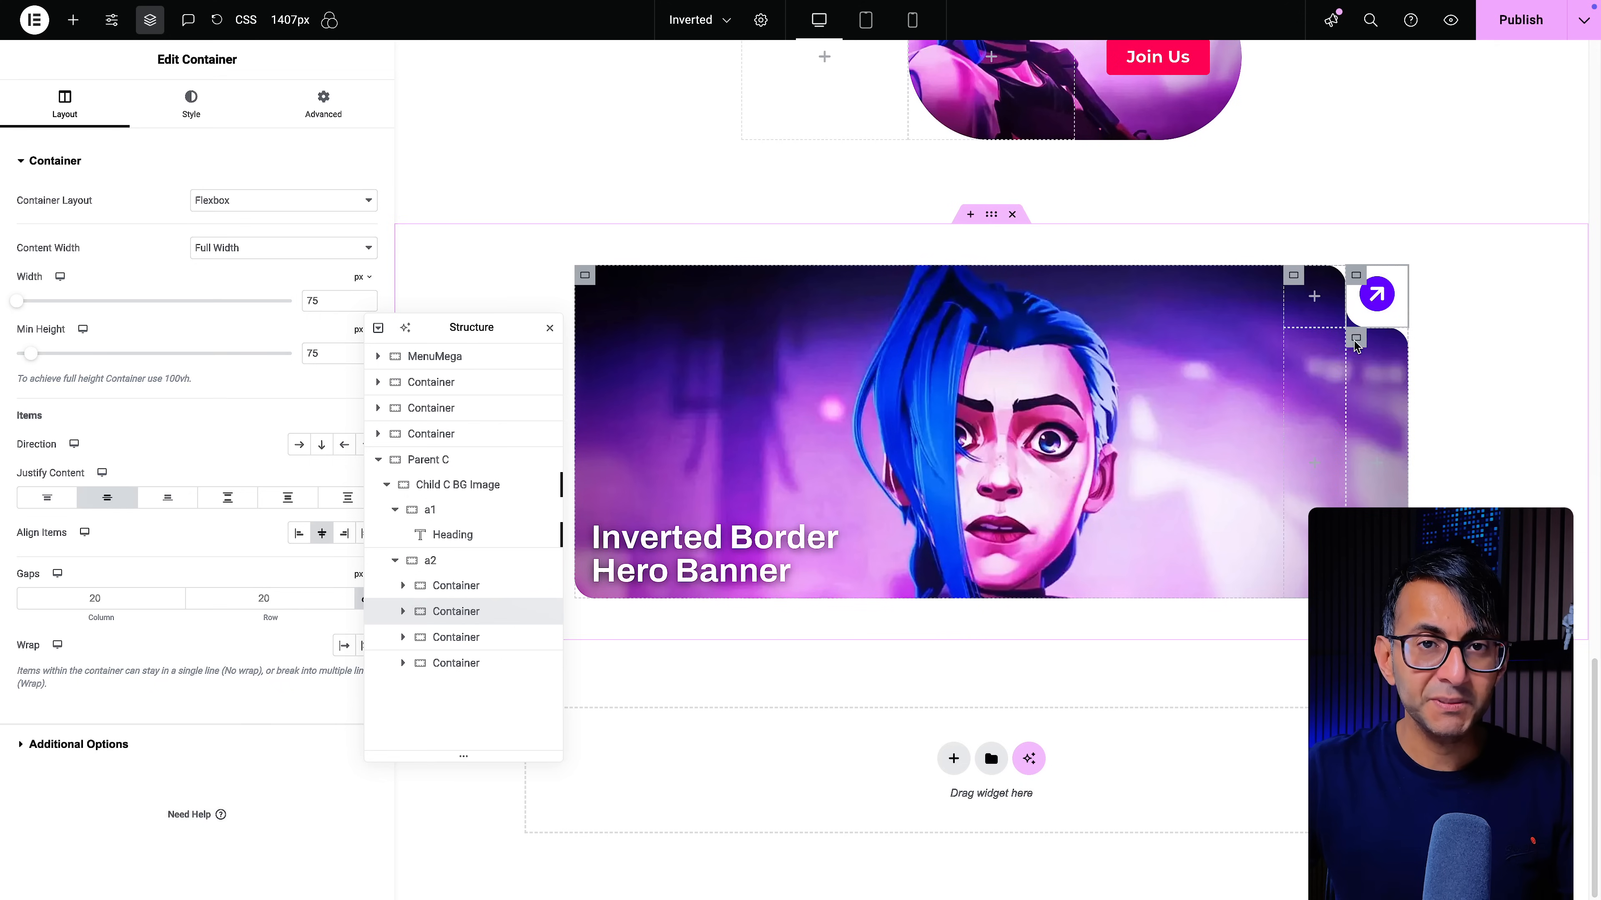
pyautogui.click(1375, 295)
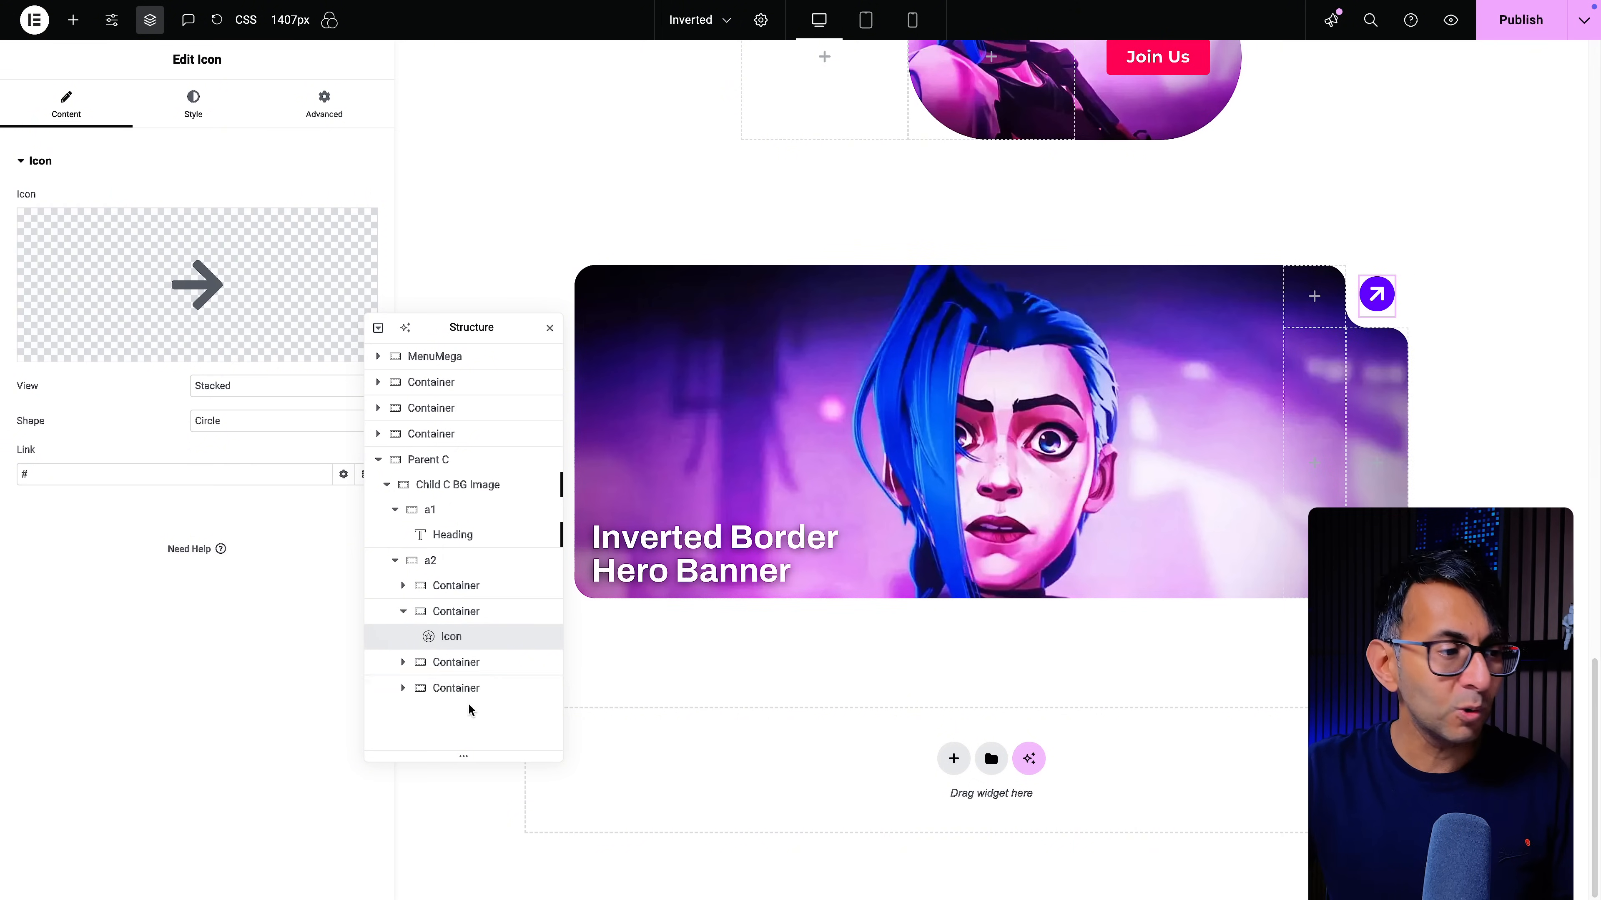
pyautogui.moveTo(458, 483)
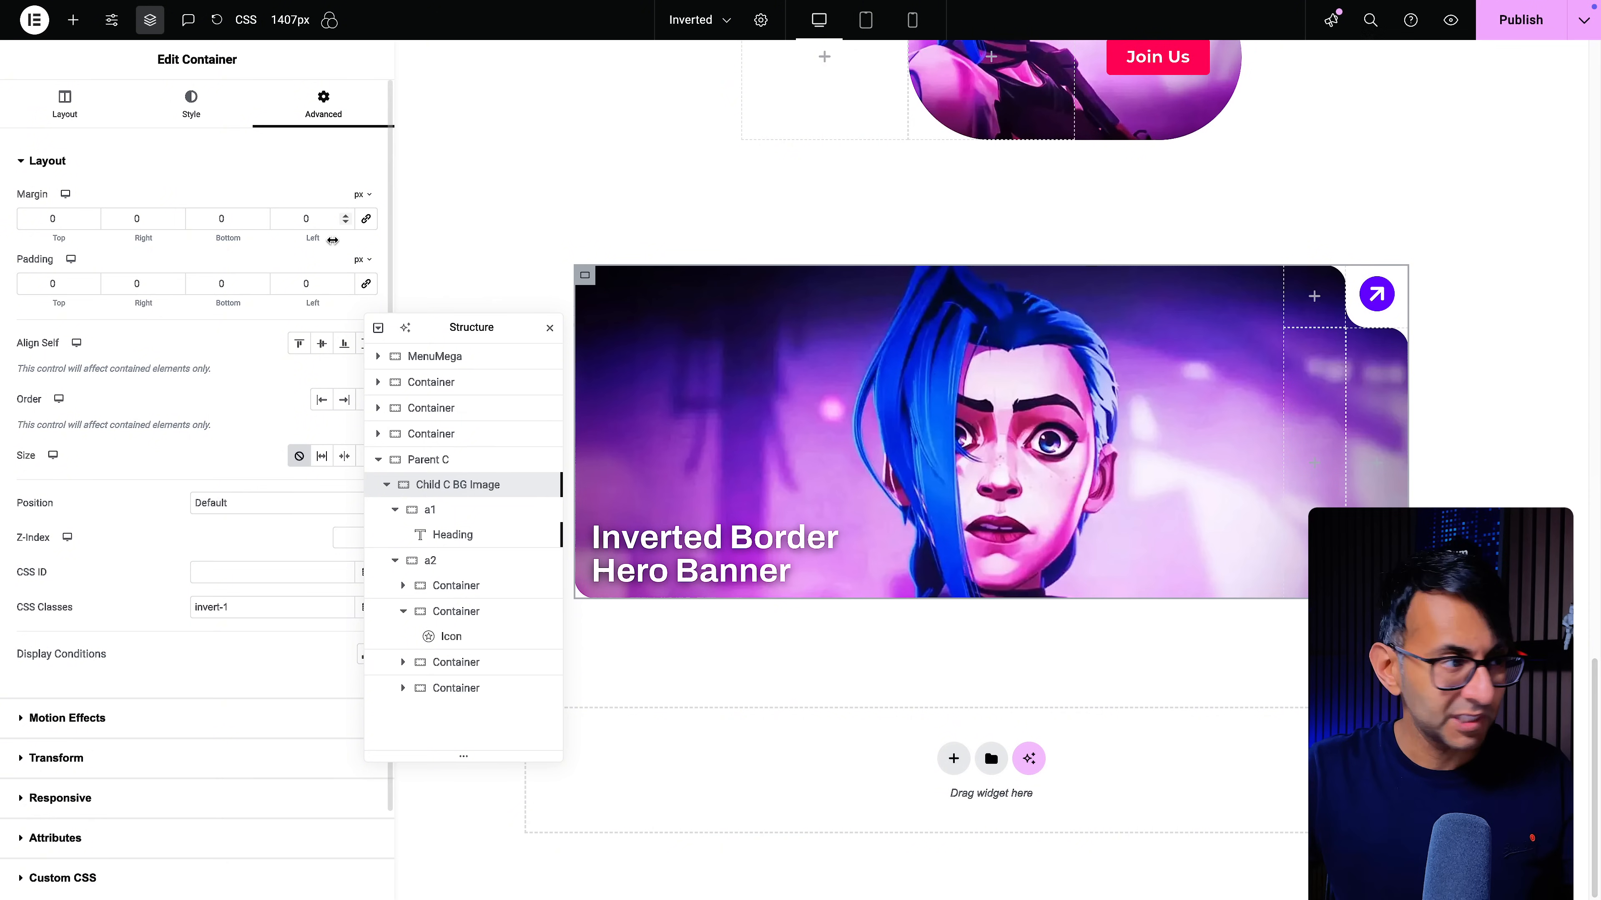
# Expand the Custom CSS section holding the invert class corner-cutout rules
pyautogui.click(60, 877)
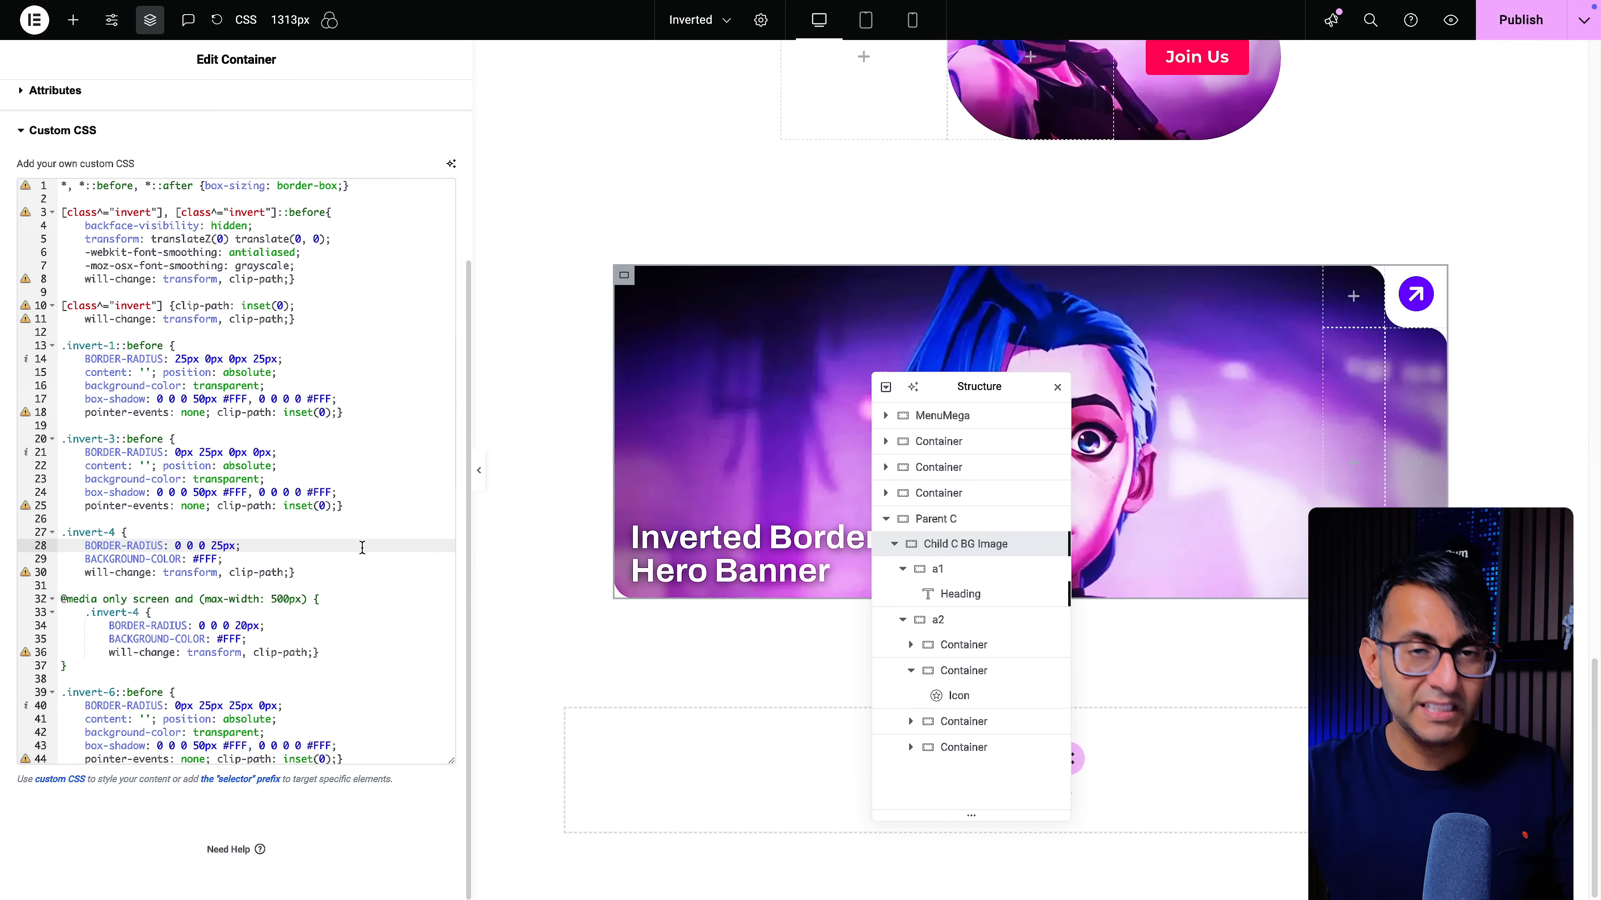
pyautogui.doubleClick(186, 359)
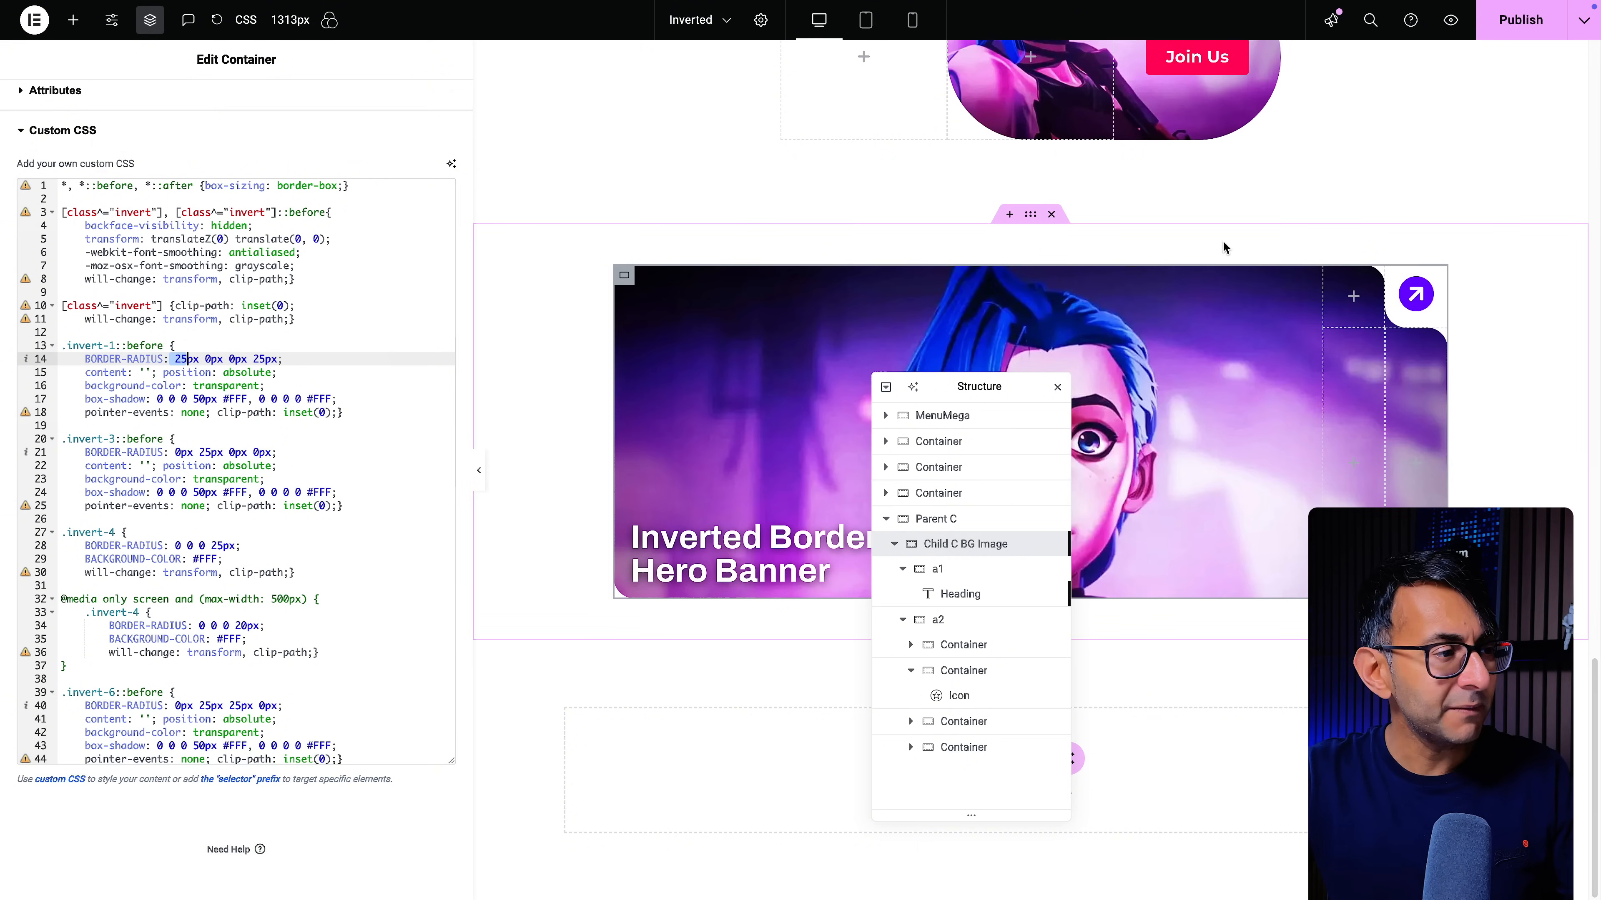
pyautogui.moveTo(1293, 619)
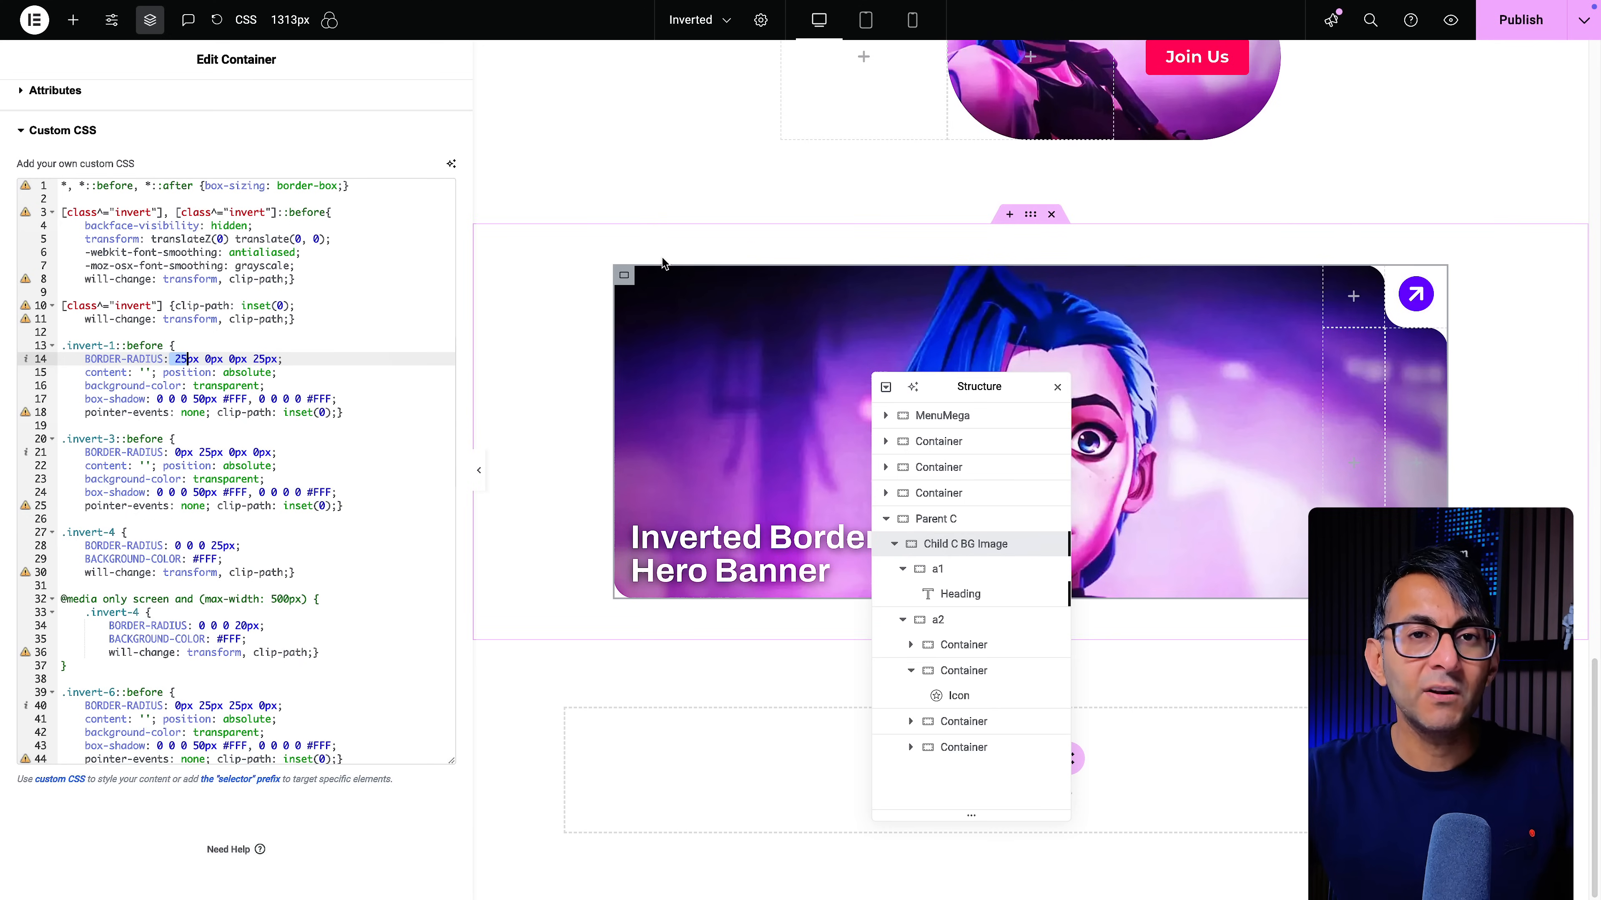
pyautogui.moveTo(654, 611)
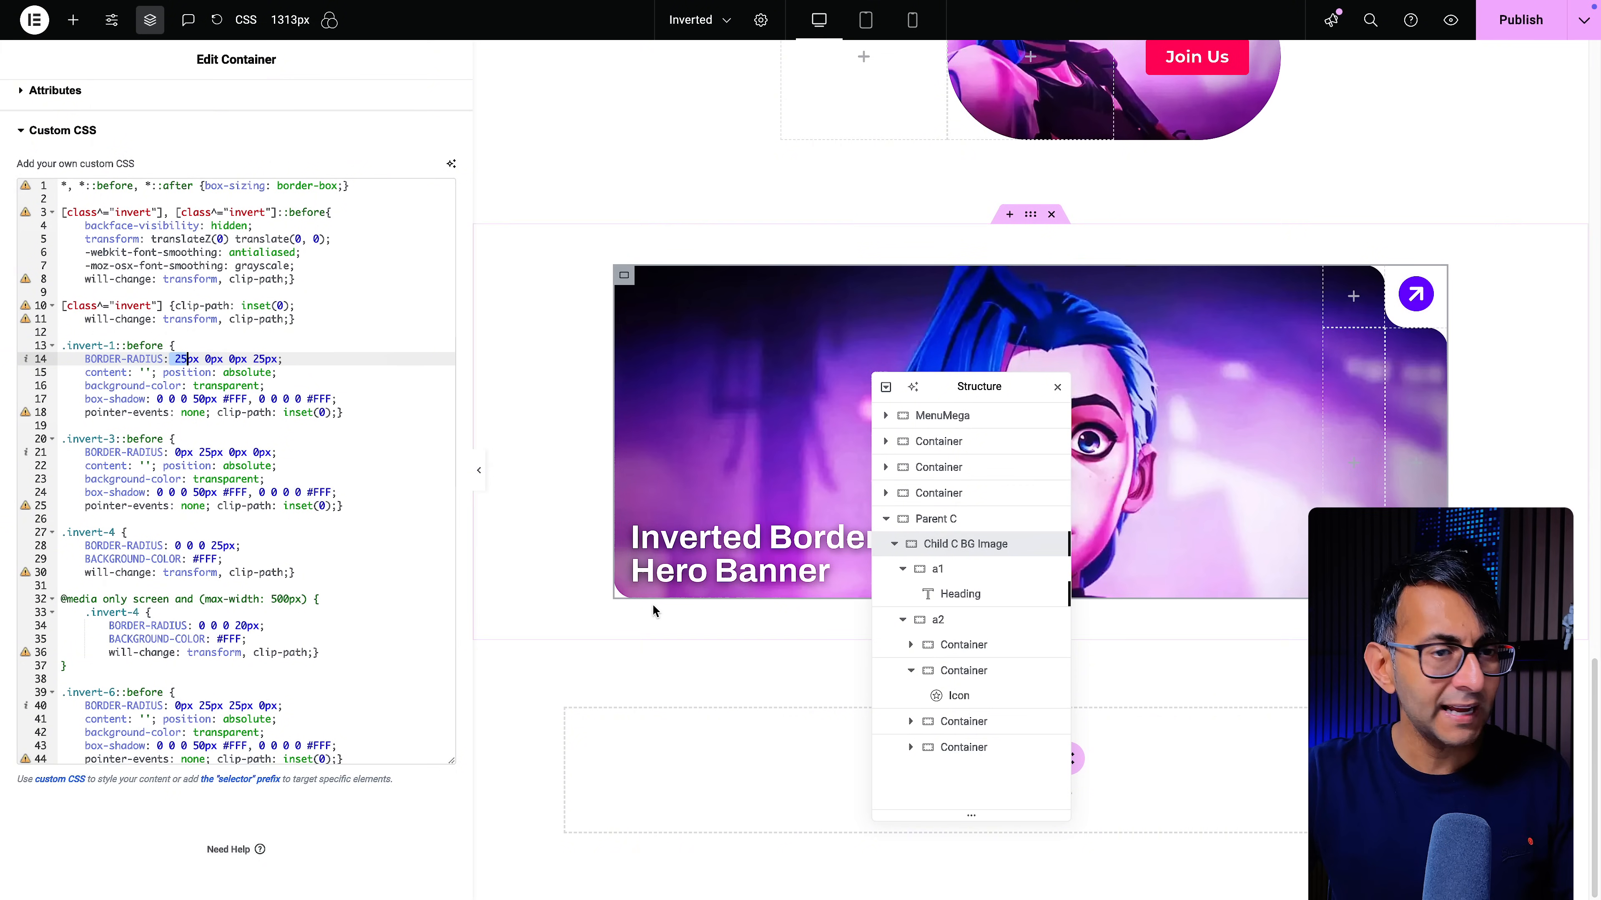
pyautogui.moveTo(59, 527)
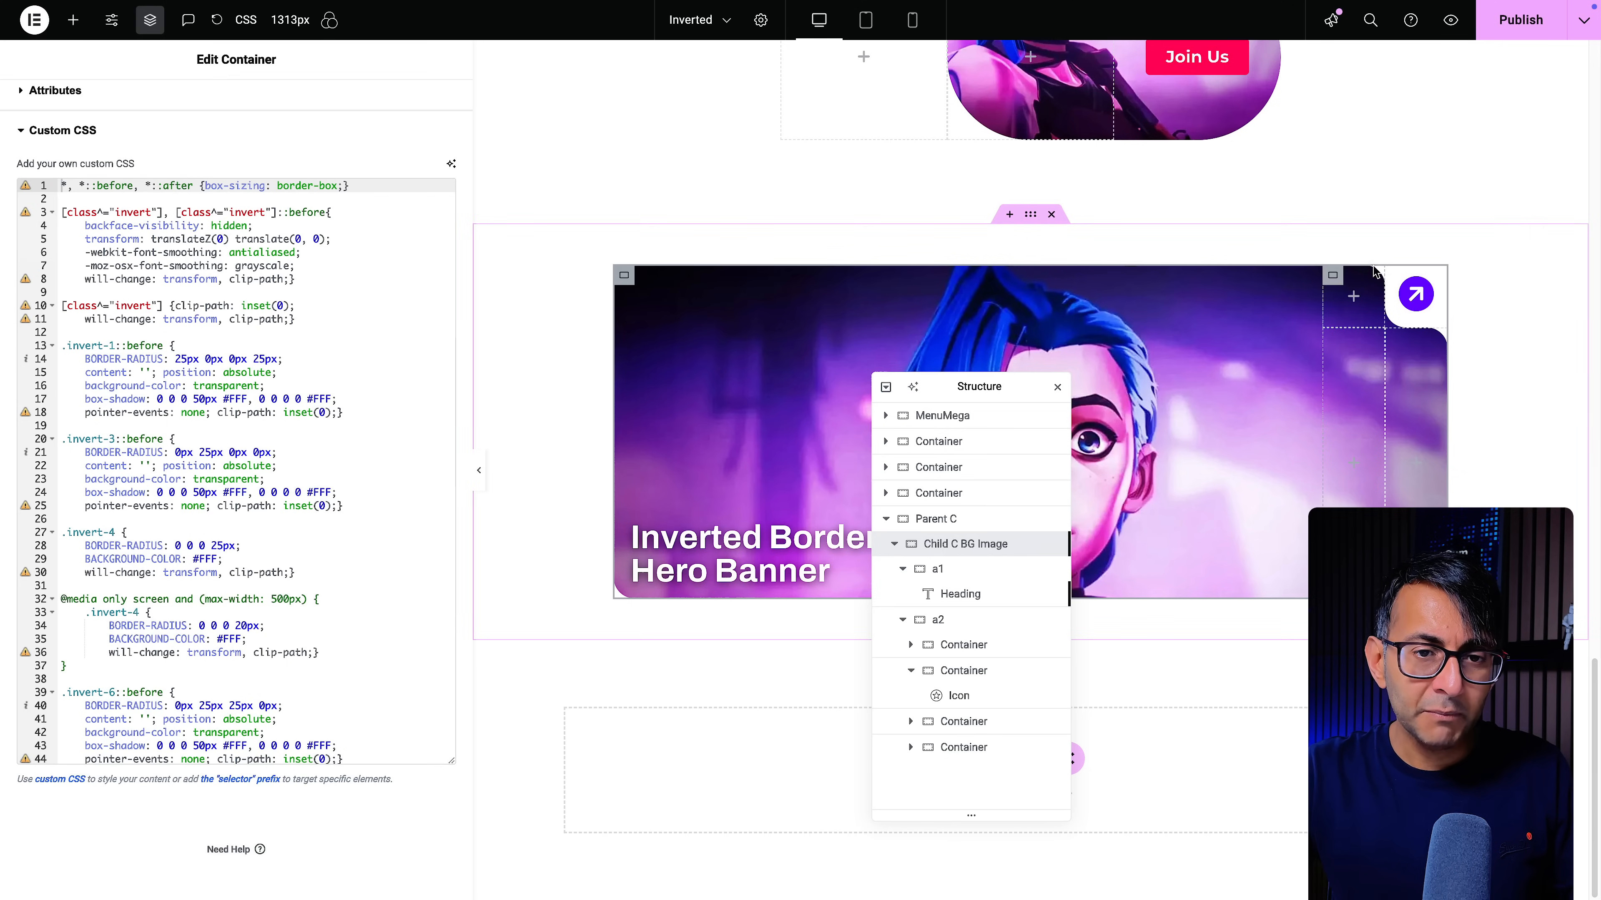
pyautogui.moveTo(1388, 281)
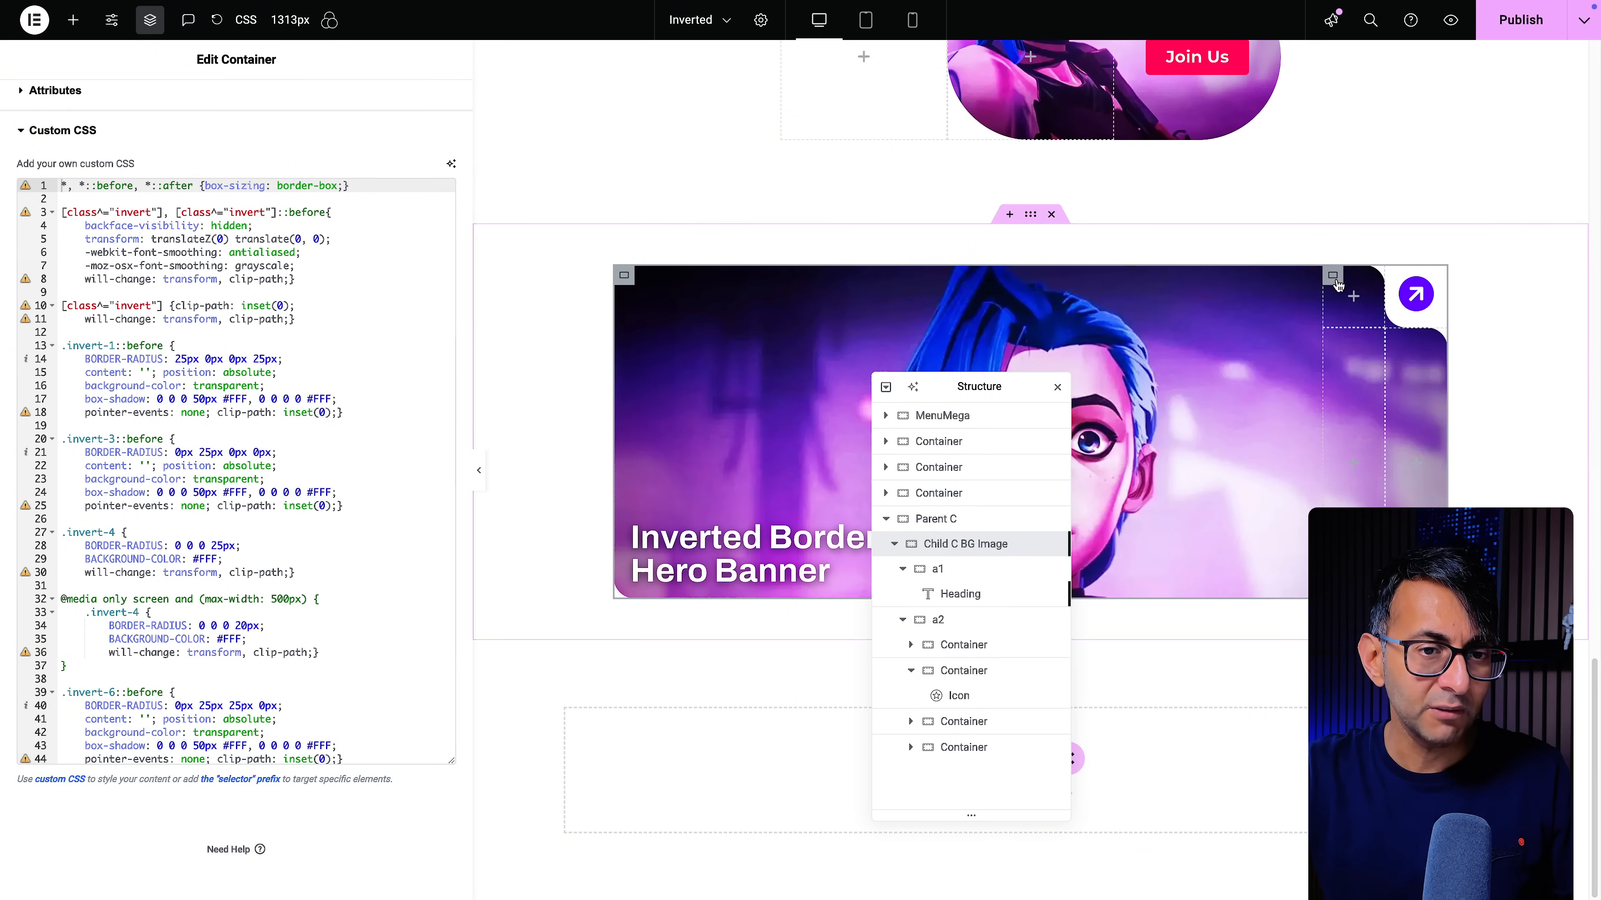
pyautogui.moveTo(1306, 335)
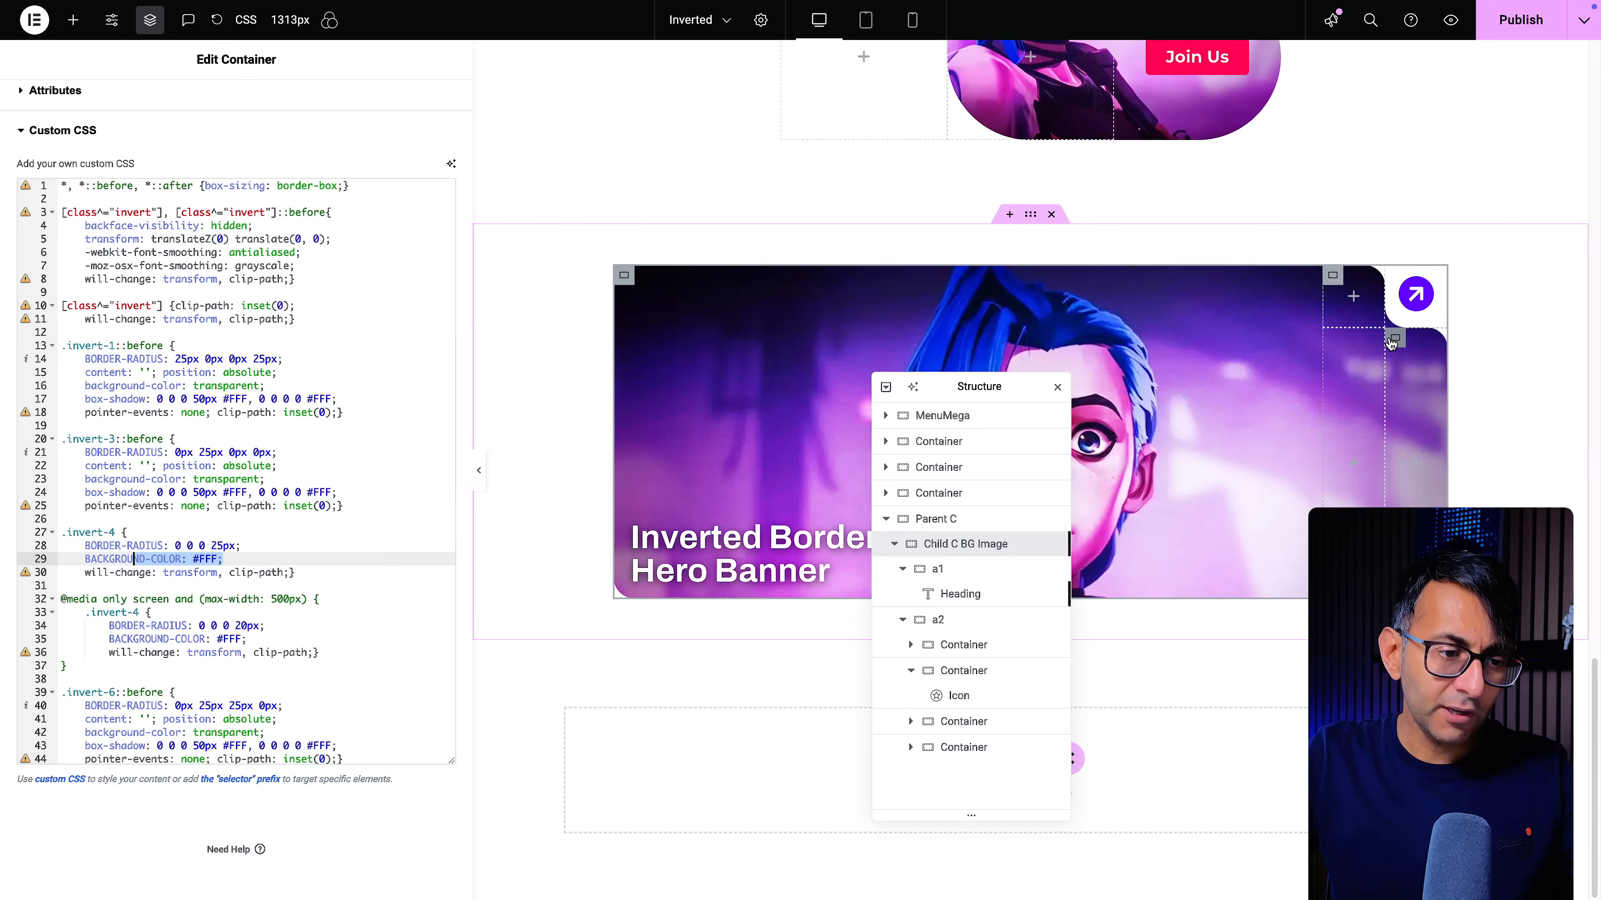
pyautogui.moveTo(1393, 340)
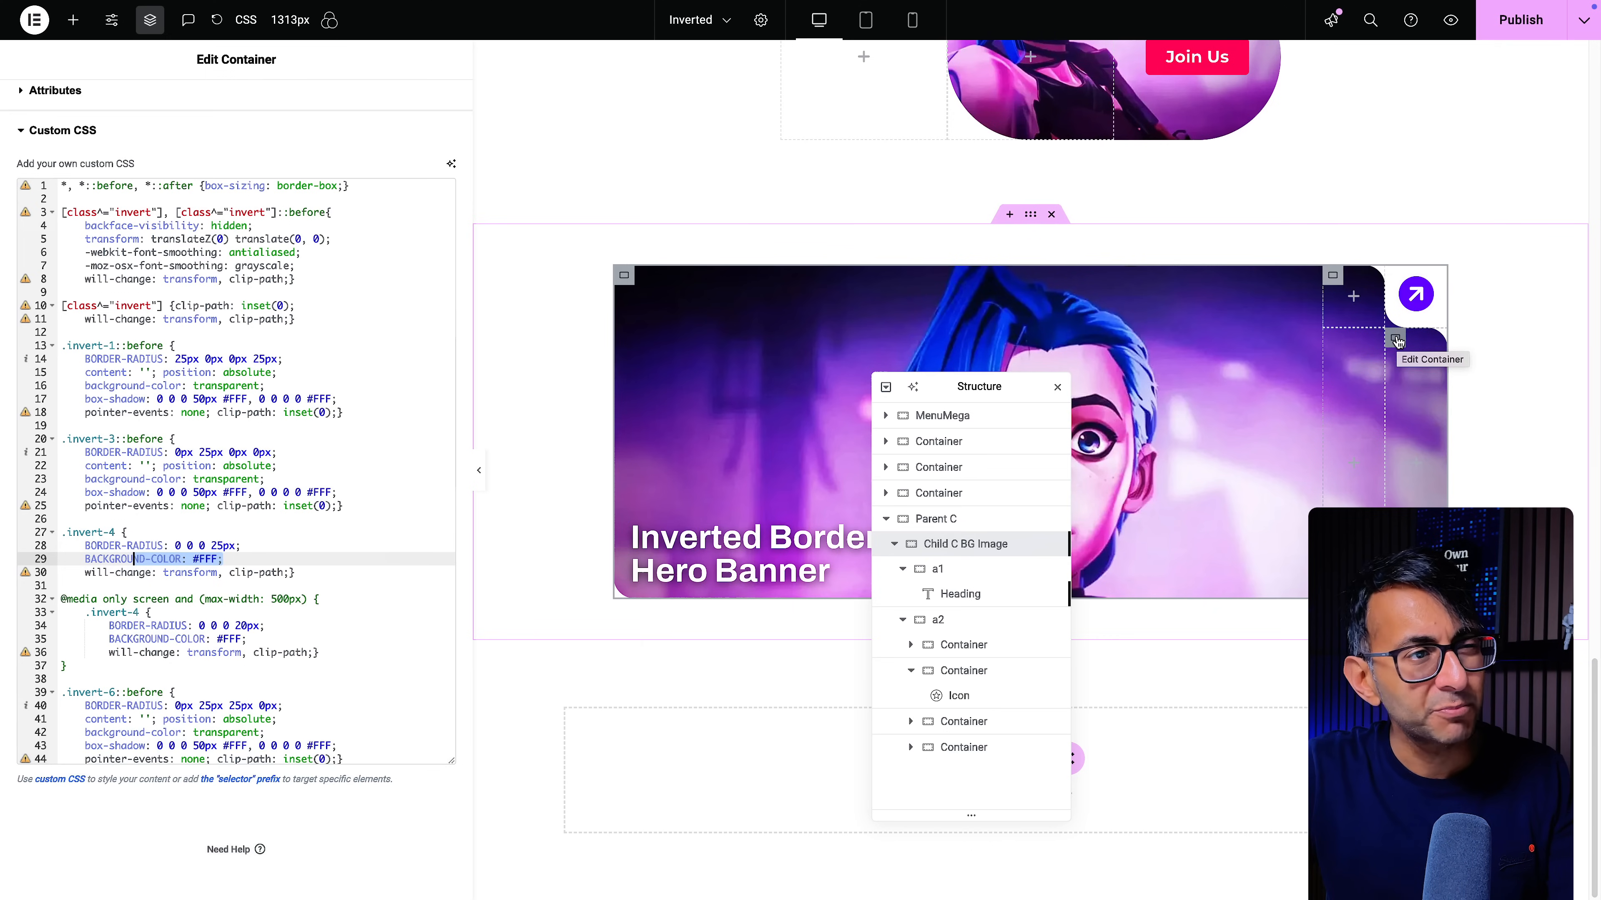
pyautogui.moveTo(1120, 490)
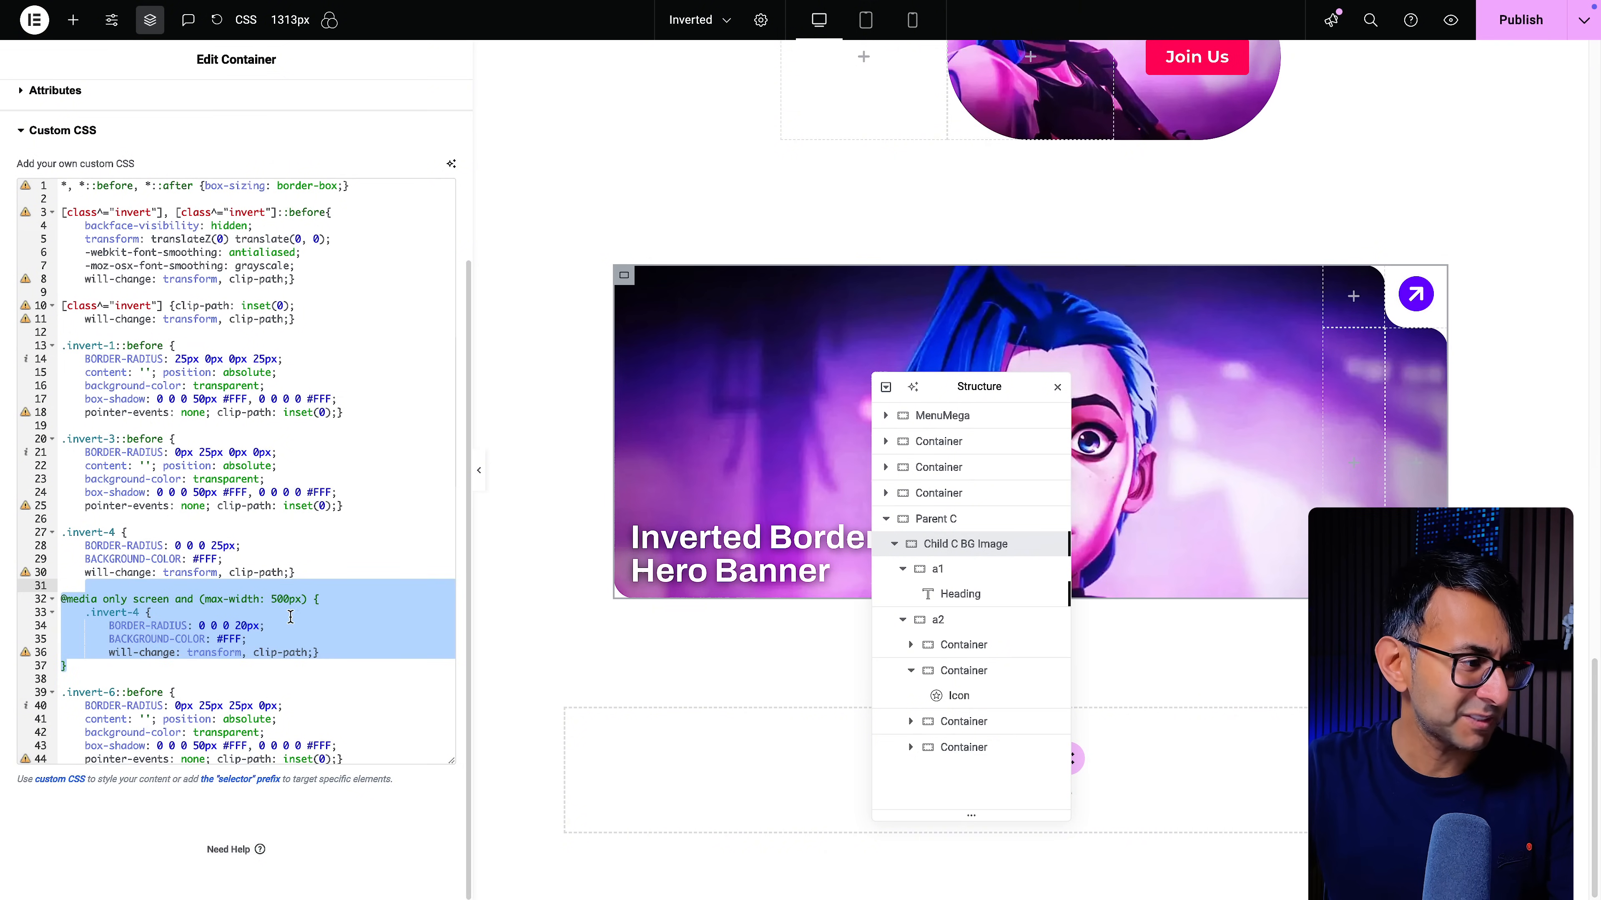
# Deselect the mobile media-query code before collapsing the editor panel
pyautogui.click(267, 626)
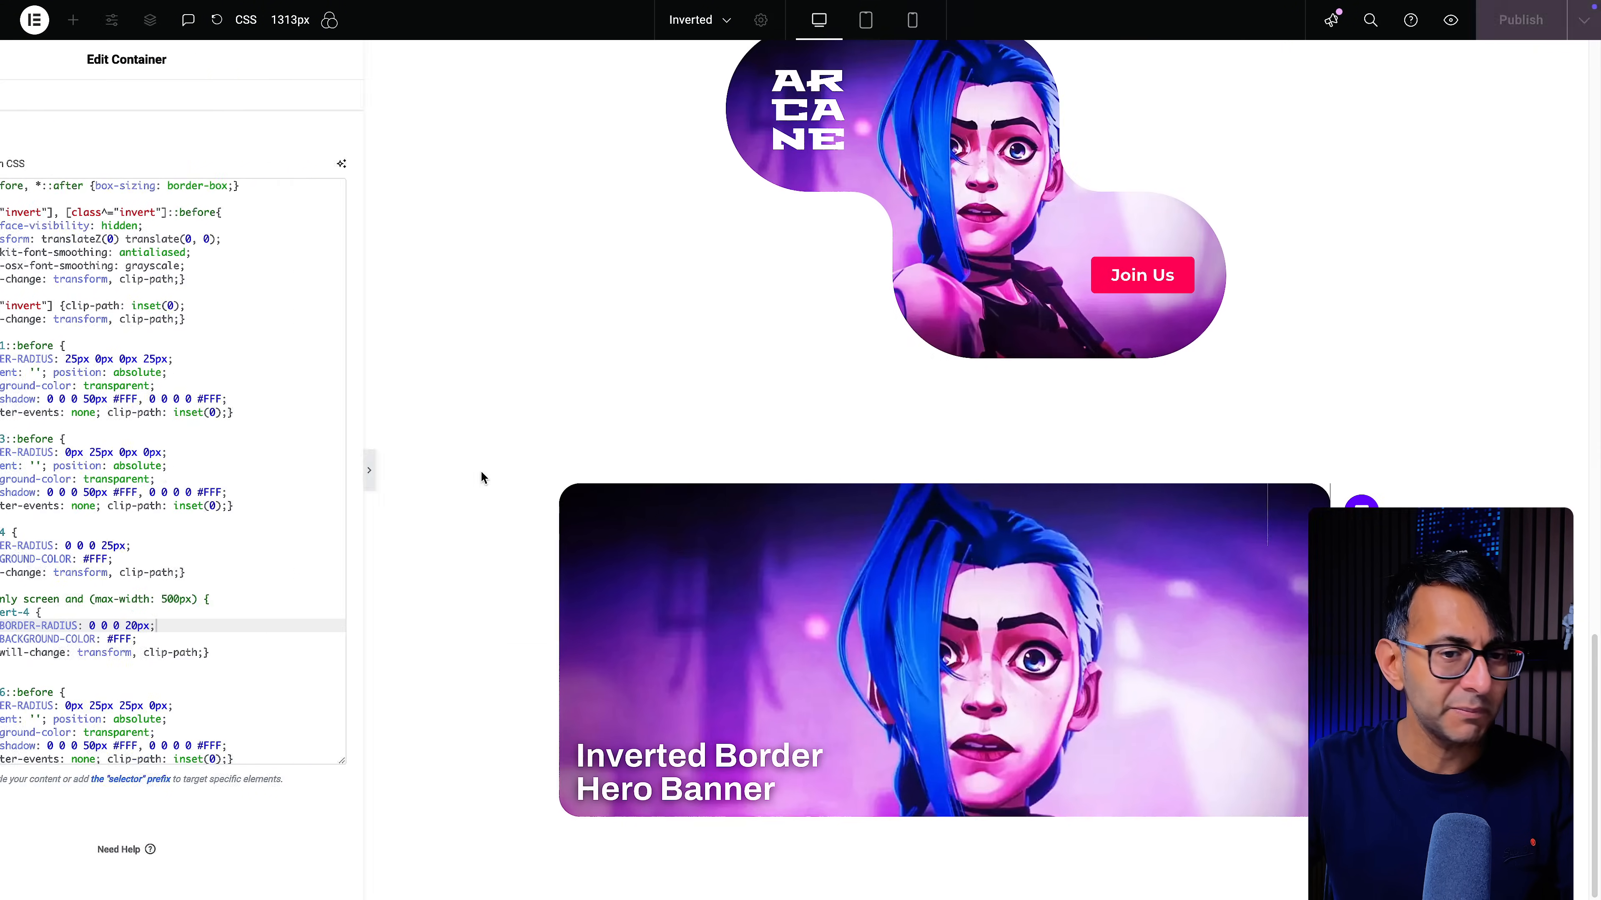
# Restore the editor panel and bring up the arrow icon widget's context menu
pyautogui.click(369, 469)
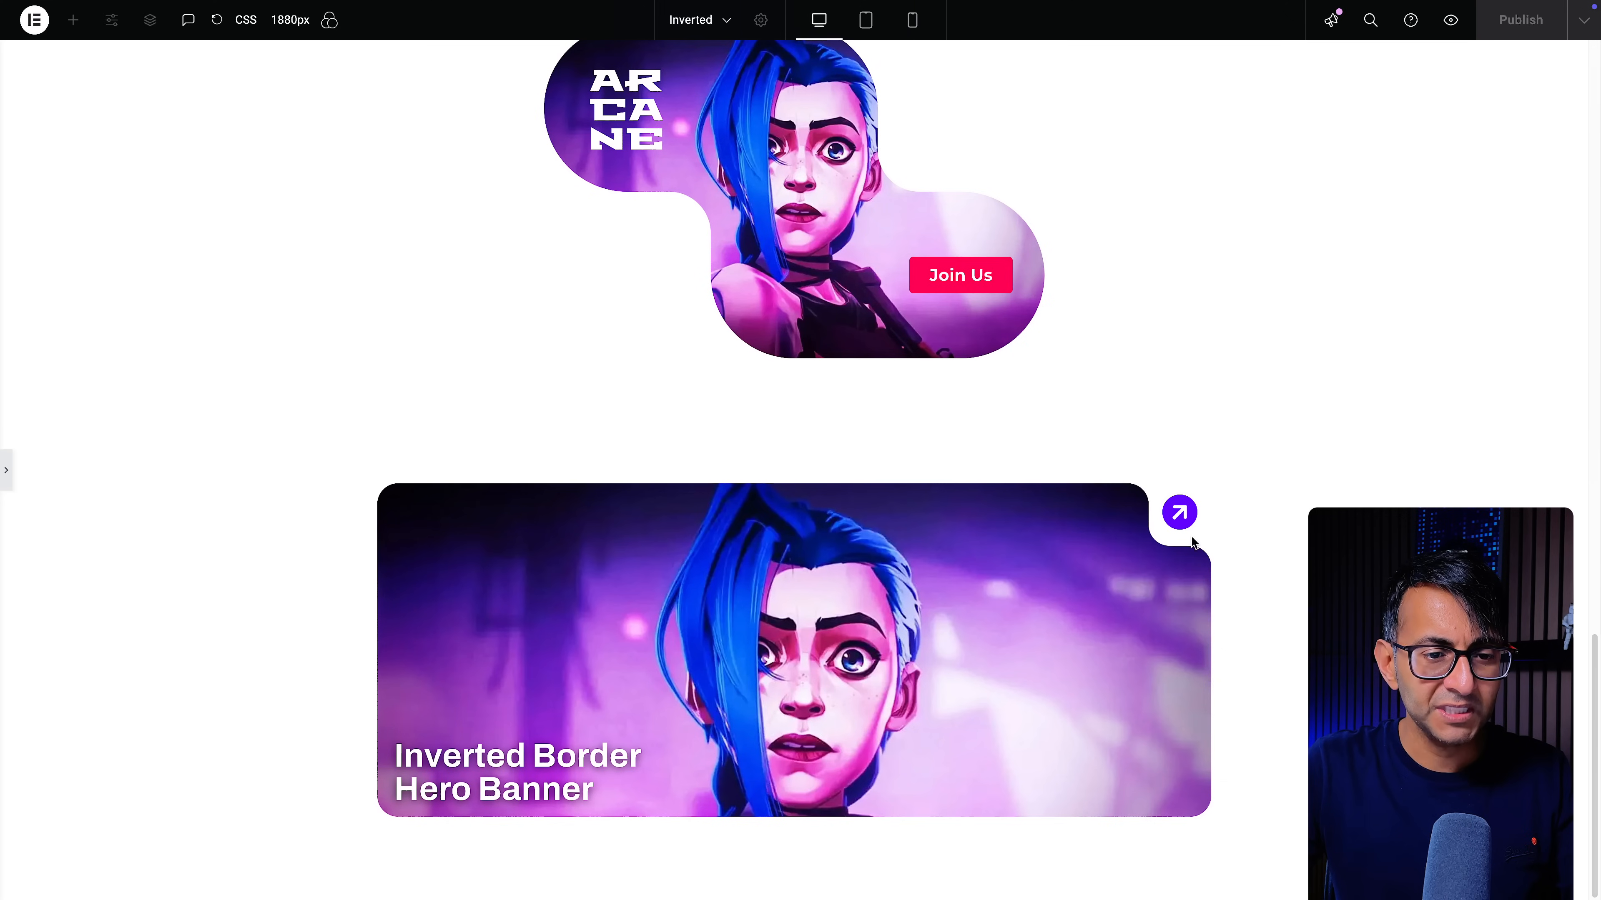
pyautogui.moveTo(1215, 629)
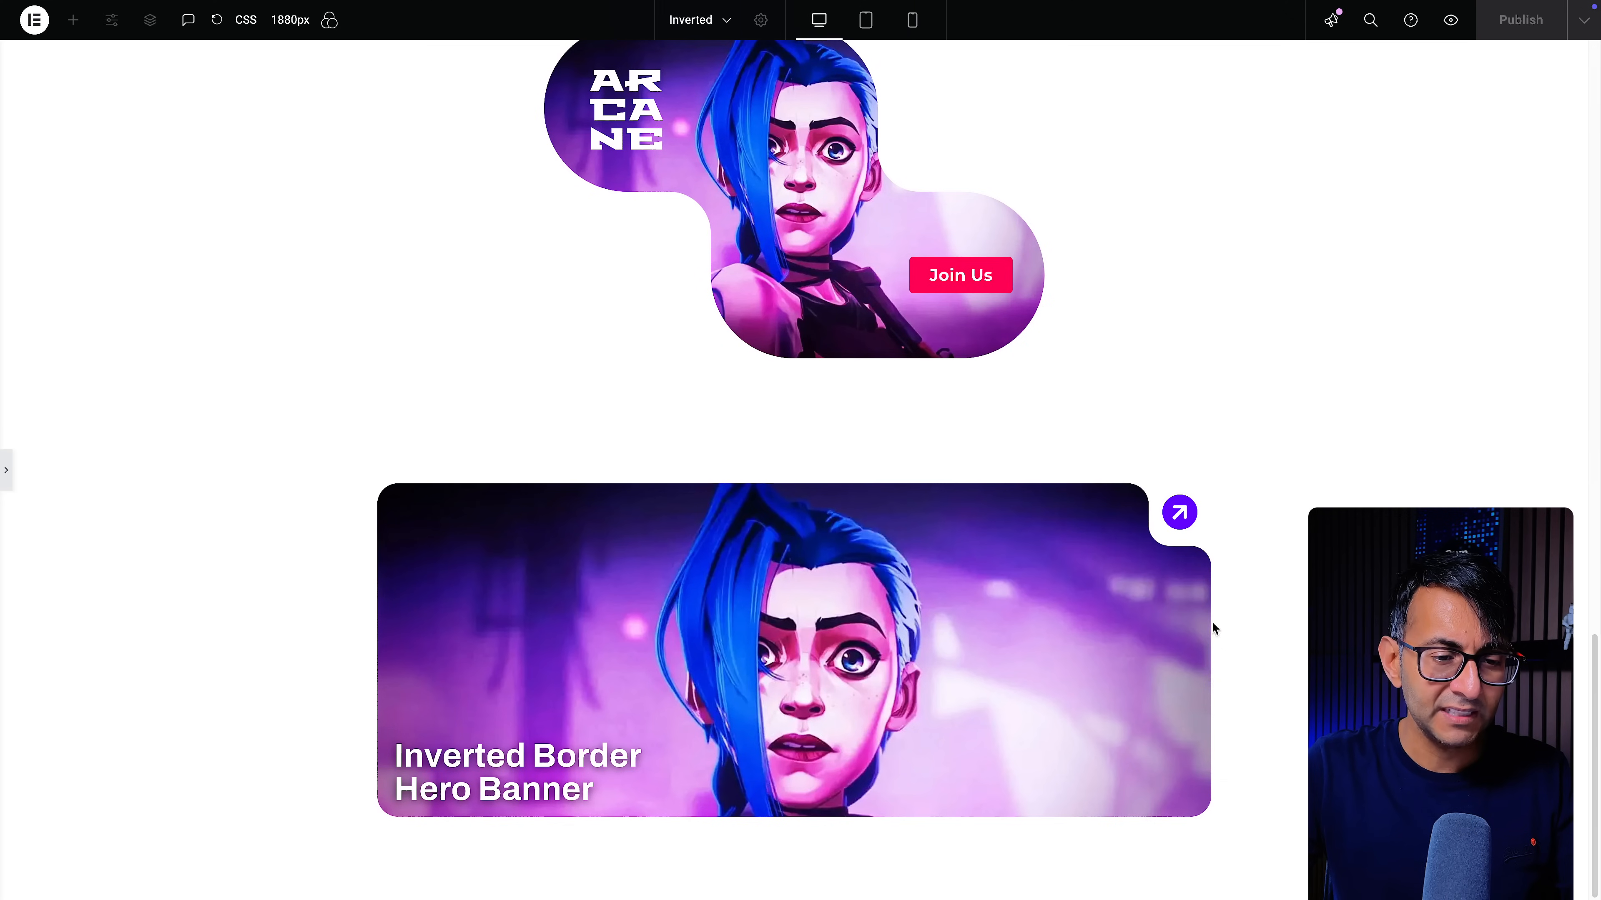
pyautogui.moveTo(18, 480)
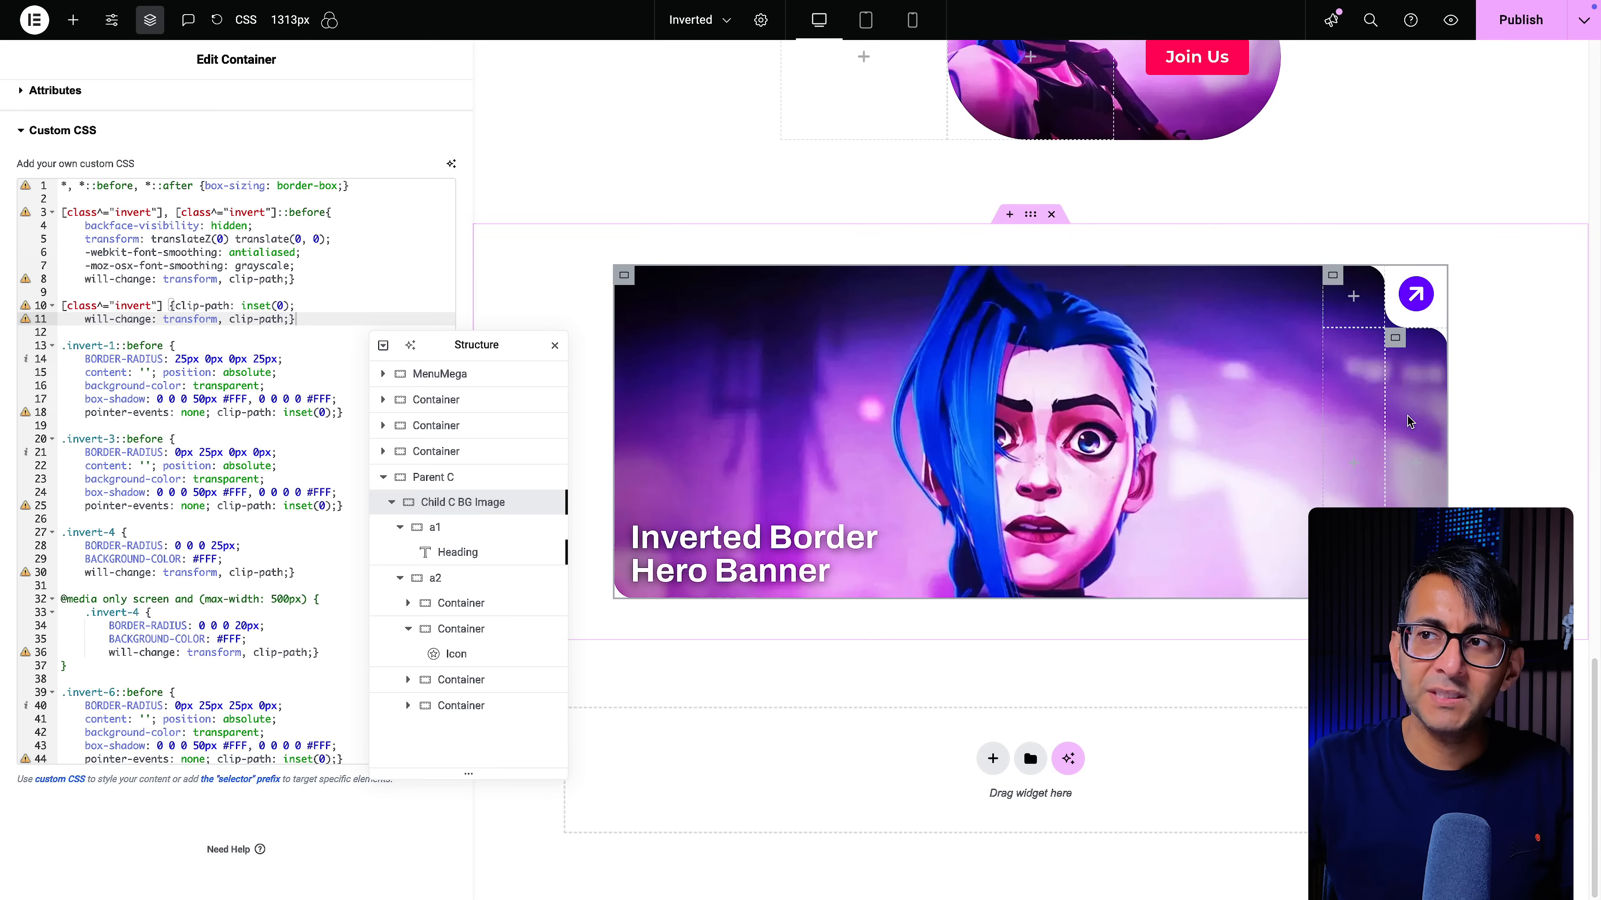
pyautogui.moveTo(1394, 426)
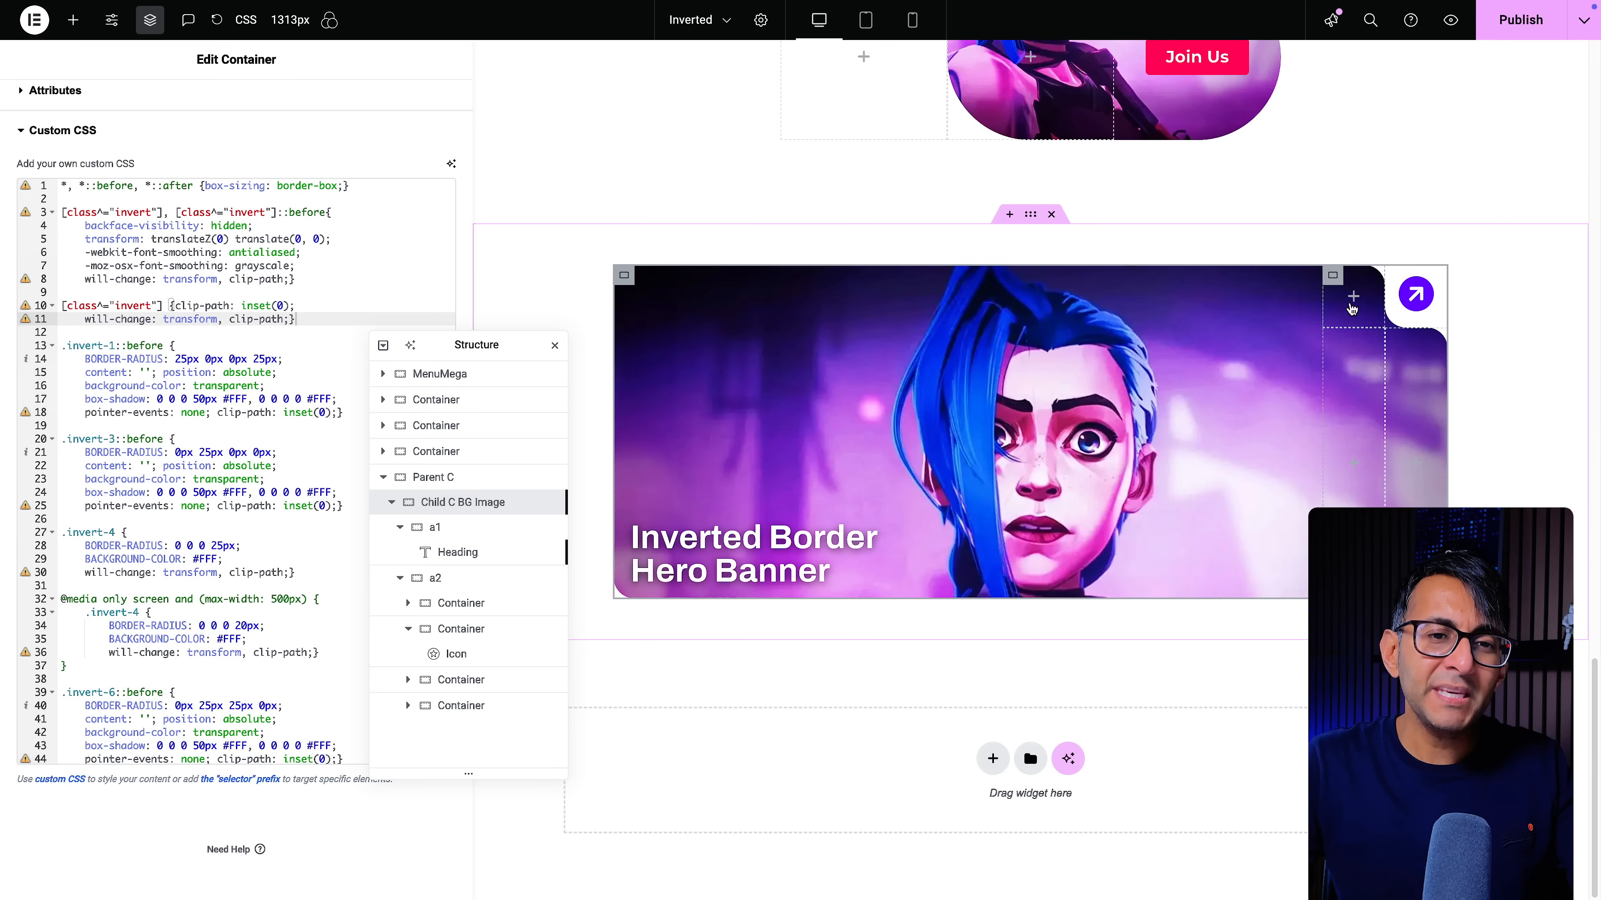
pyautogui.moveTo(1427, 263)
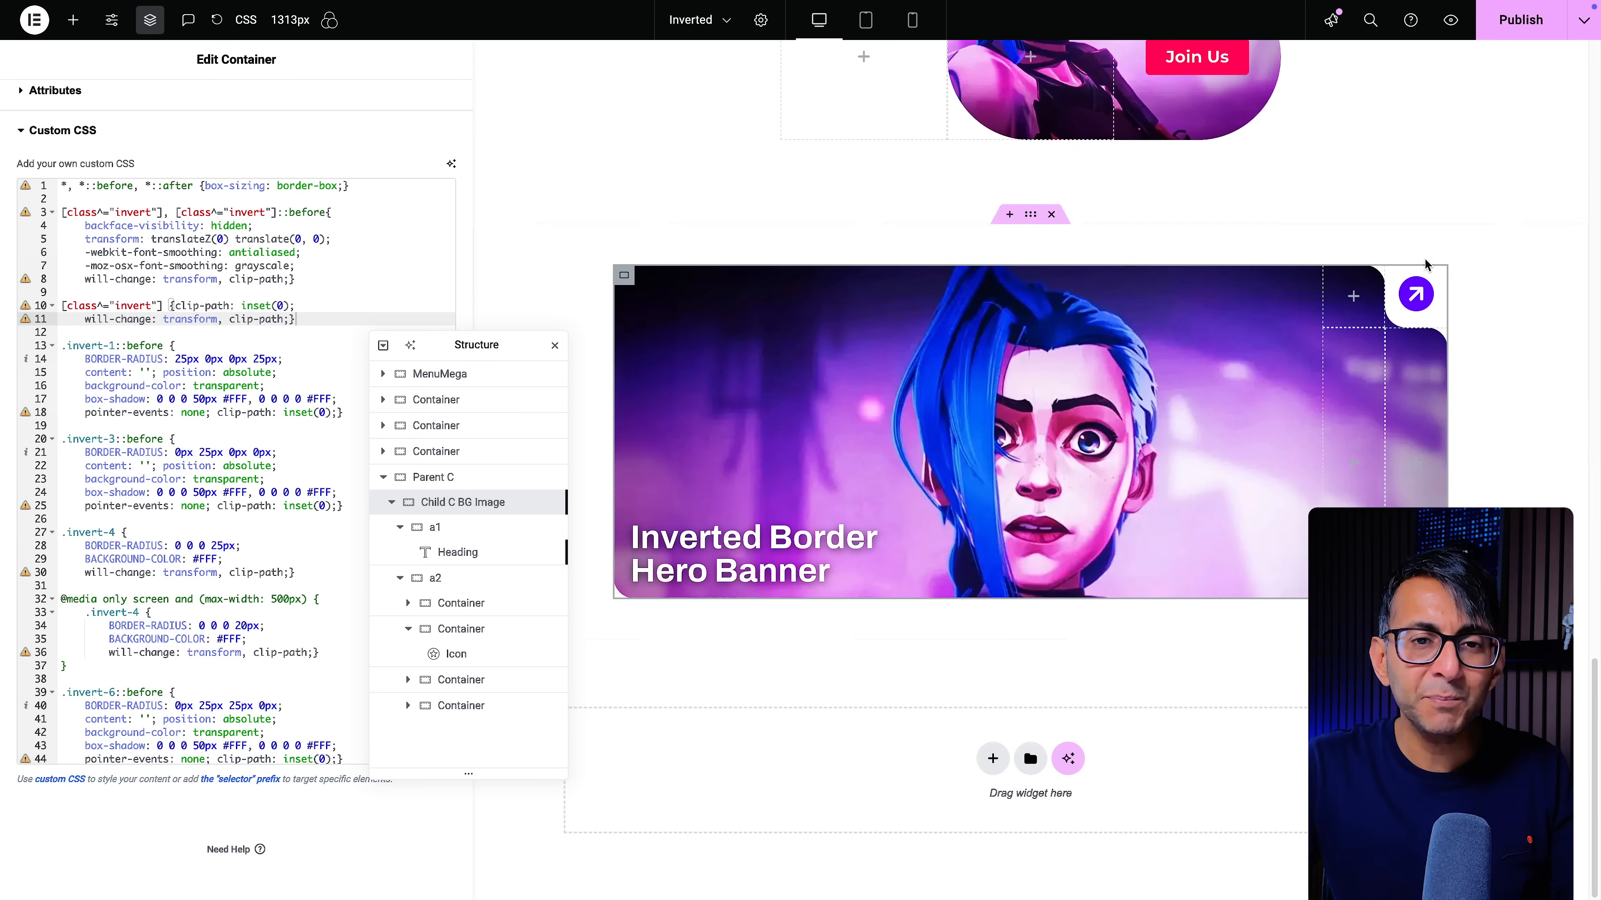
pyautogui.rightClick(1414, 295)
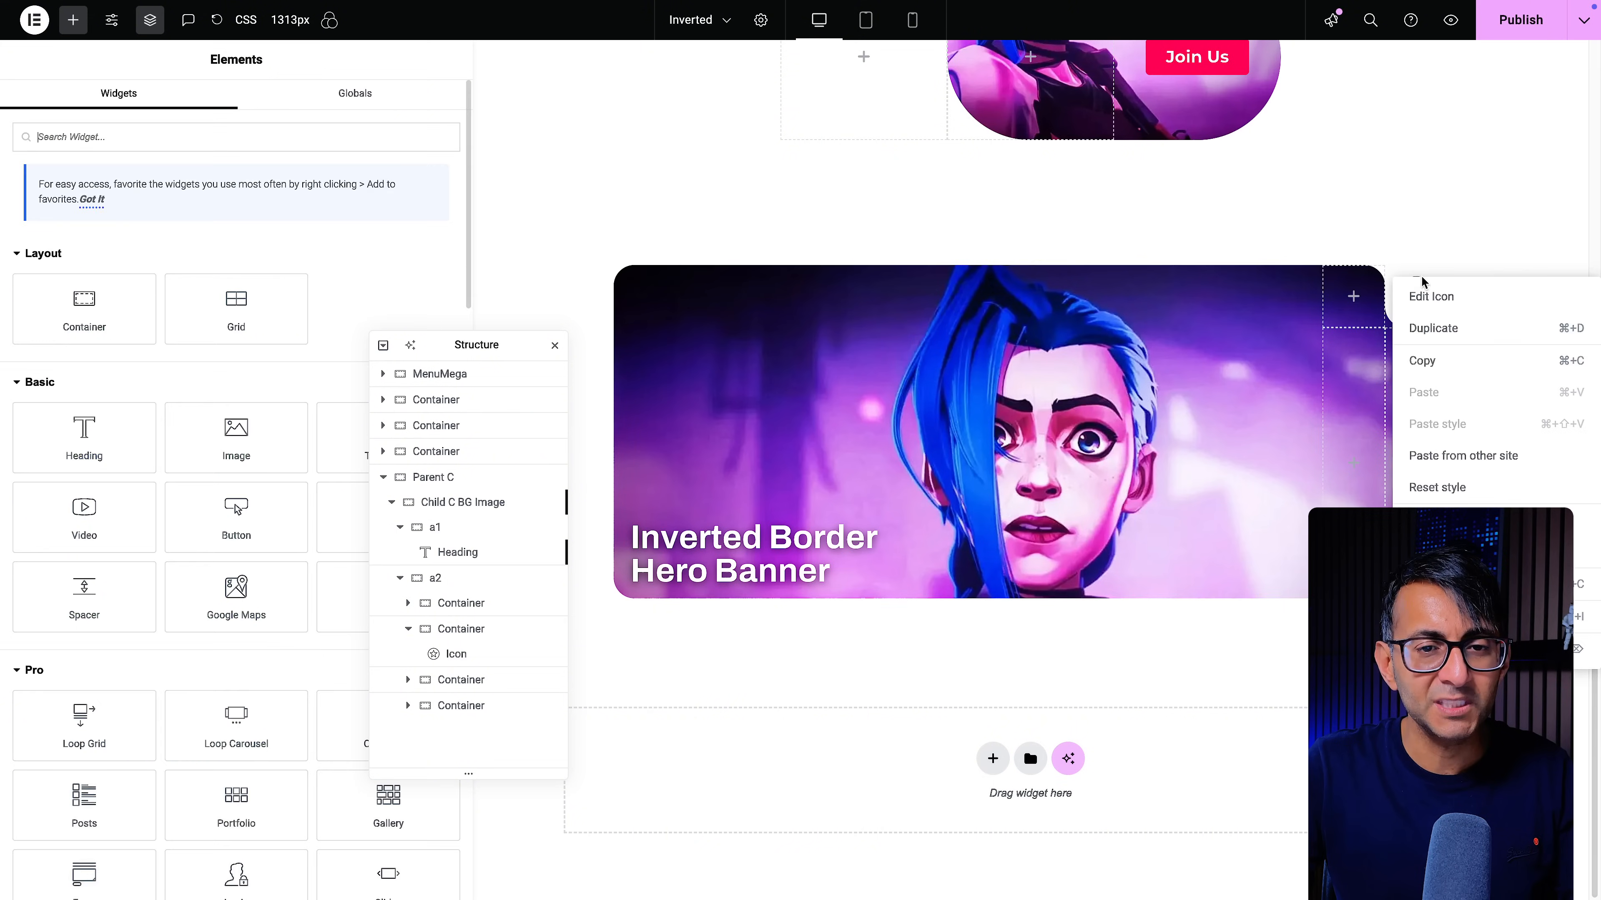
# Paste the arrow icon into the empty corner container and centre it
pyautogui.click(1352, 296)
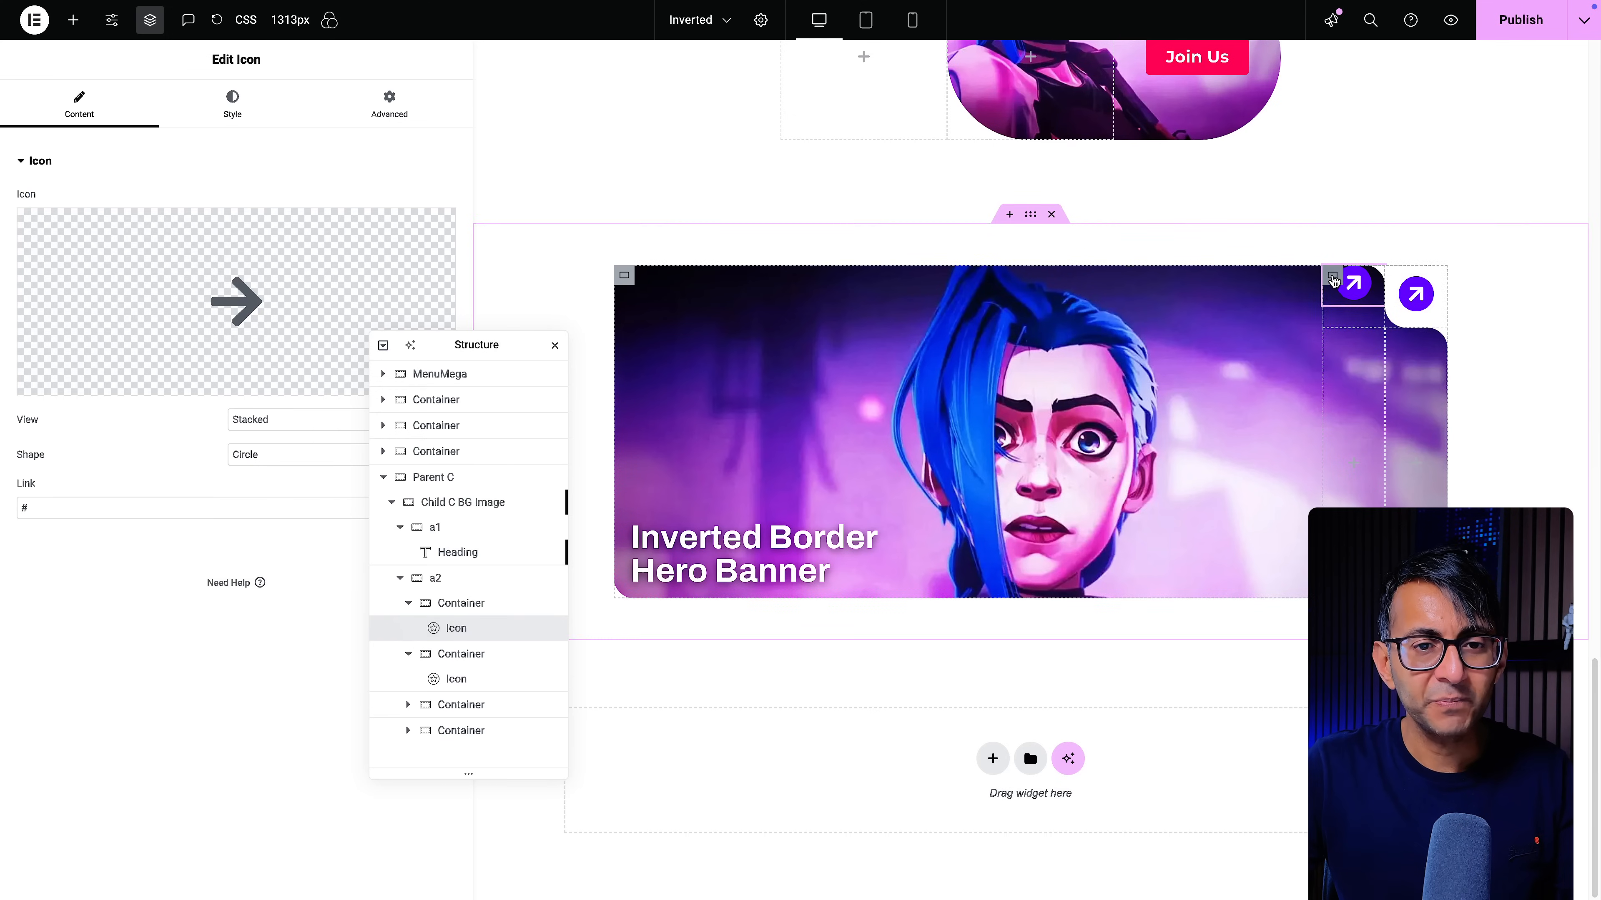
pyautogui.click(460, 602)
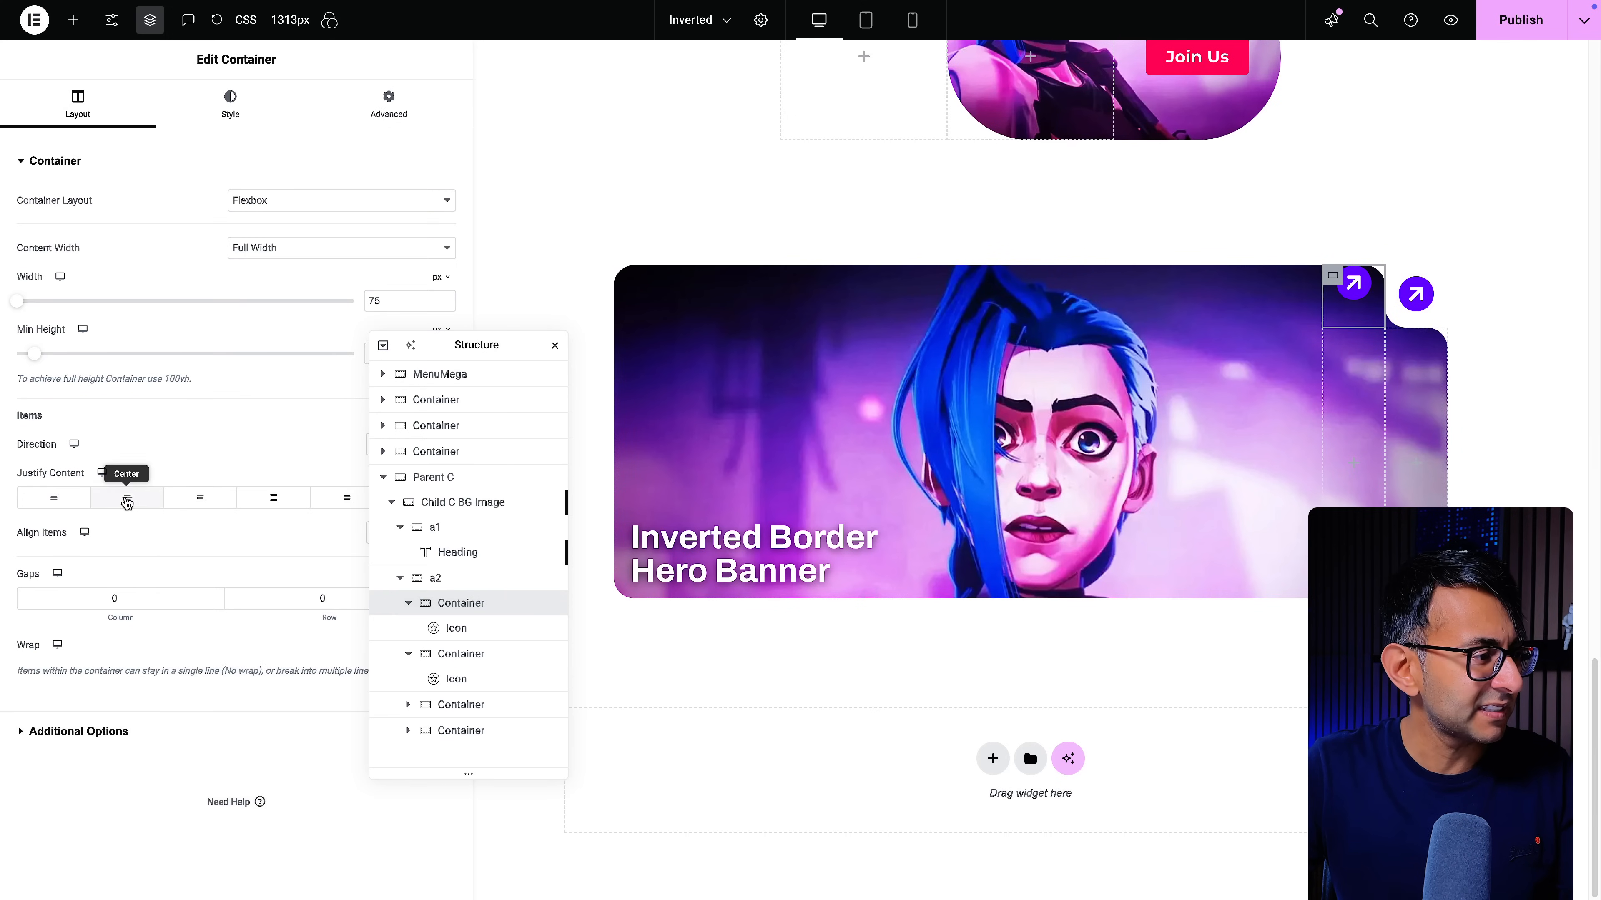
pyautogui.click(126, 499)
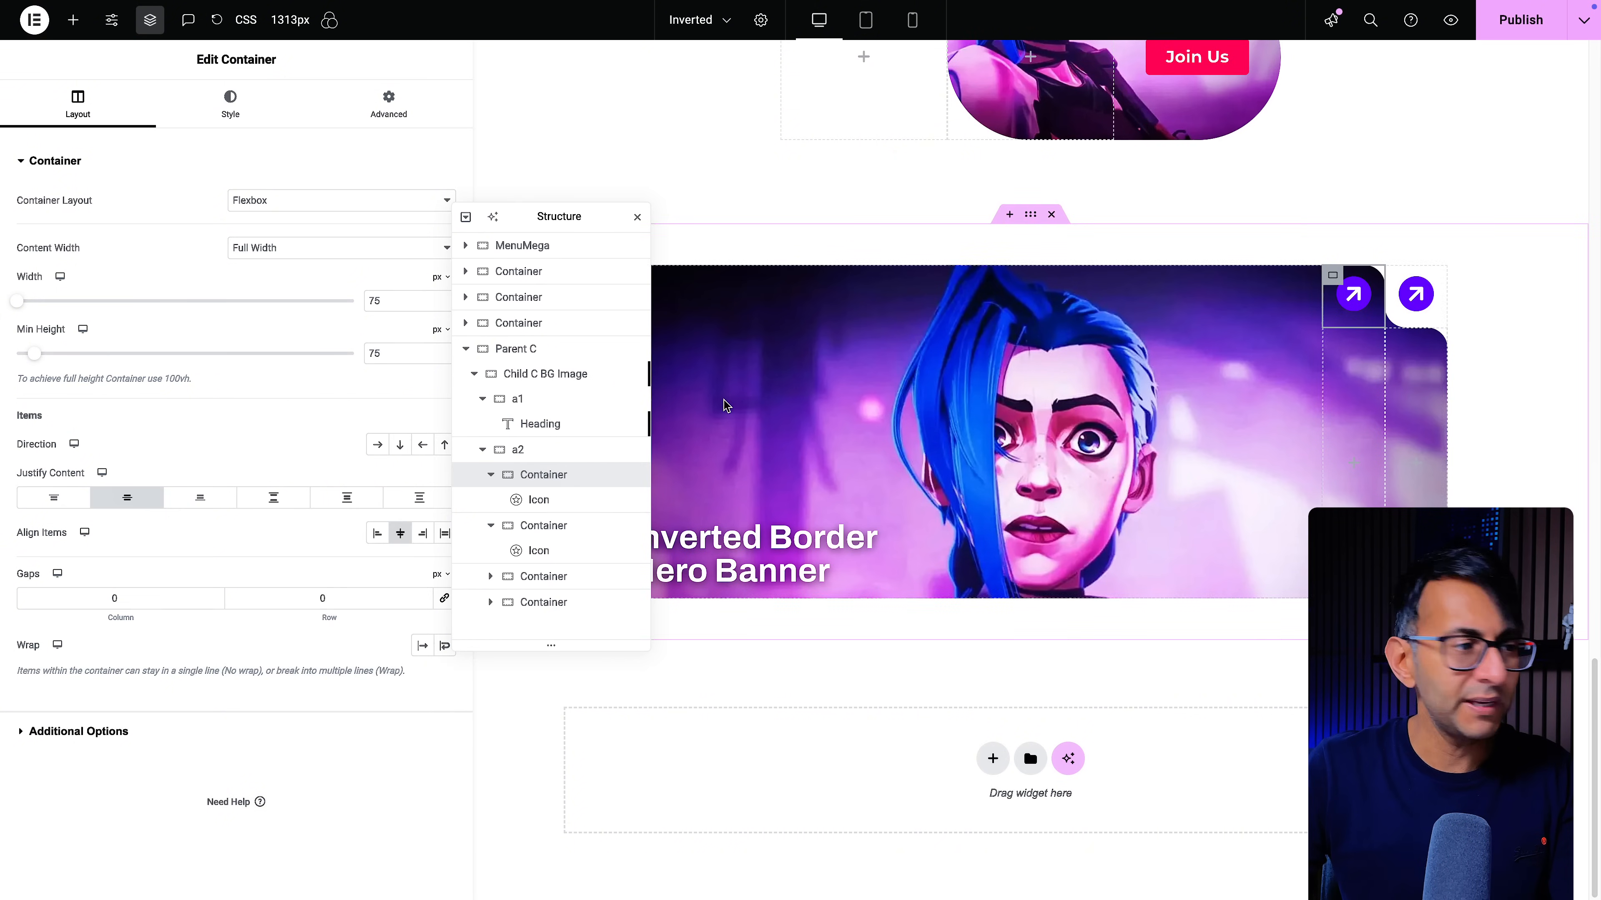
# Check the banner at Mobile width, then return to Desktop
pyautogui.click(911, 19)
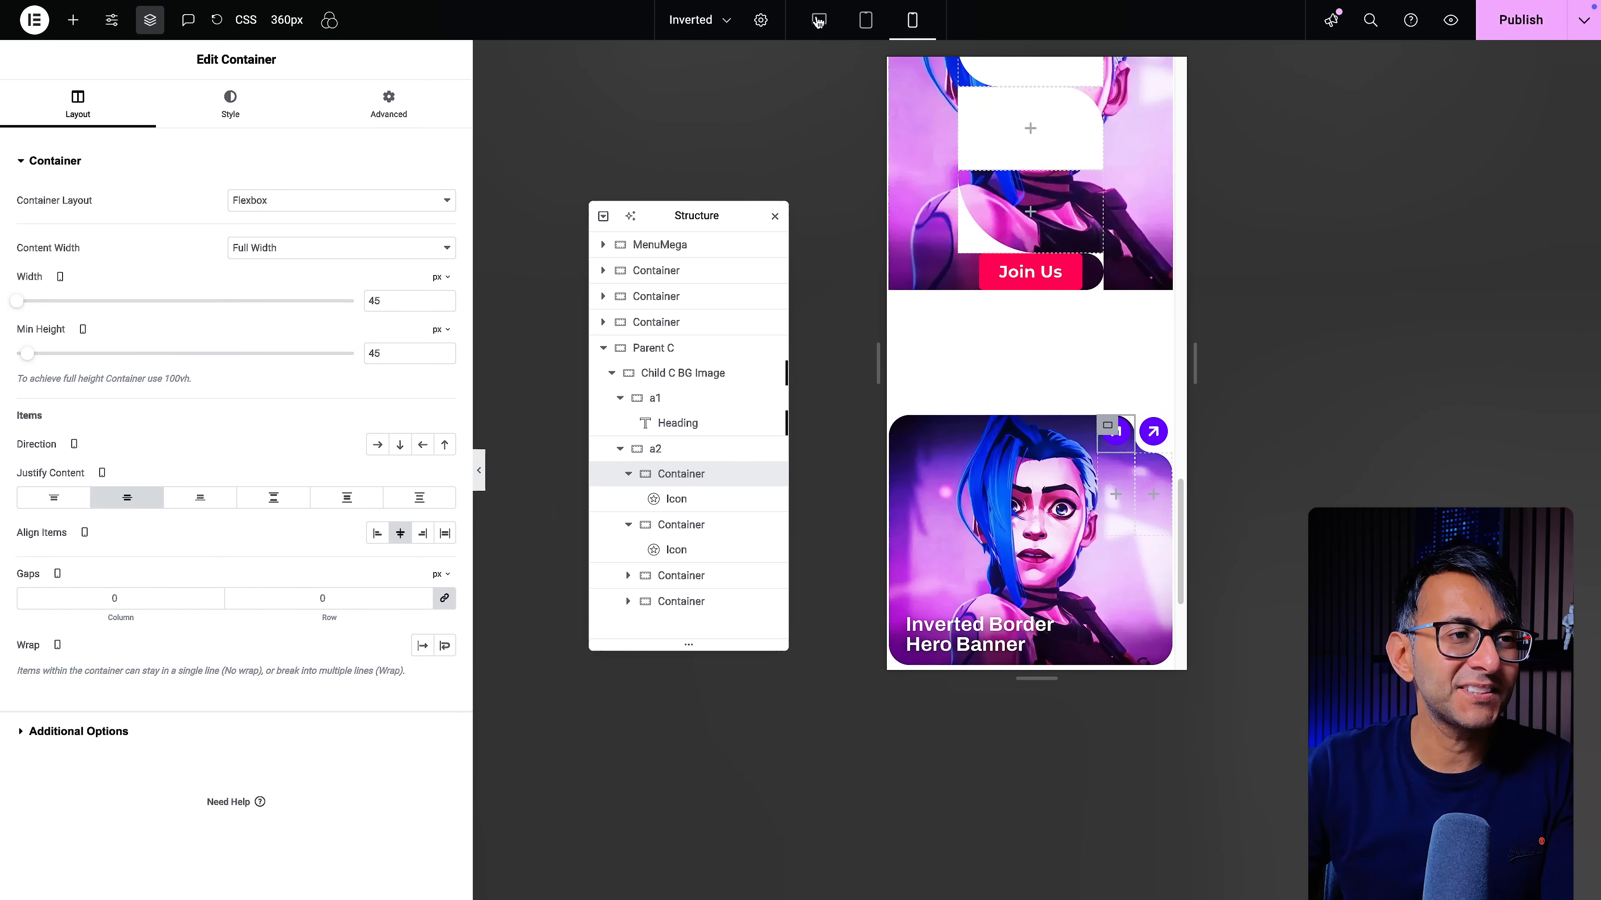
pyautogui.click(818, 19)
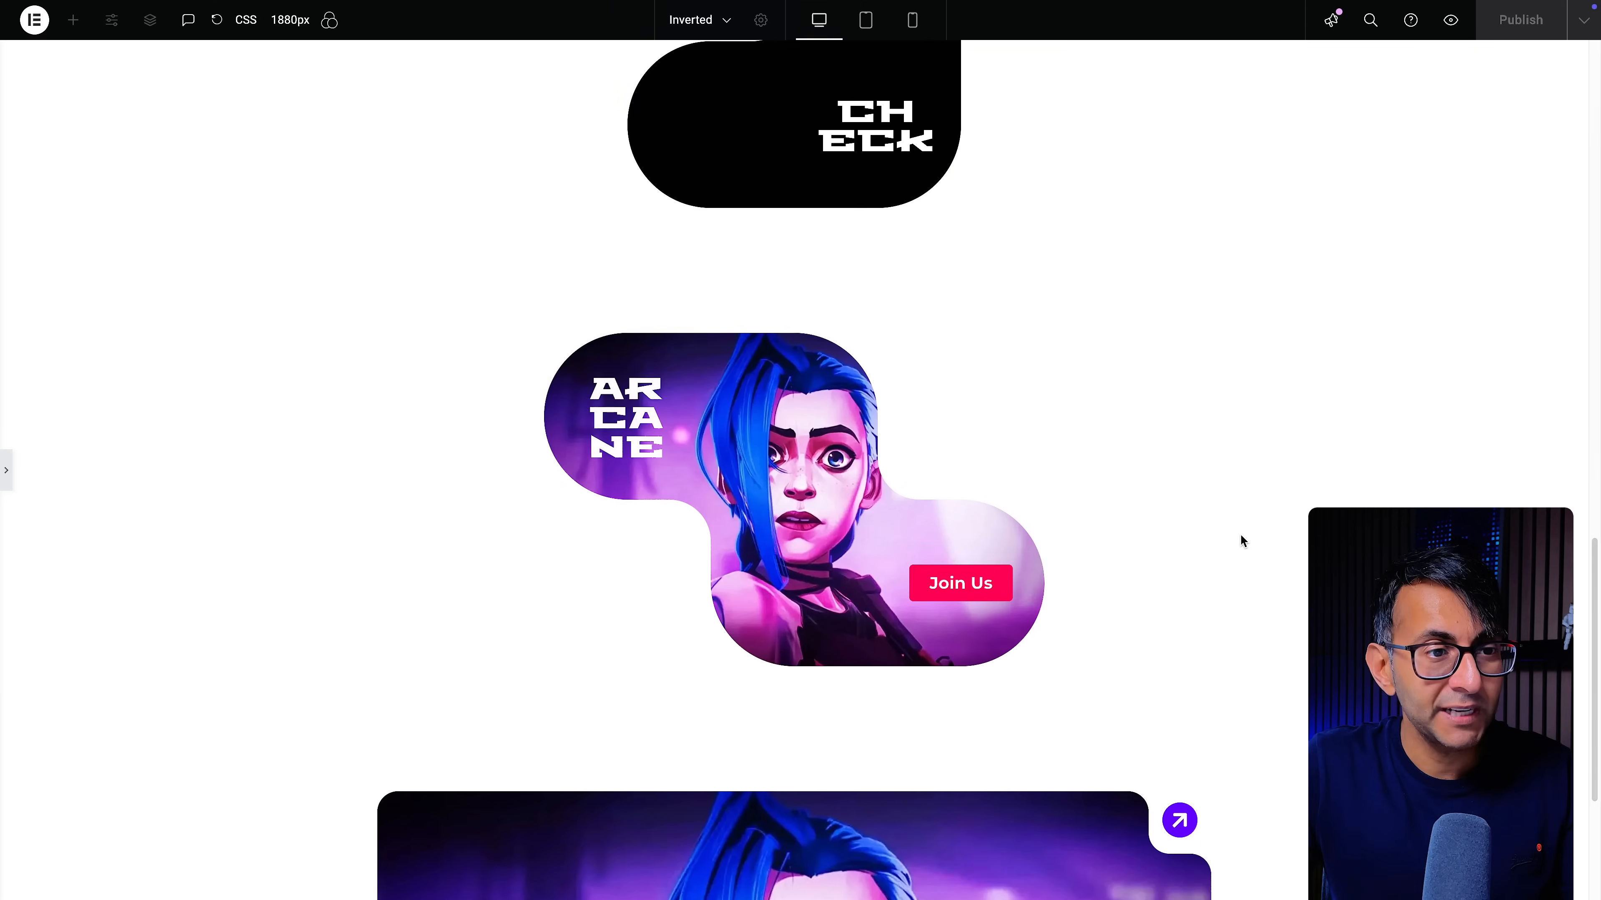
# Scroll the full-width preview through the shapes down to the hero banner
pyautogui.scroll(-3)
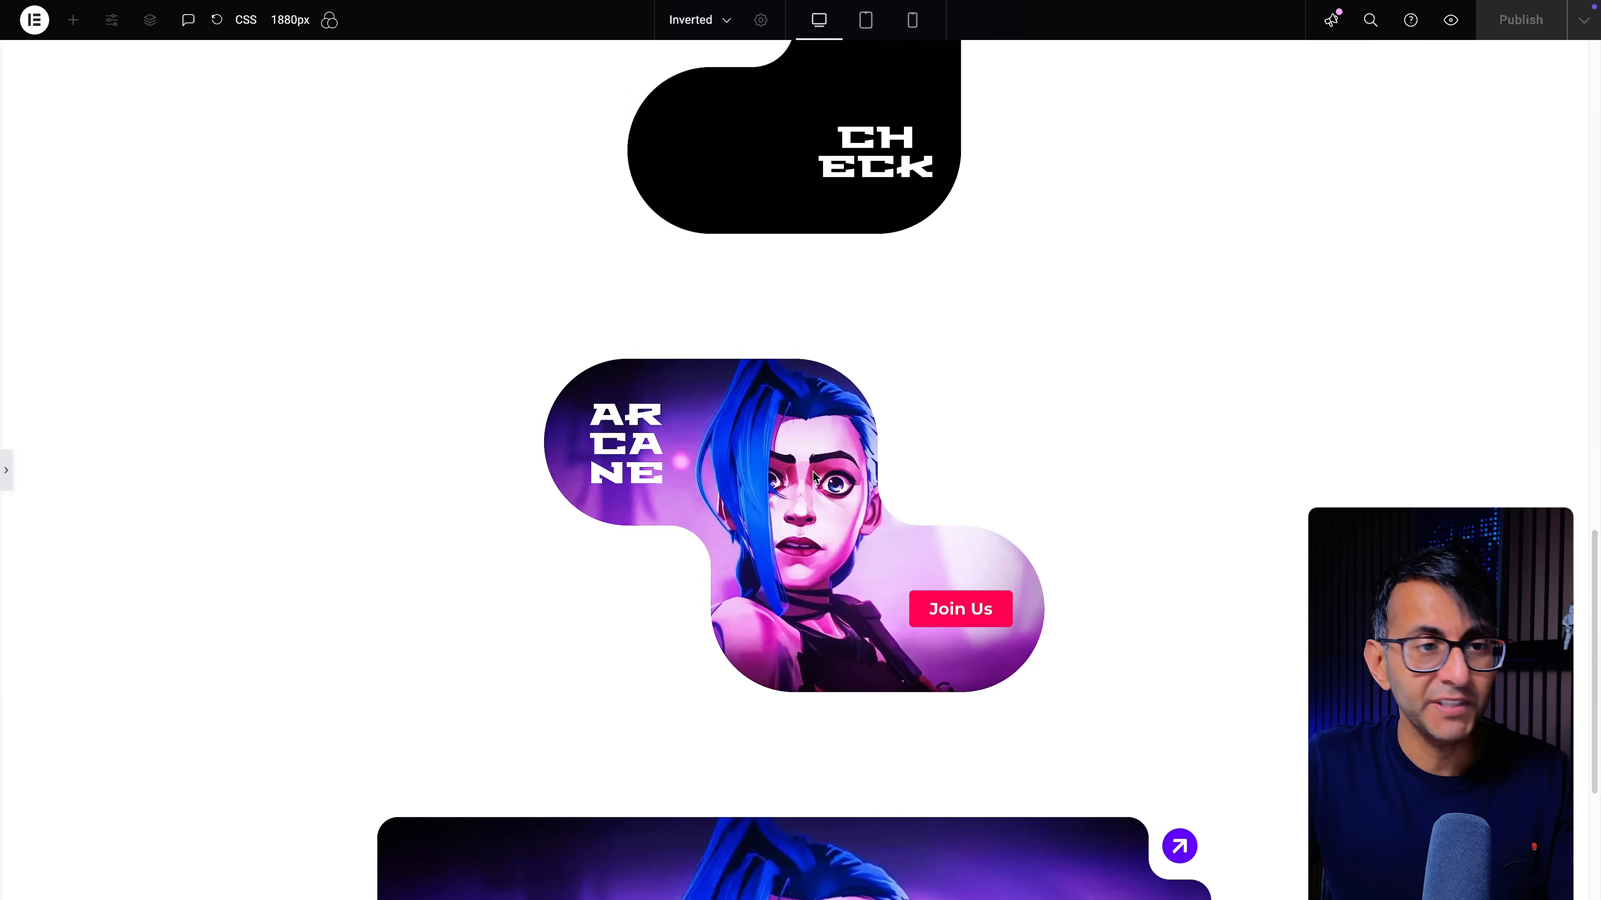
pyautogui.scroll(3)
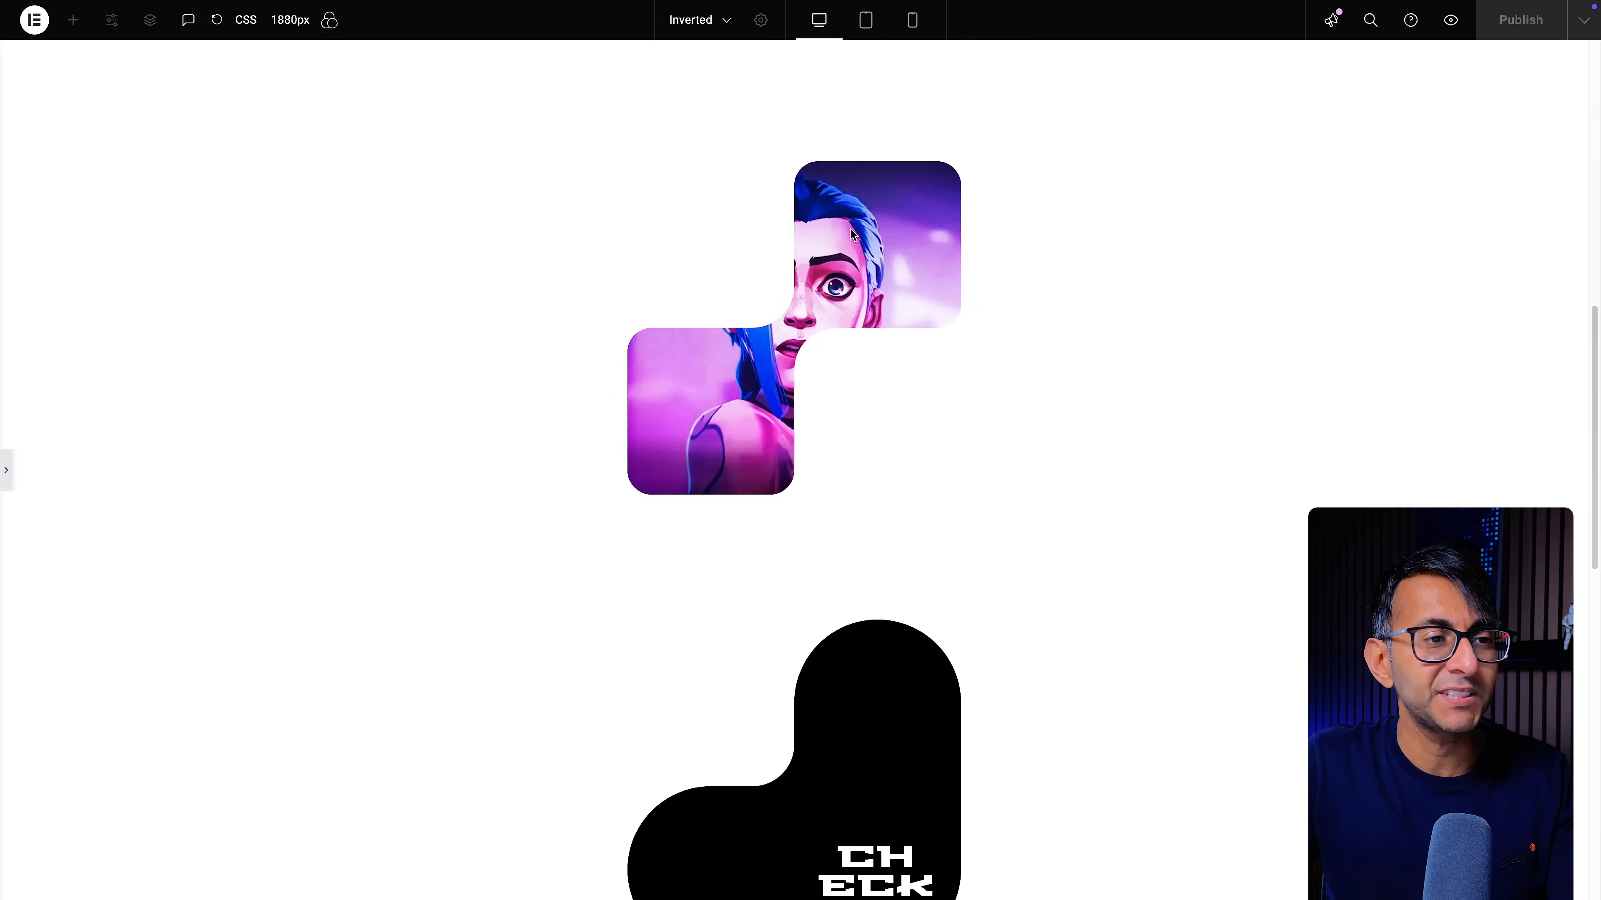
pyautogui.moveTo(964, 371)
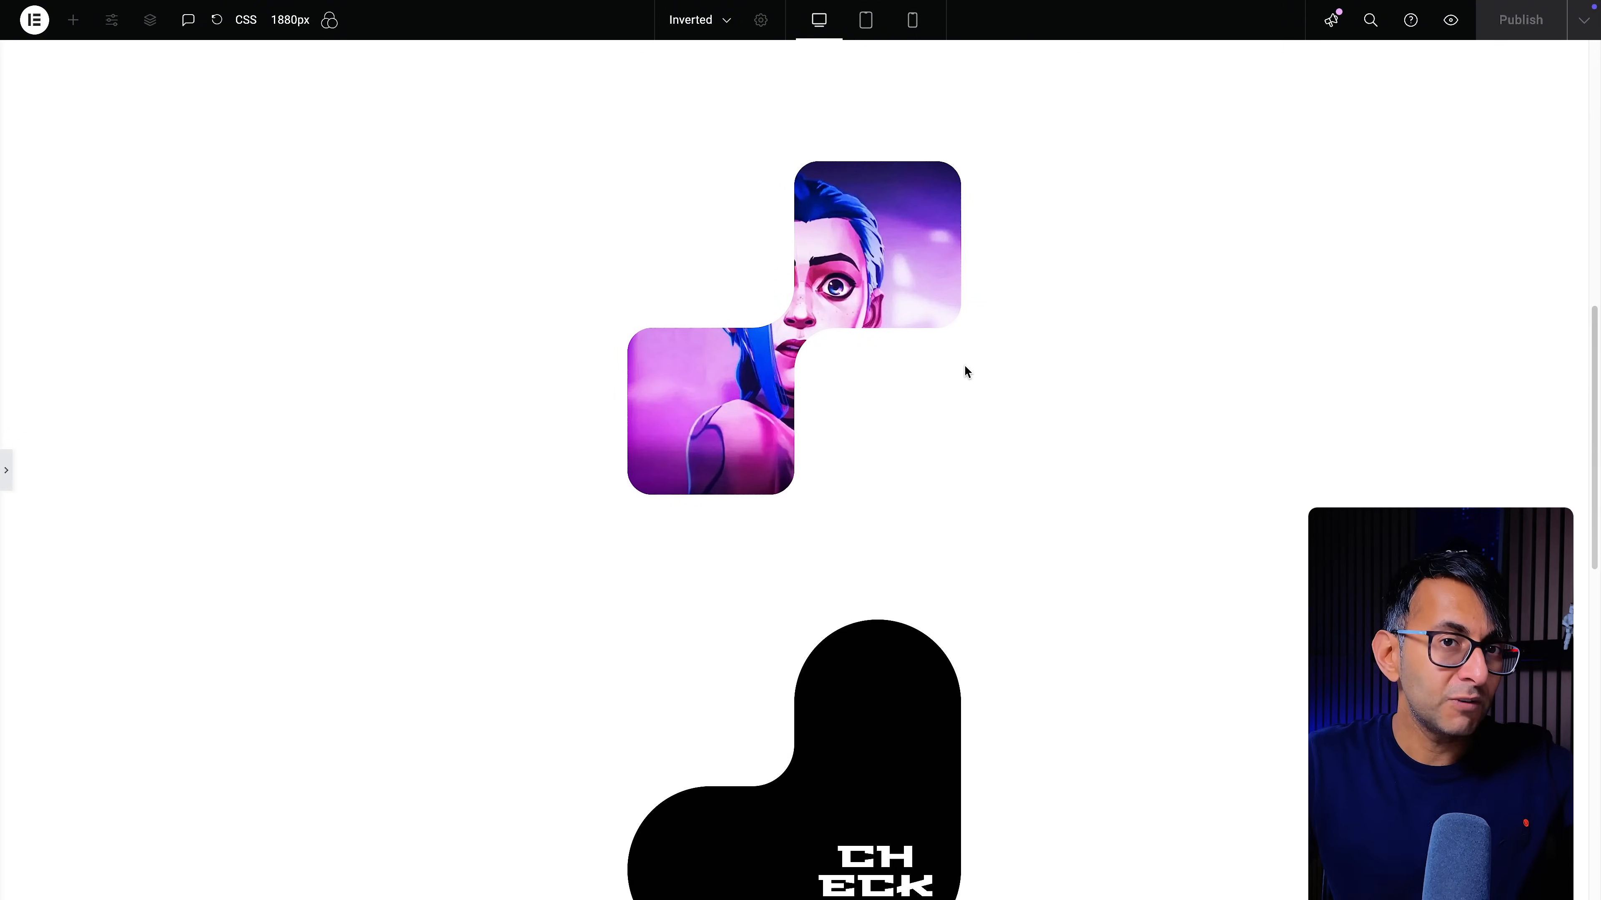
pyautogui.moveTo(975, 380)
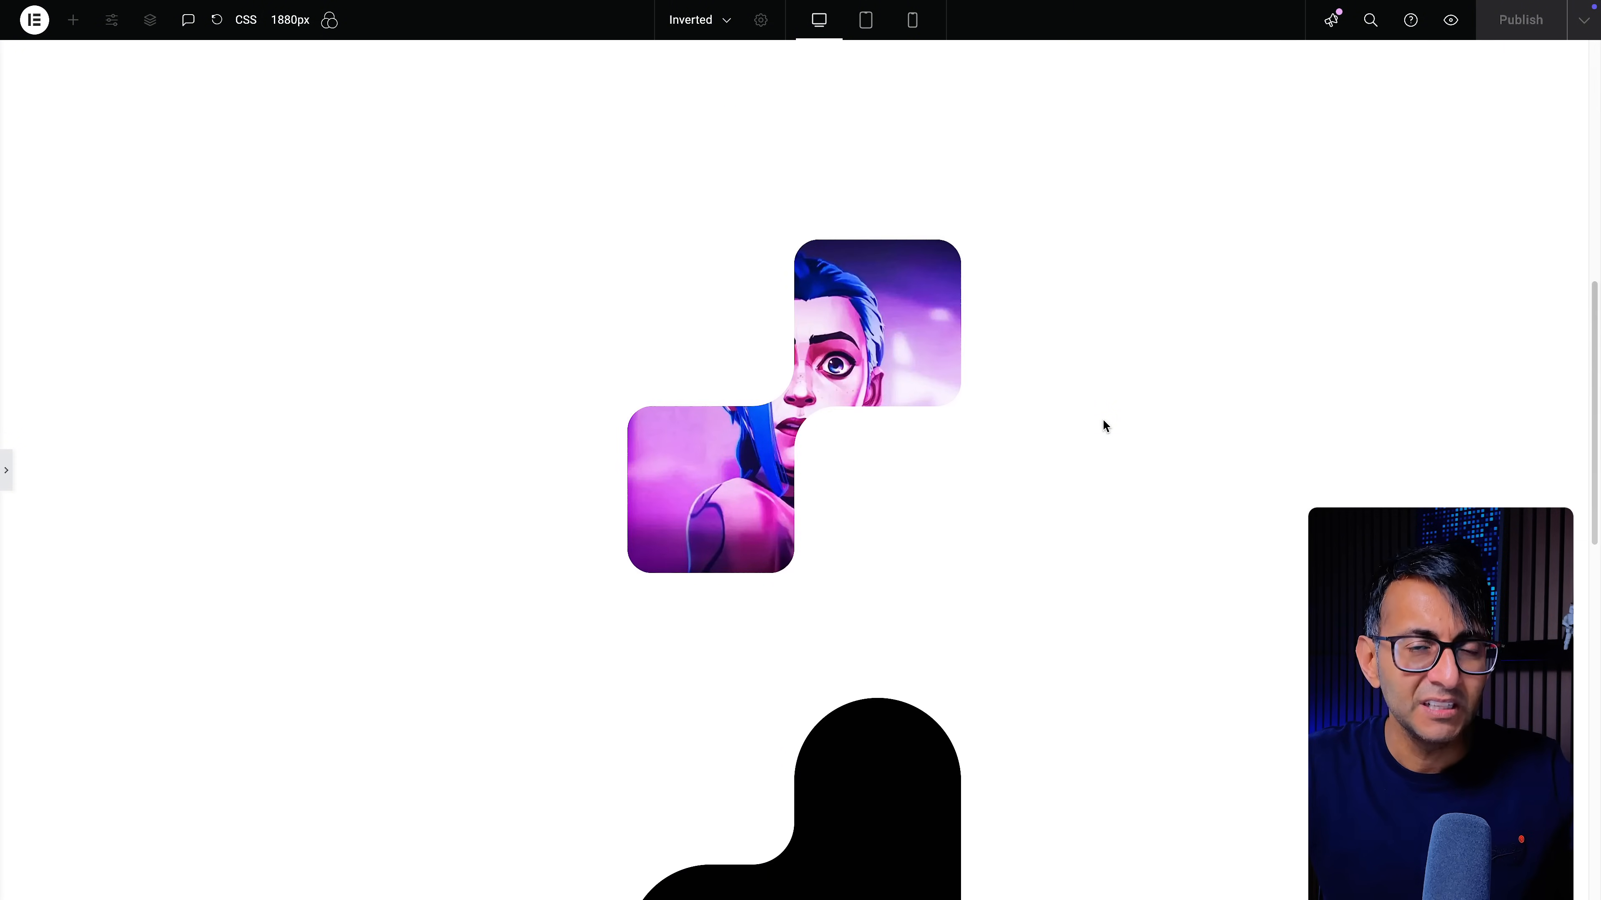
pyautogui.moveTo(812, 432)
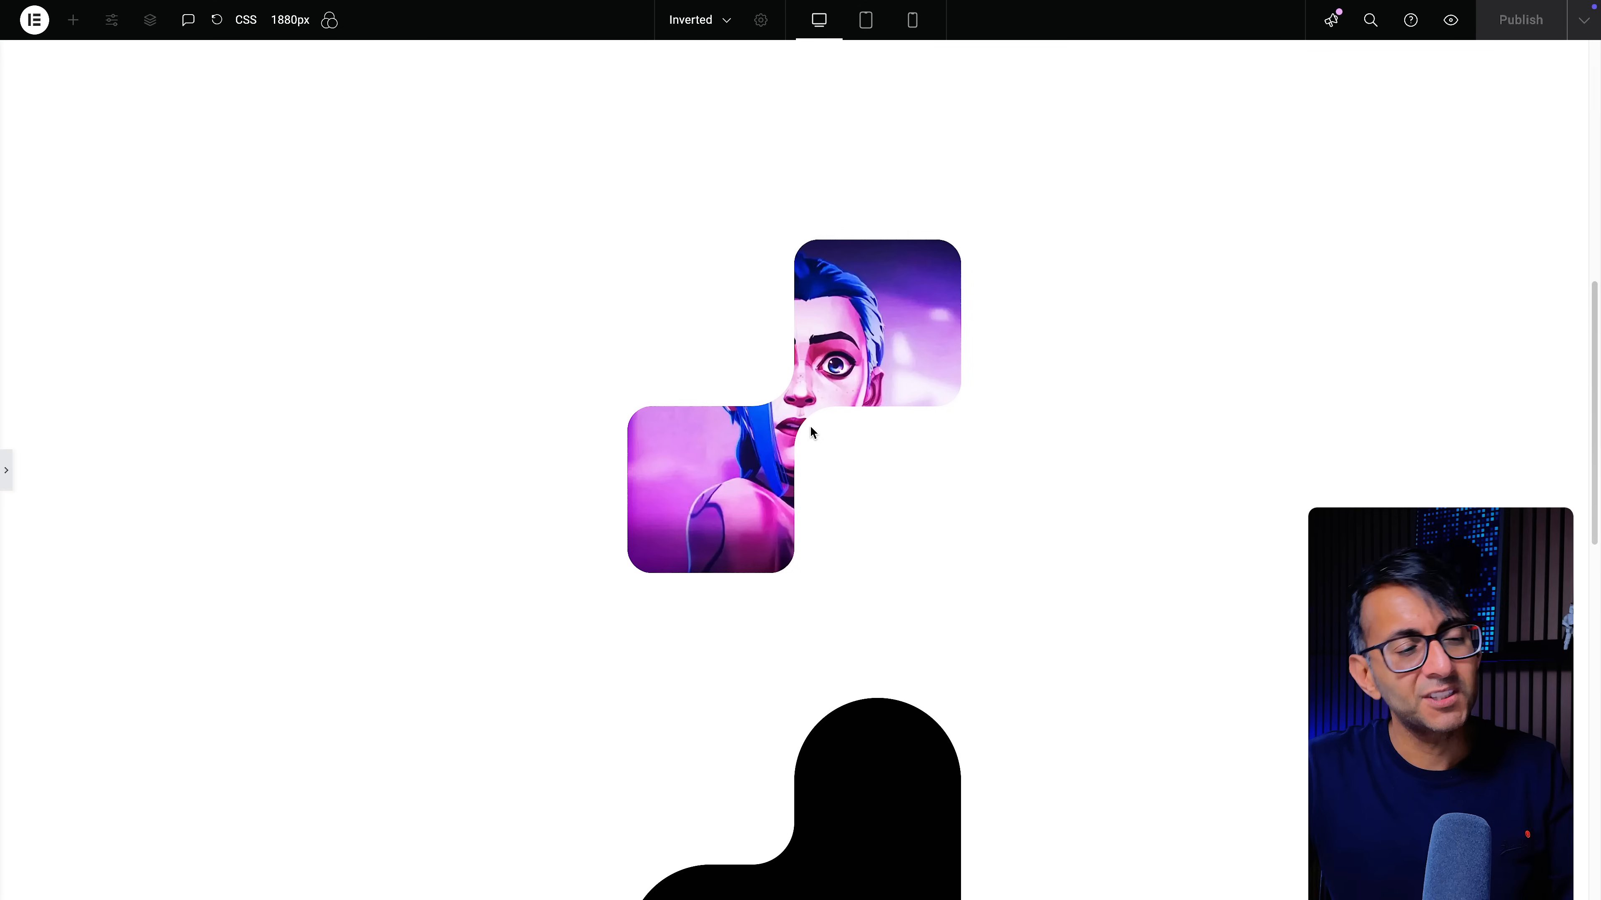
pyautogui.moveTo(810, 428)
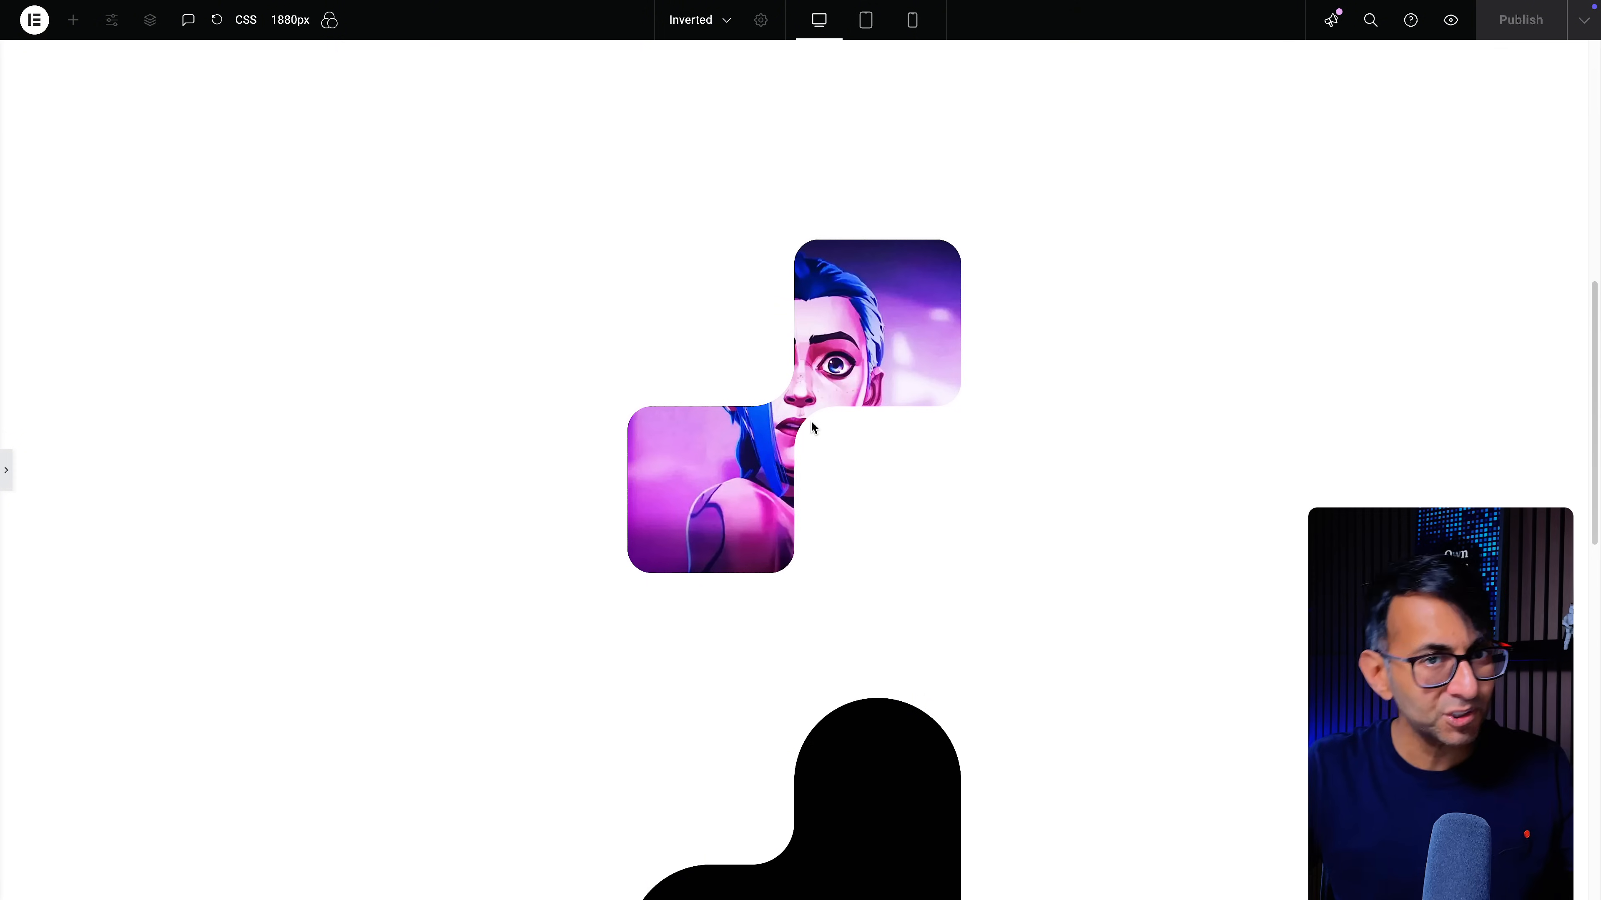
pyautogui.moveTo(986, 484)
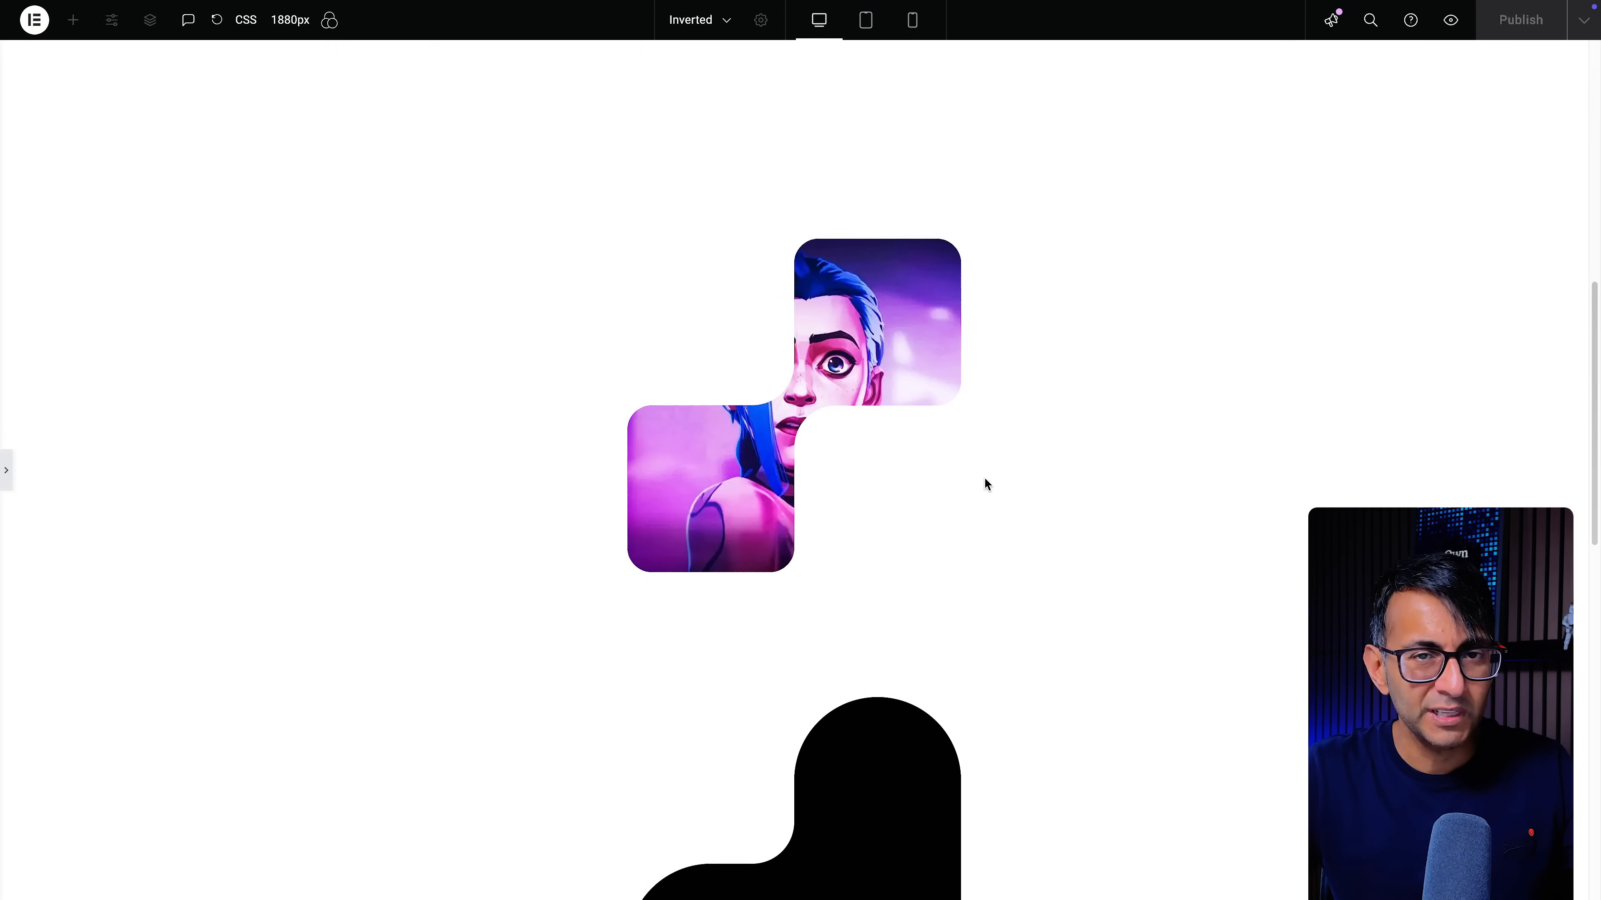
pyautogui.scroll(-3)
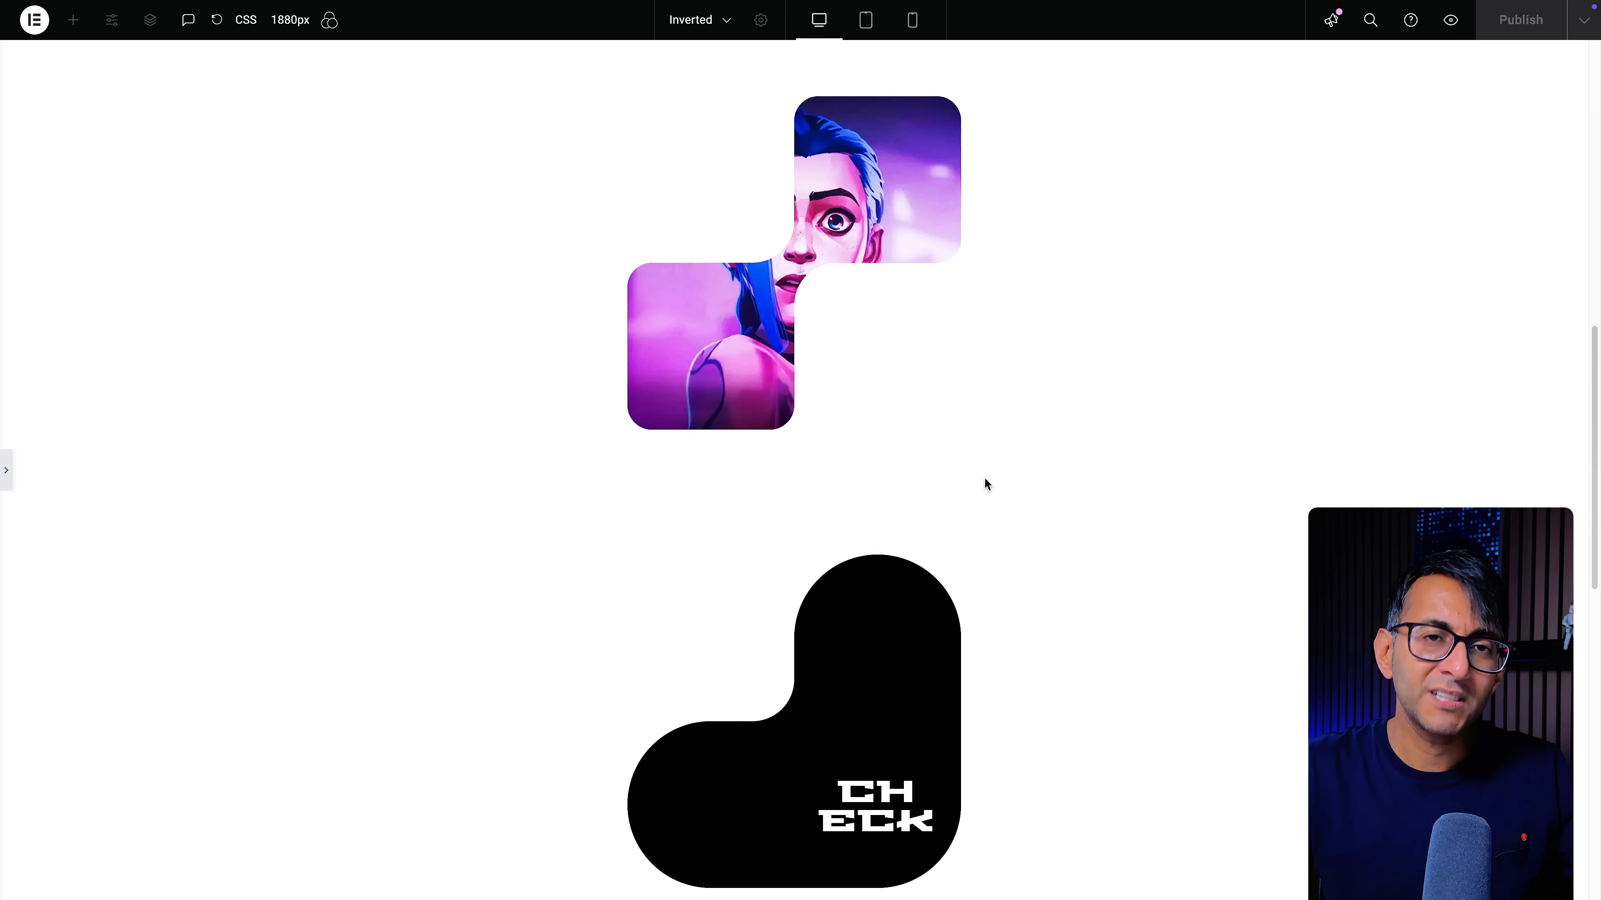
pyautogui.scroll(-3)
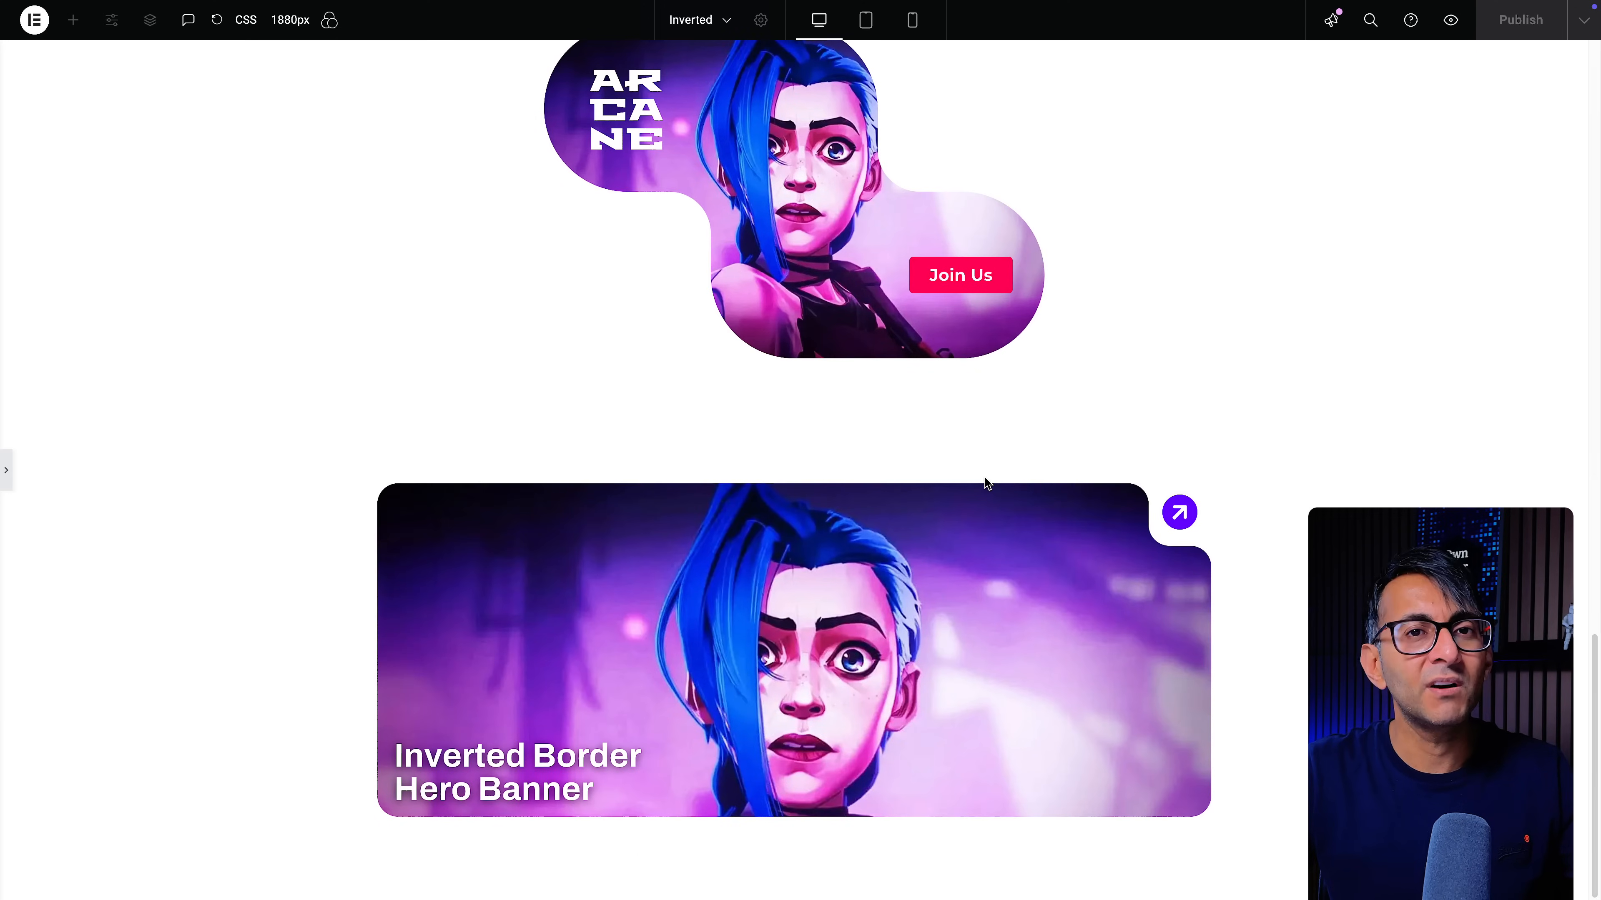